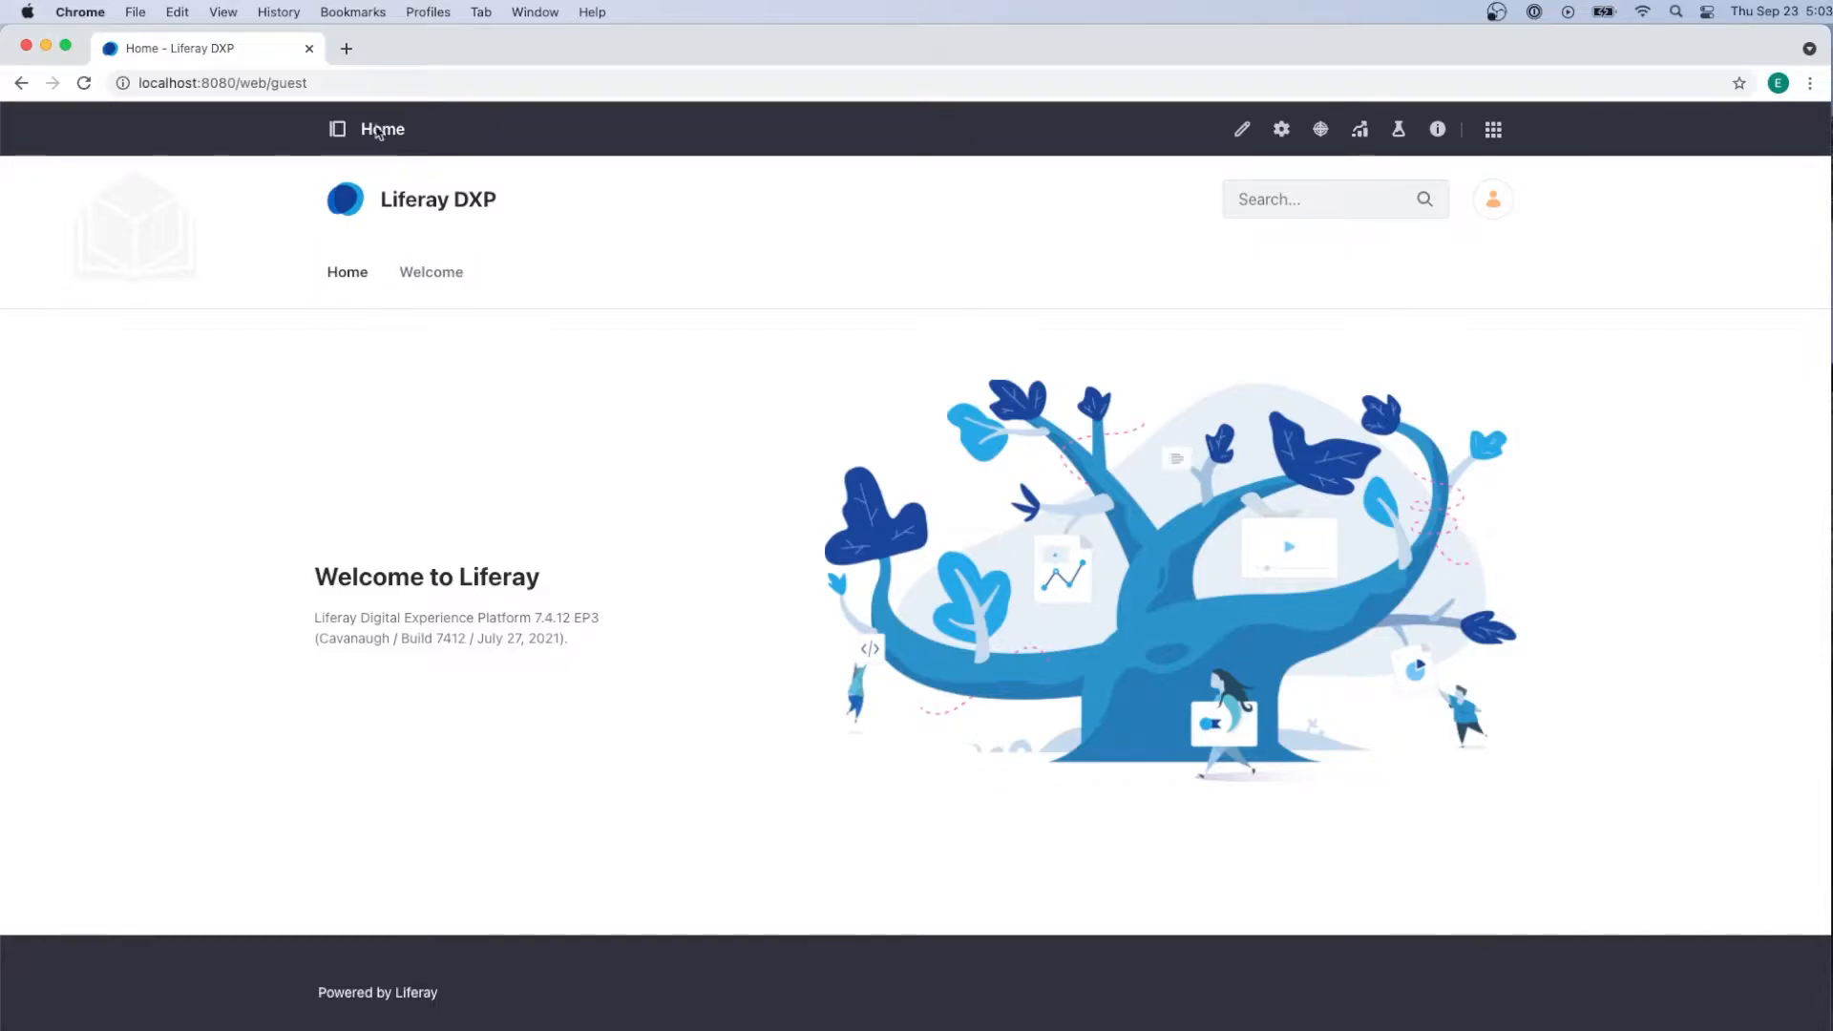
# Open Documents and Media from the product menu's Content & Data section.
pyautogui.click(337, 128)
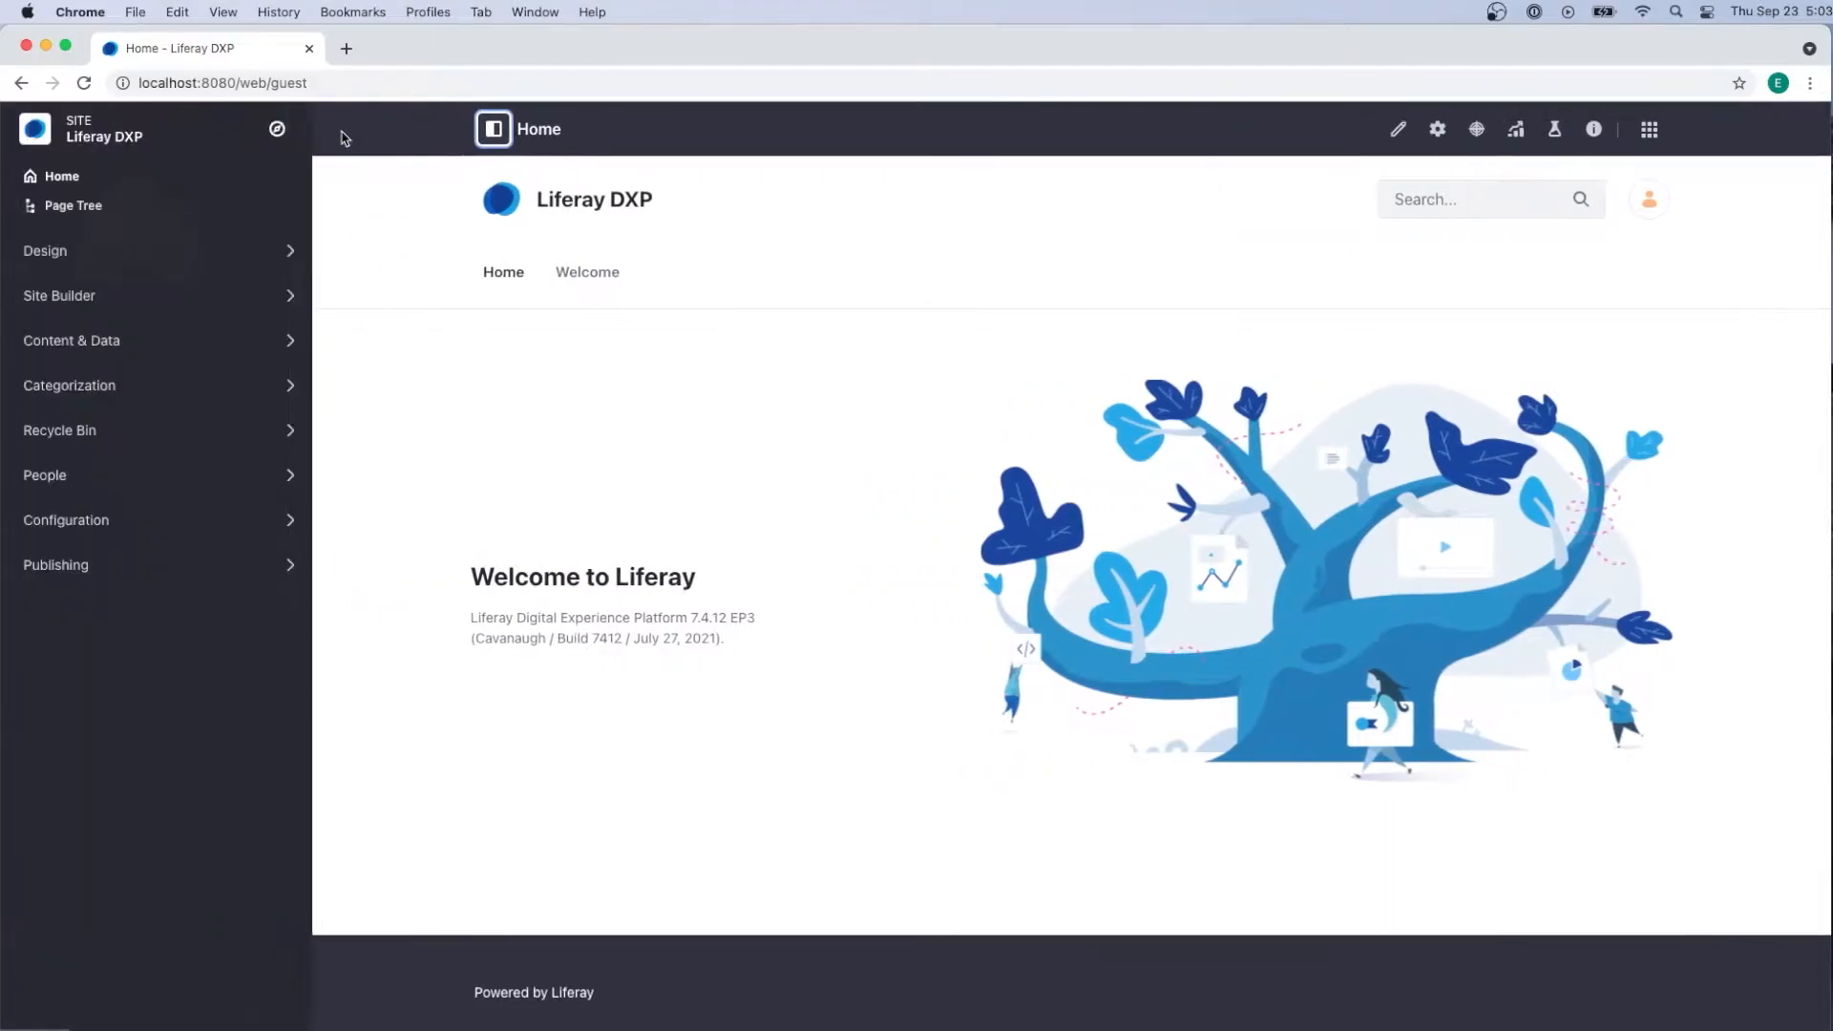
pyautogui.click(71, 340)
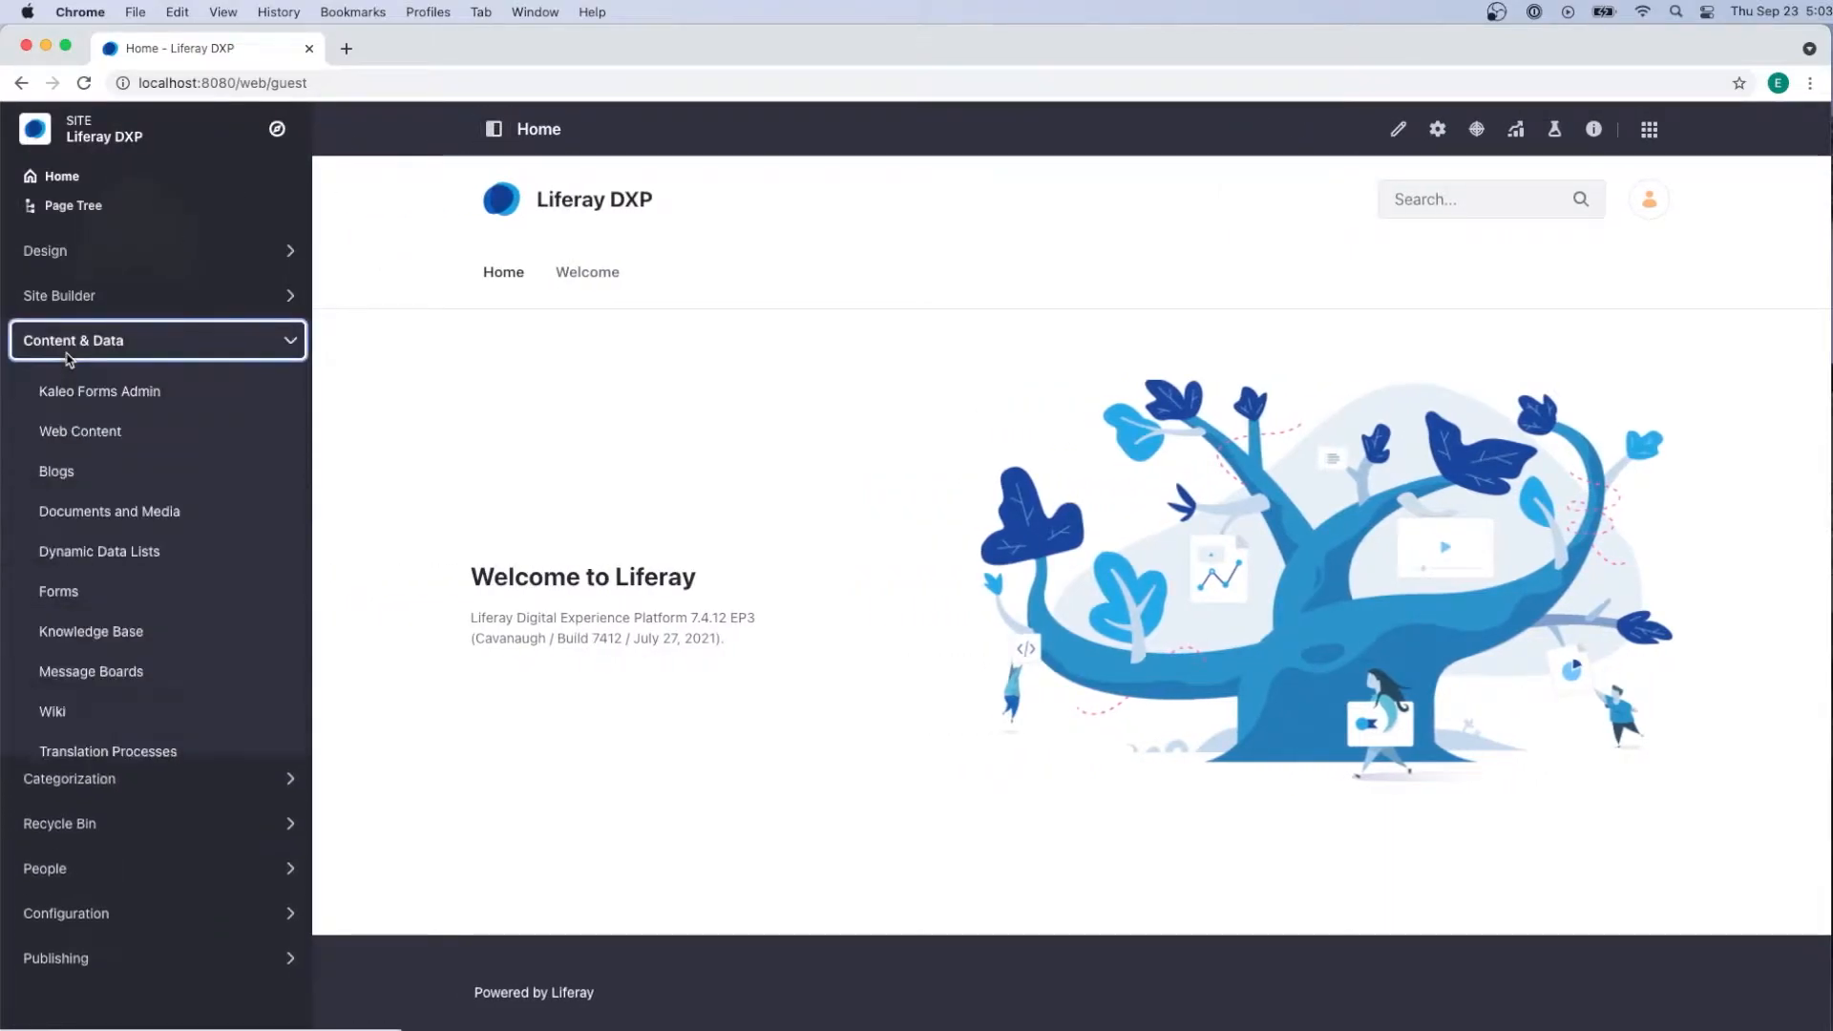
pyautogui.click(108, 512)
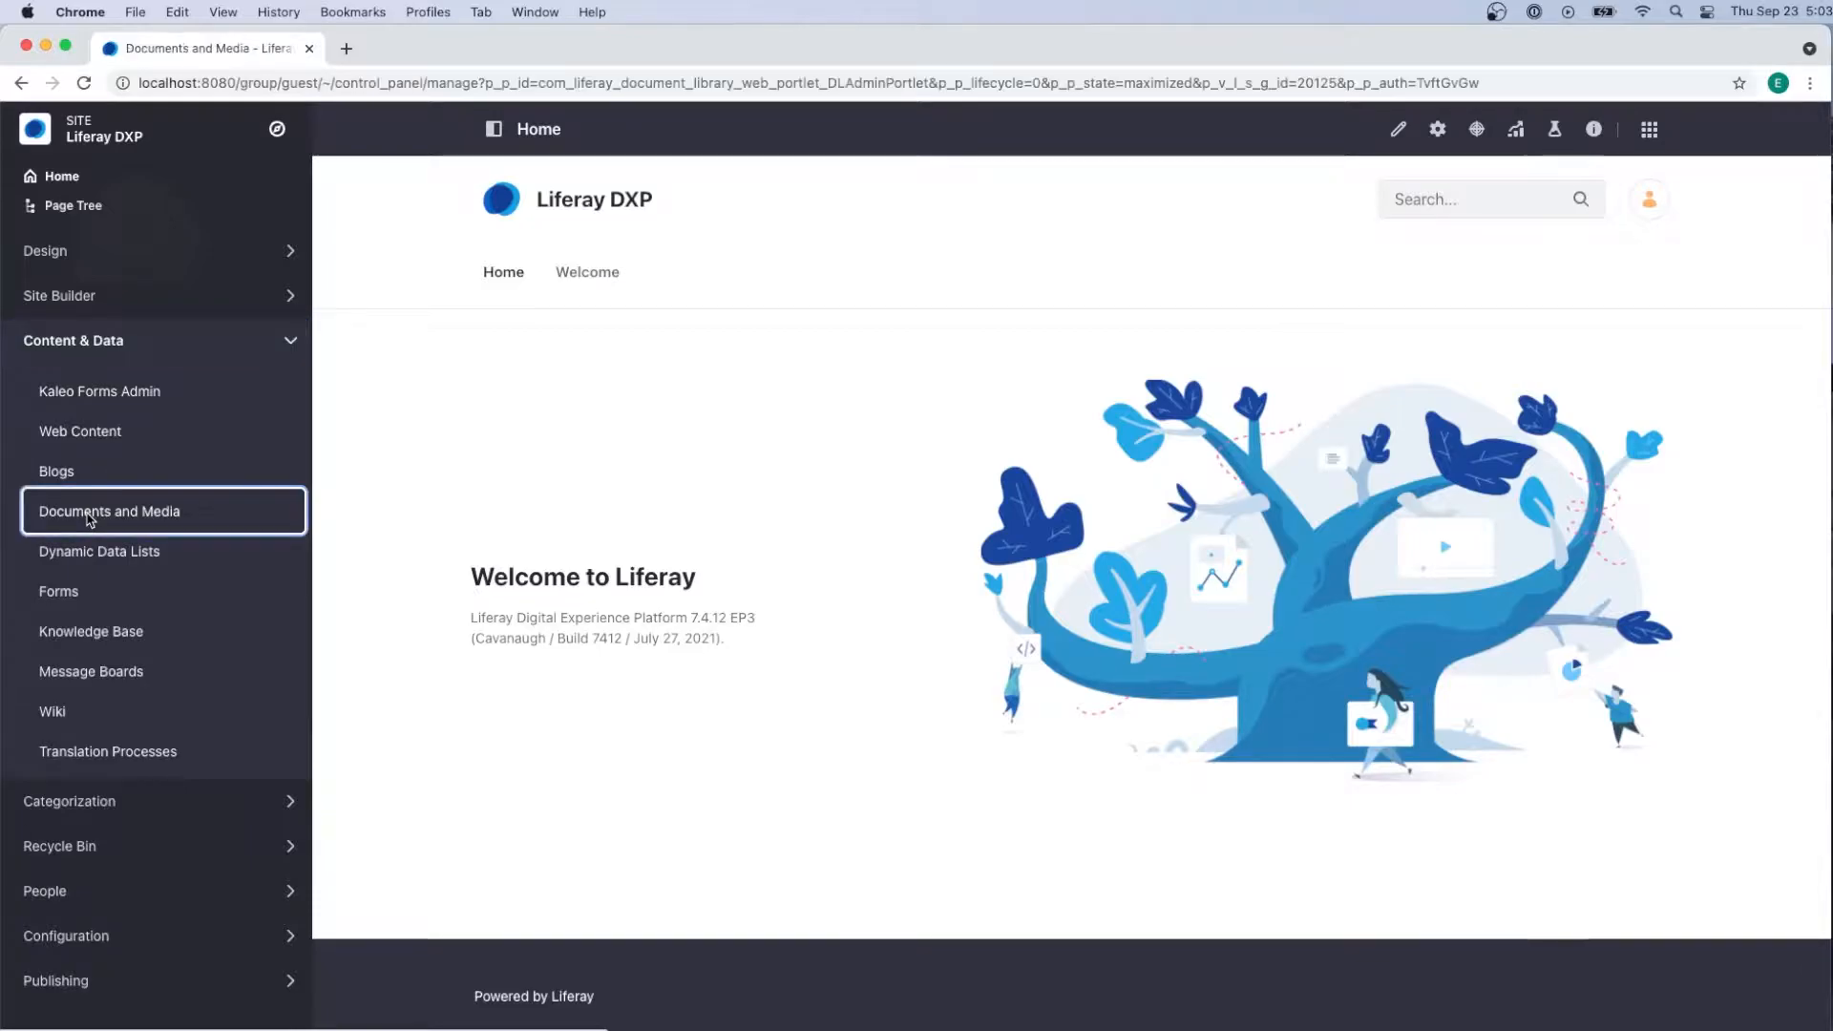
pyautogui.click(108, 511)
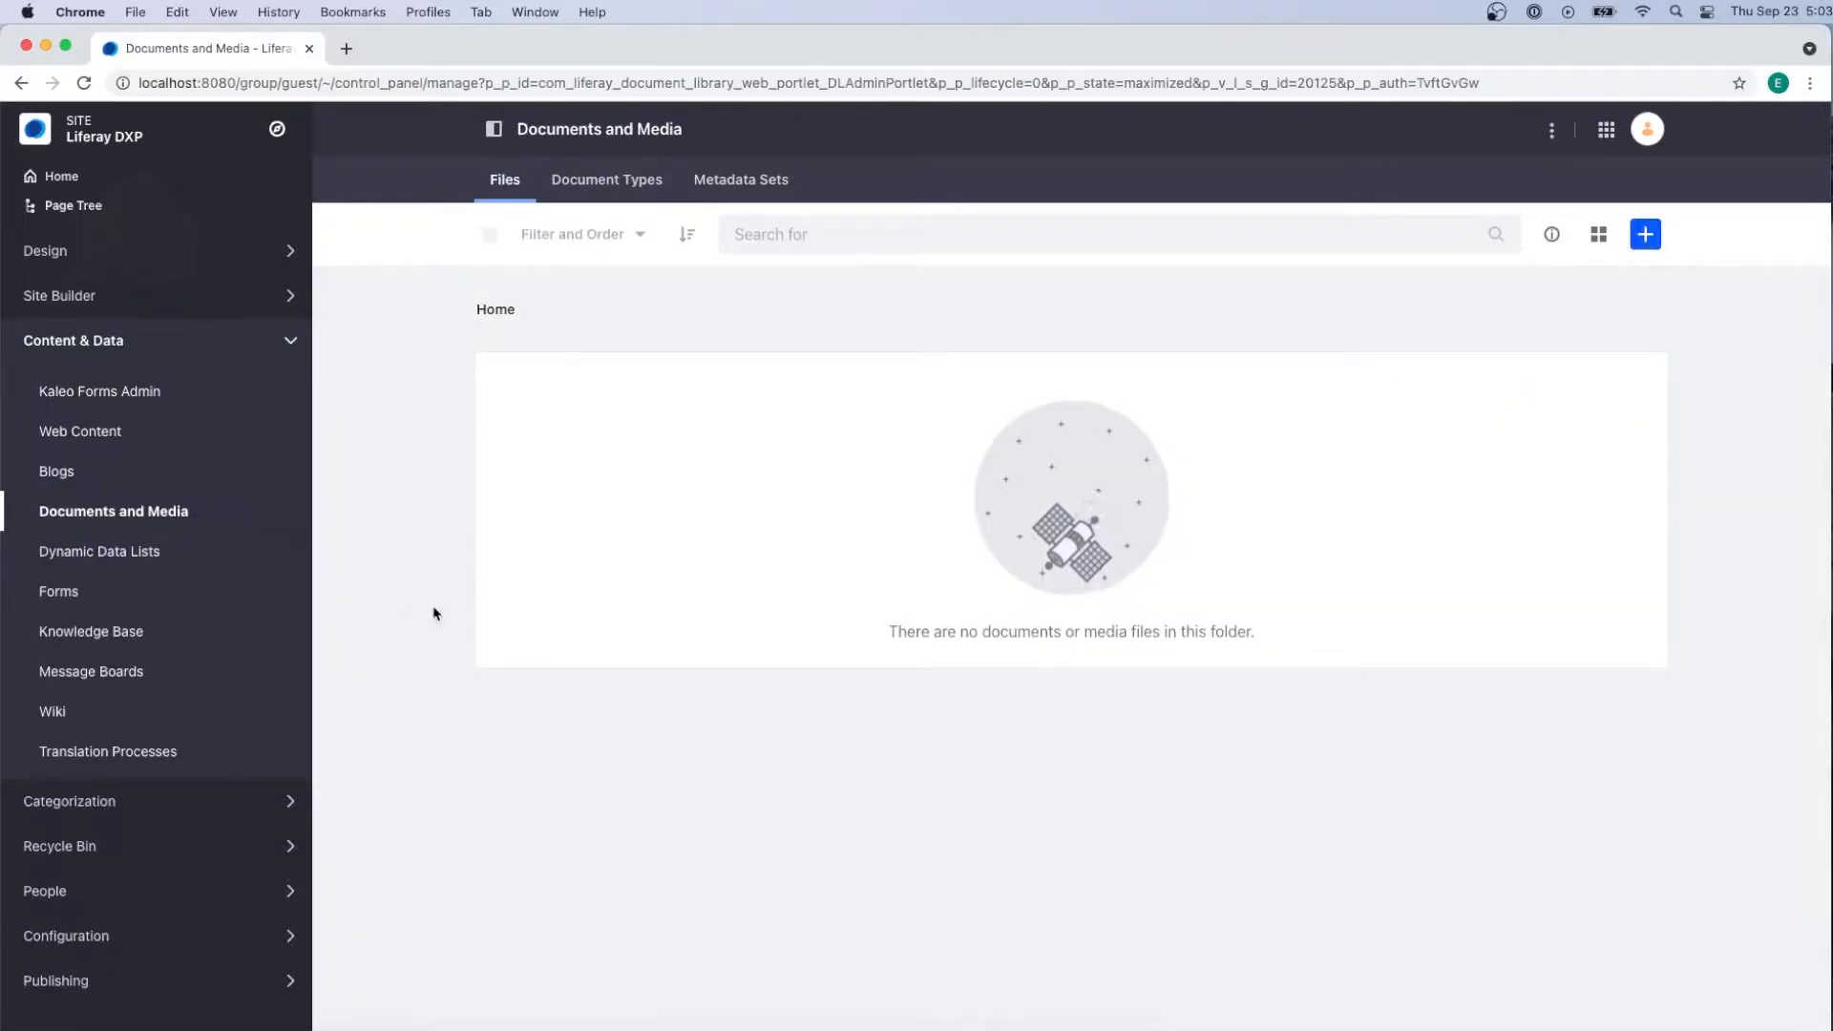
pyautogui.moveTo(1264, 432)
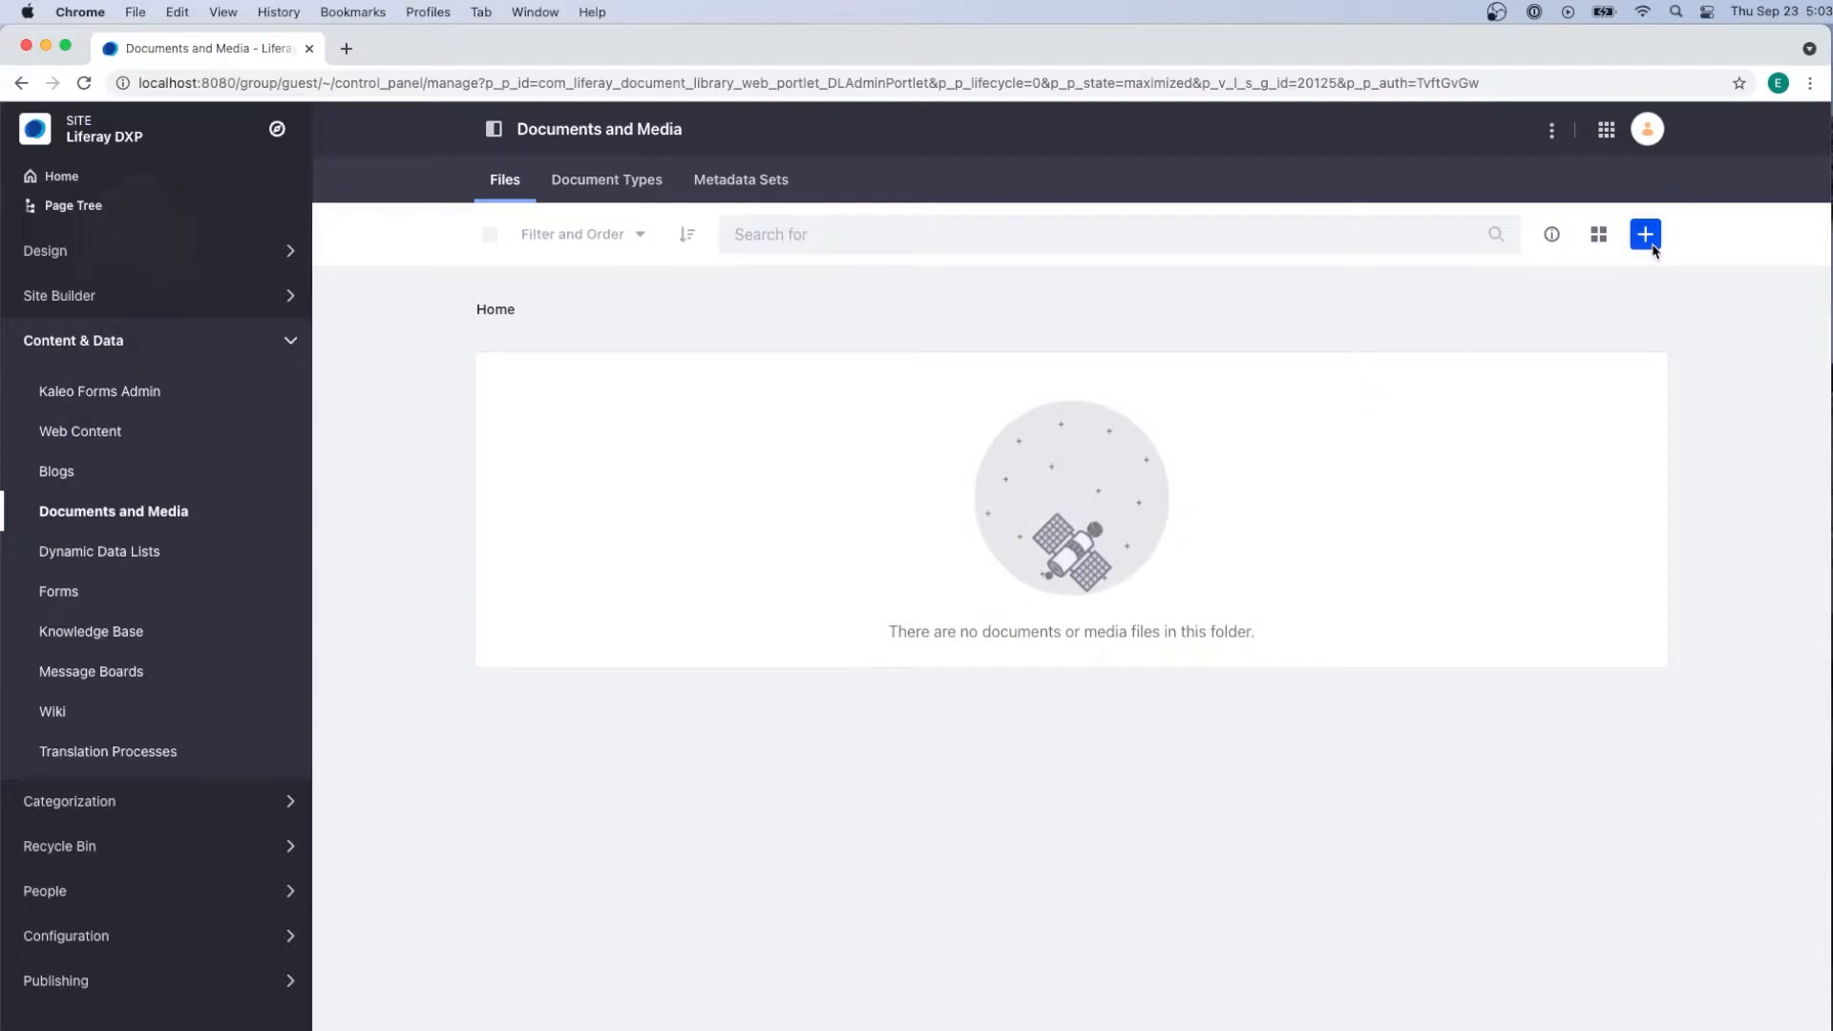
# Start a new single-file upload from the library's New menu.
pyautogui.click(1645, 233)
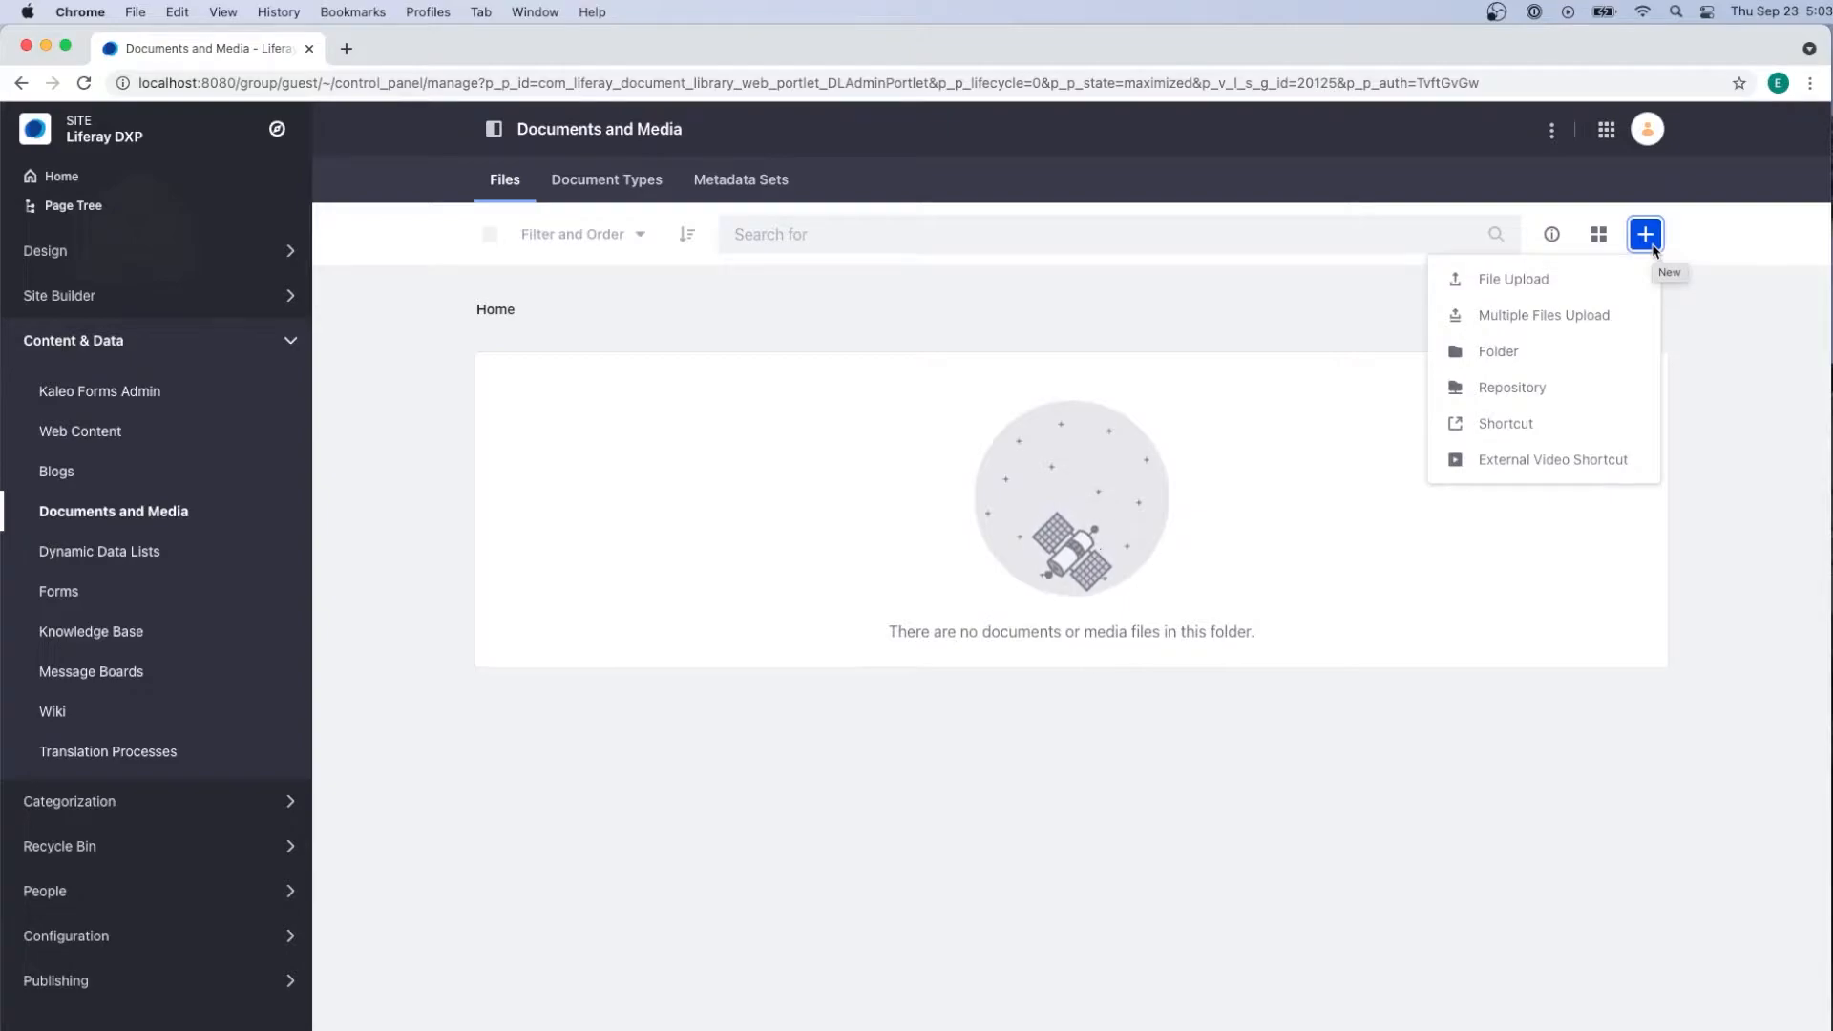
pyautogui.moveTo(1587, 287)
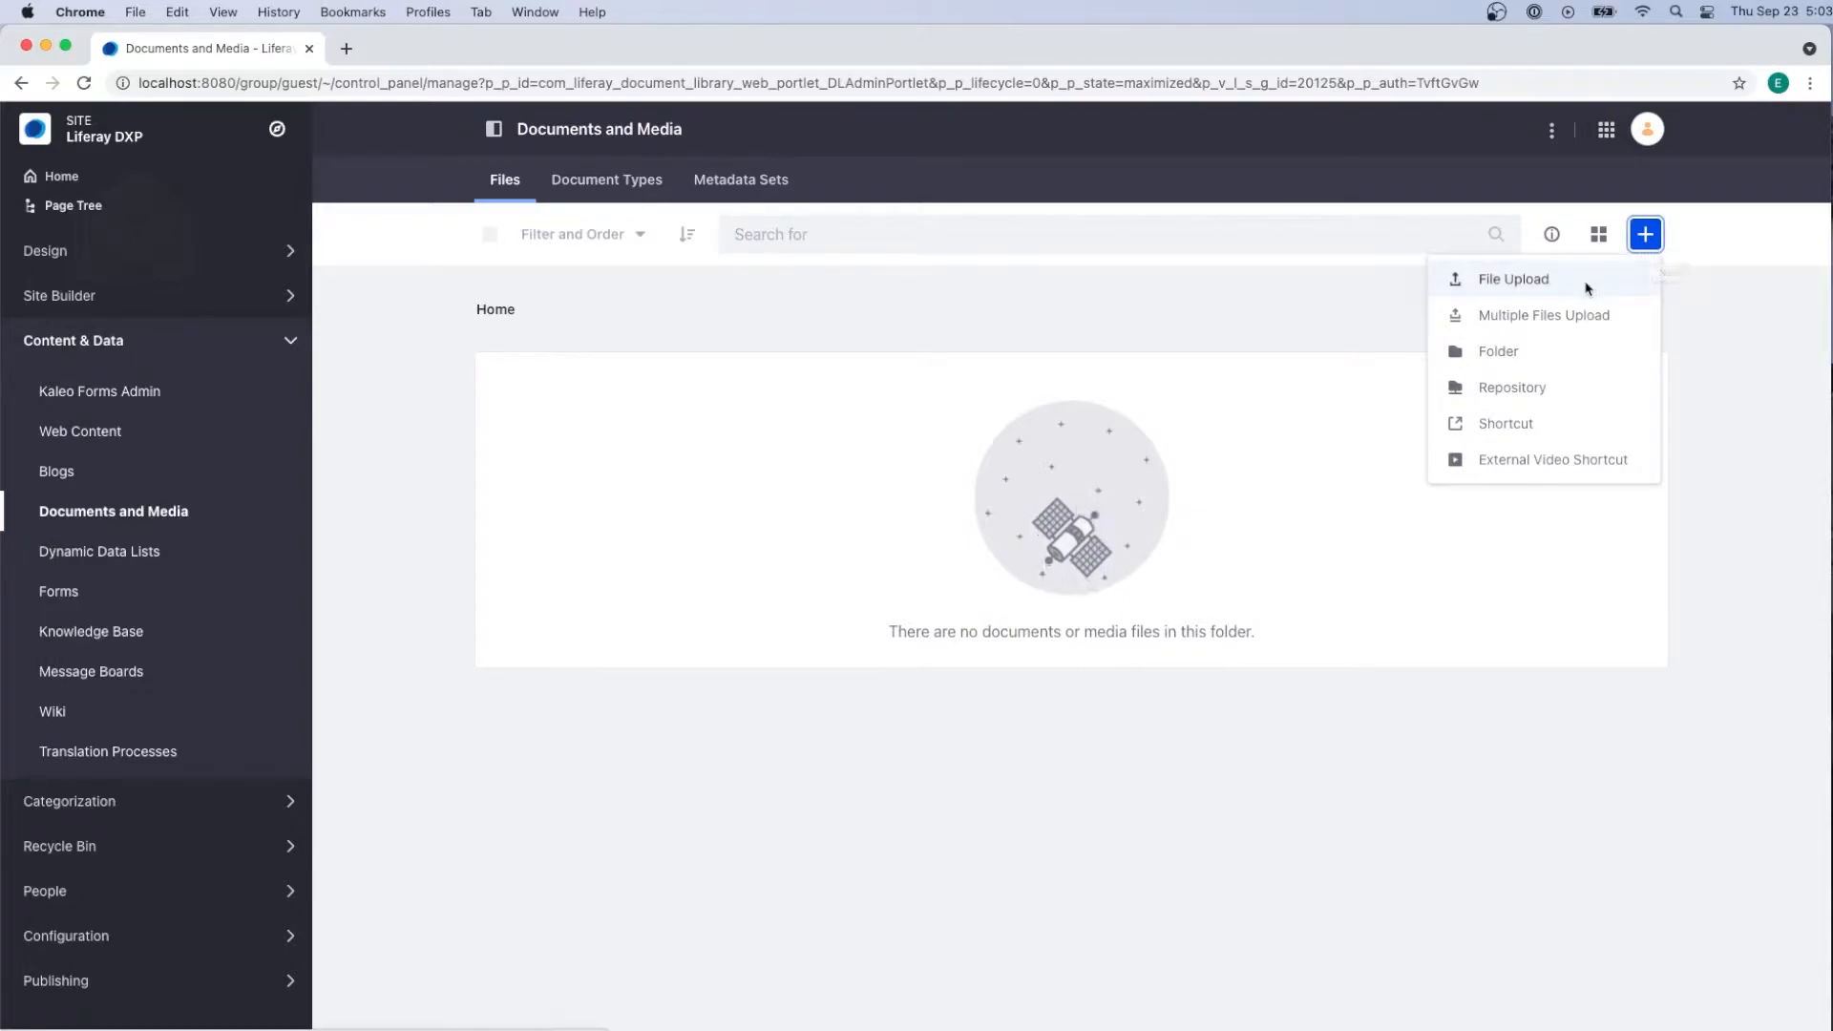
pyautogui.click(1513, 279)
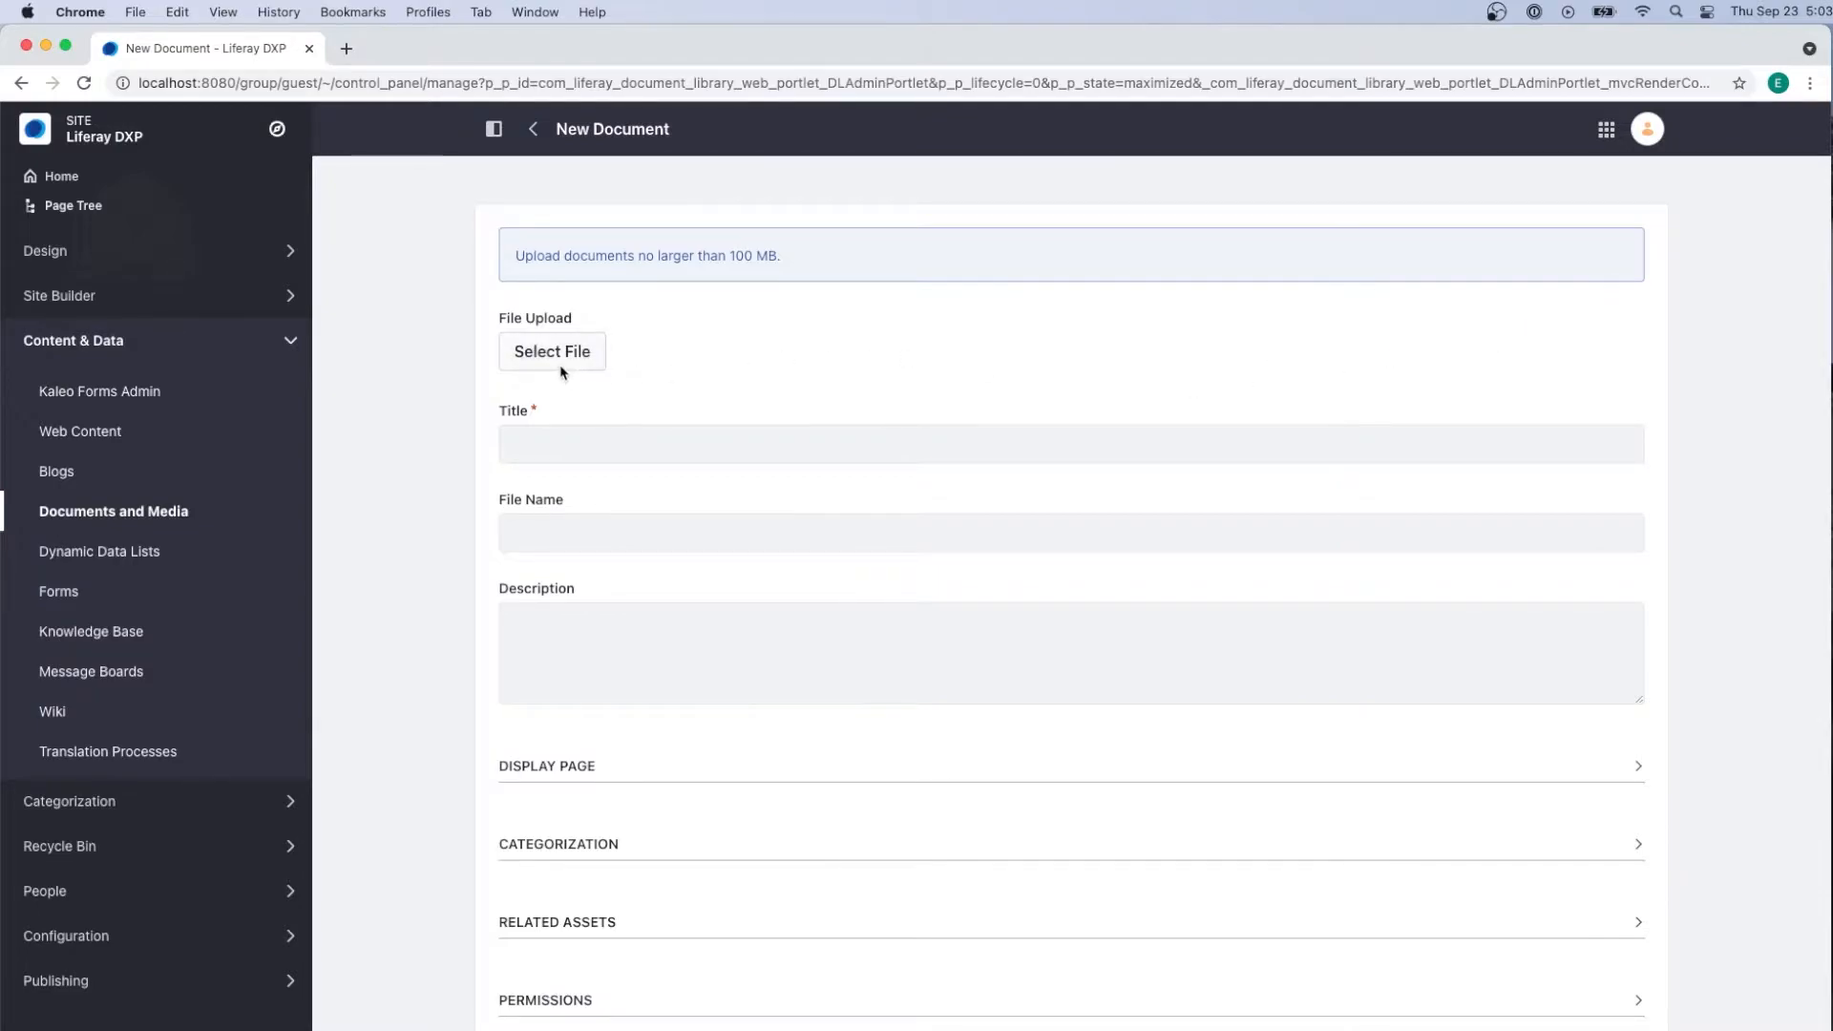
# Attach Employee Handbook.pdf and title it 'Liferay Employee Handbook'.
pyautogui.click(552, 352)
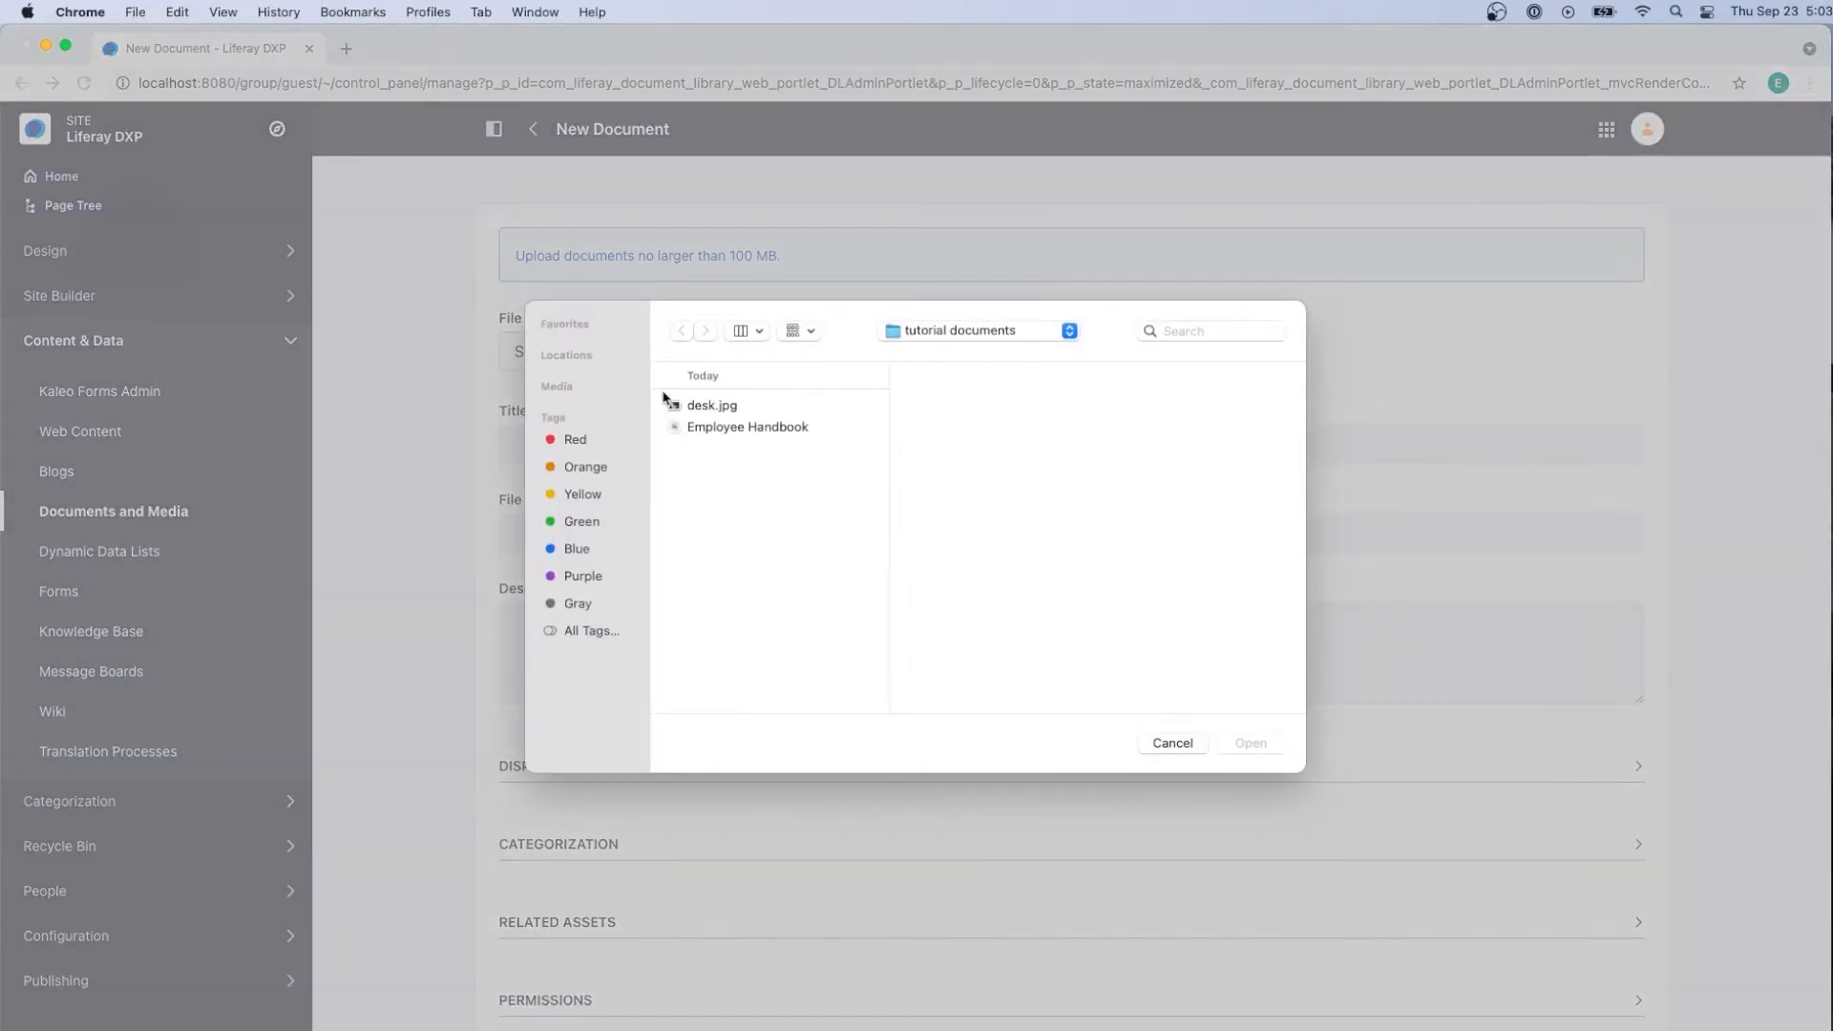
pyautogui.click(747, 427)
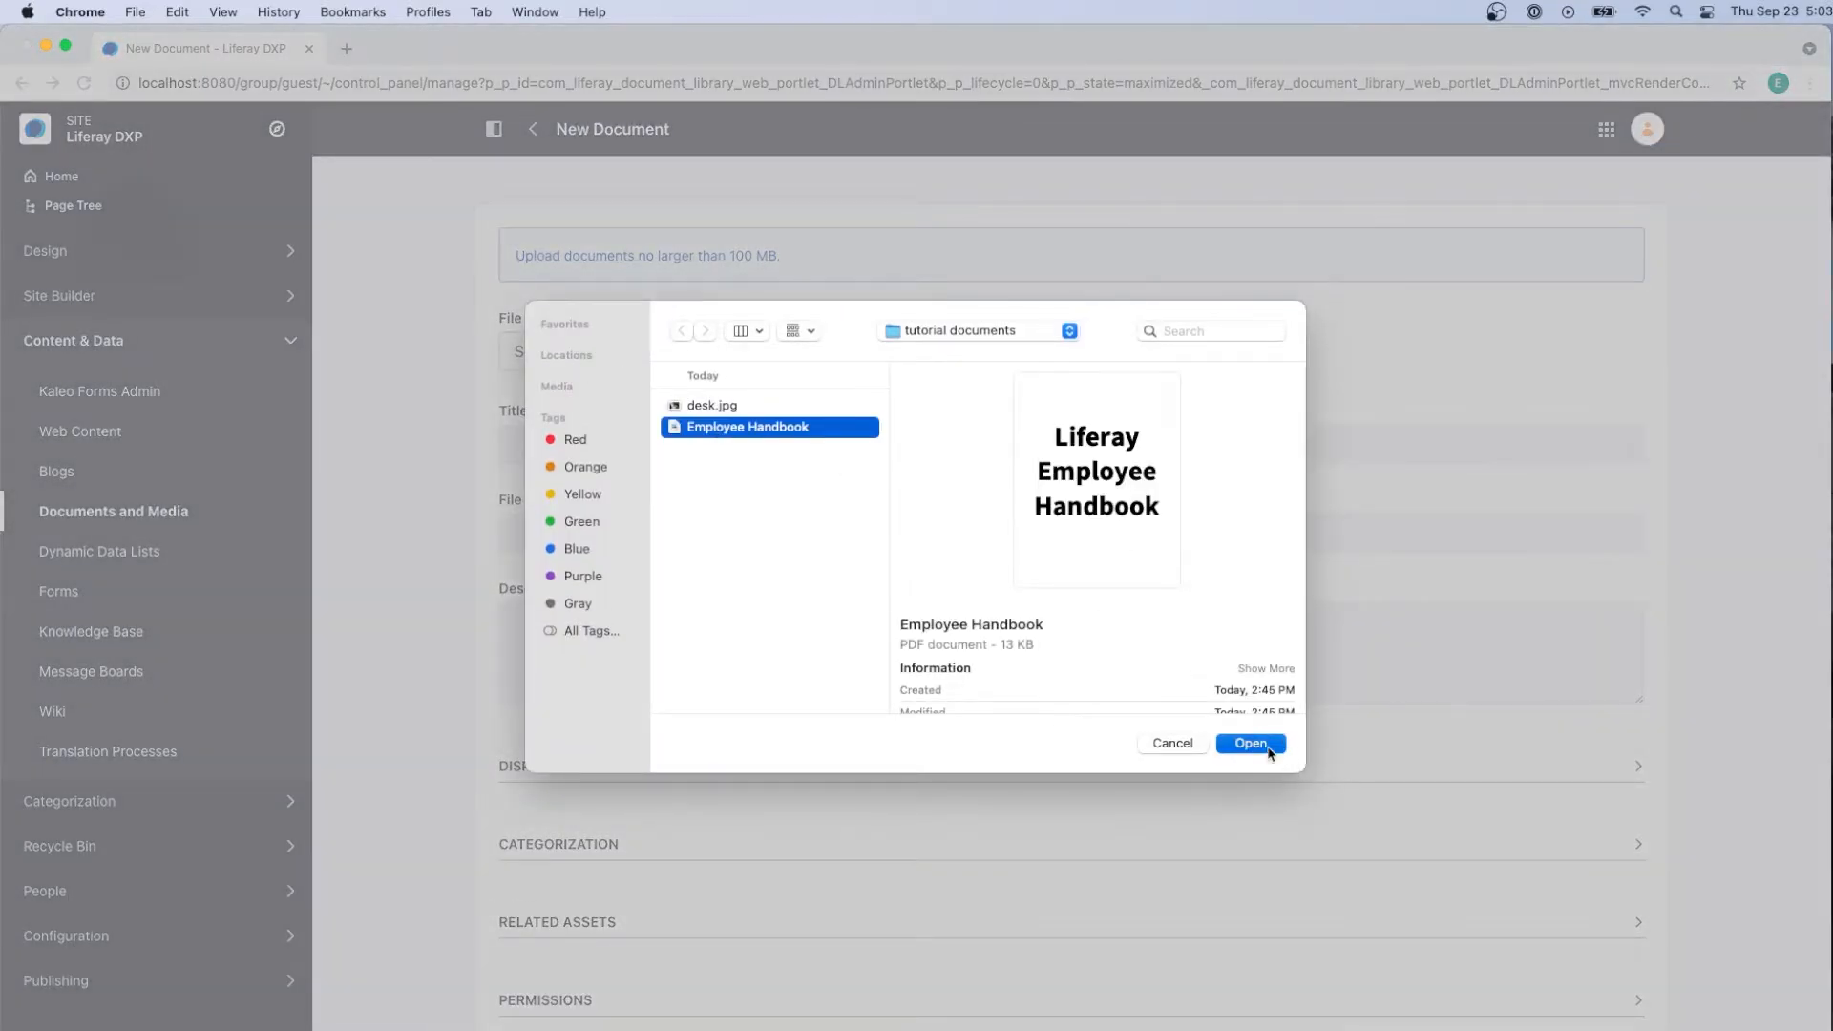
pyautogui.click(1251, 743)
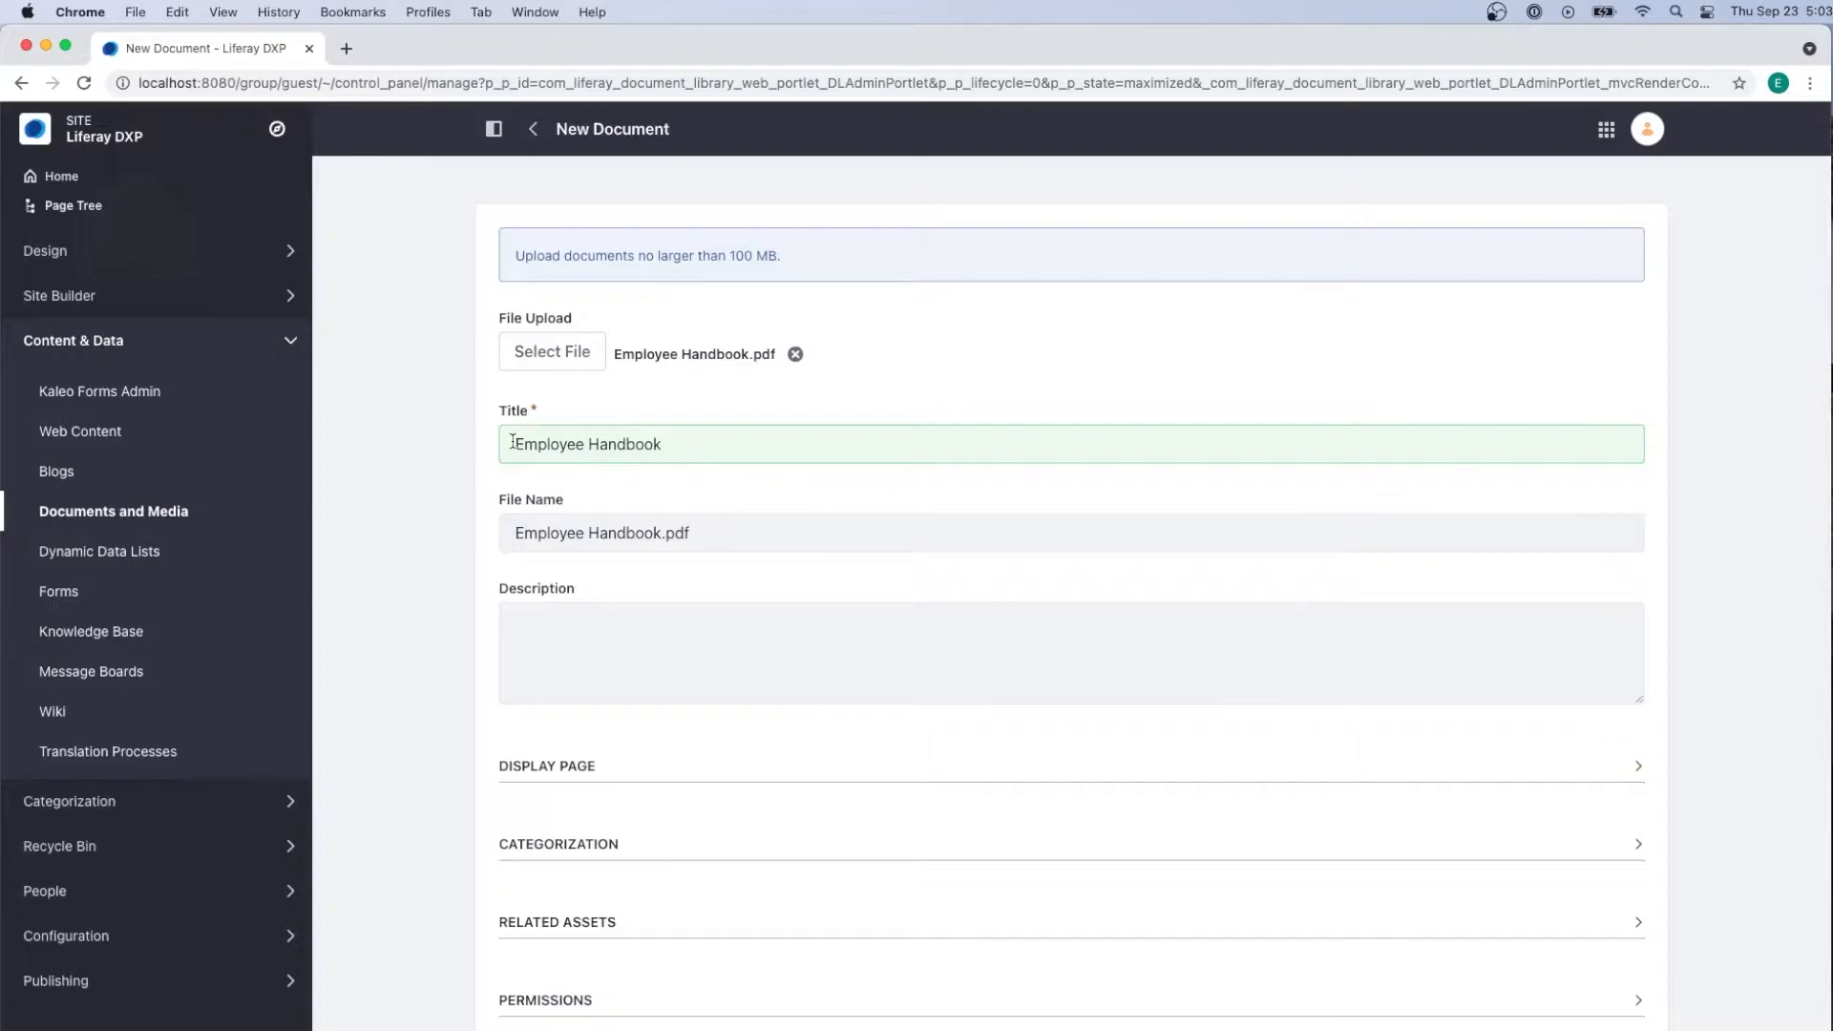
pyautogui.write('Liferay')
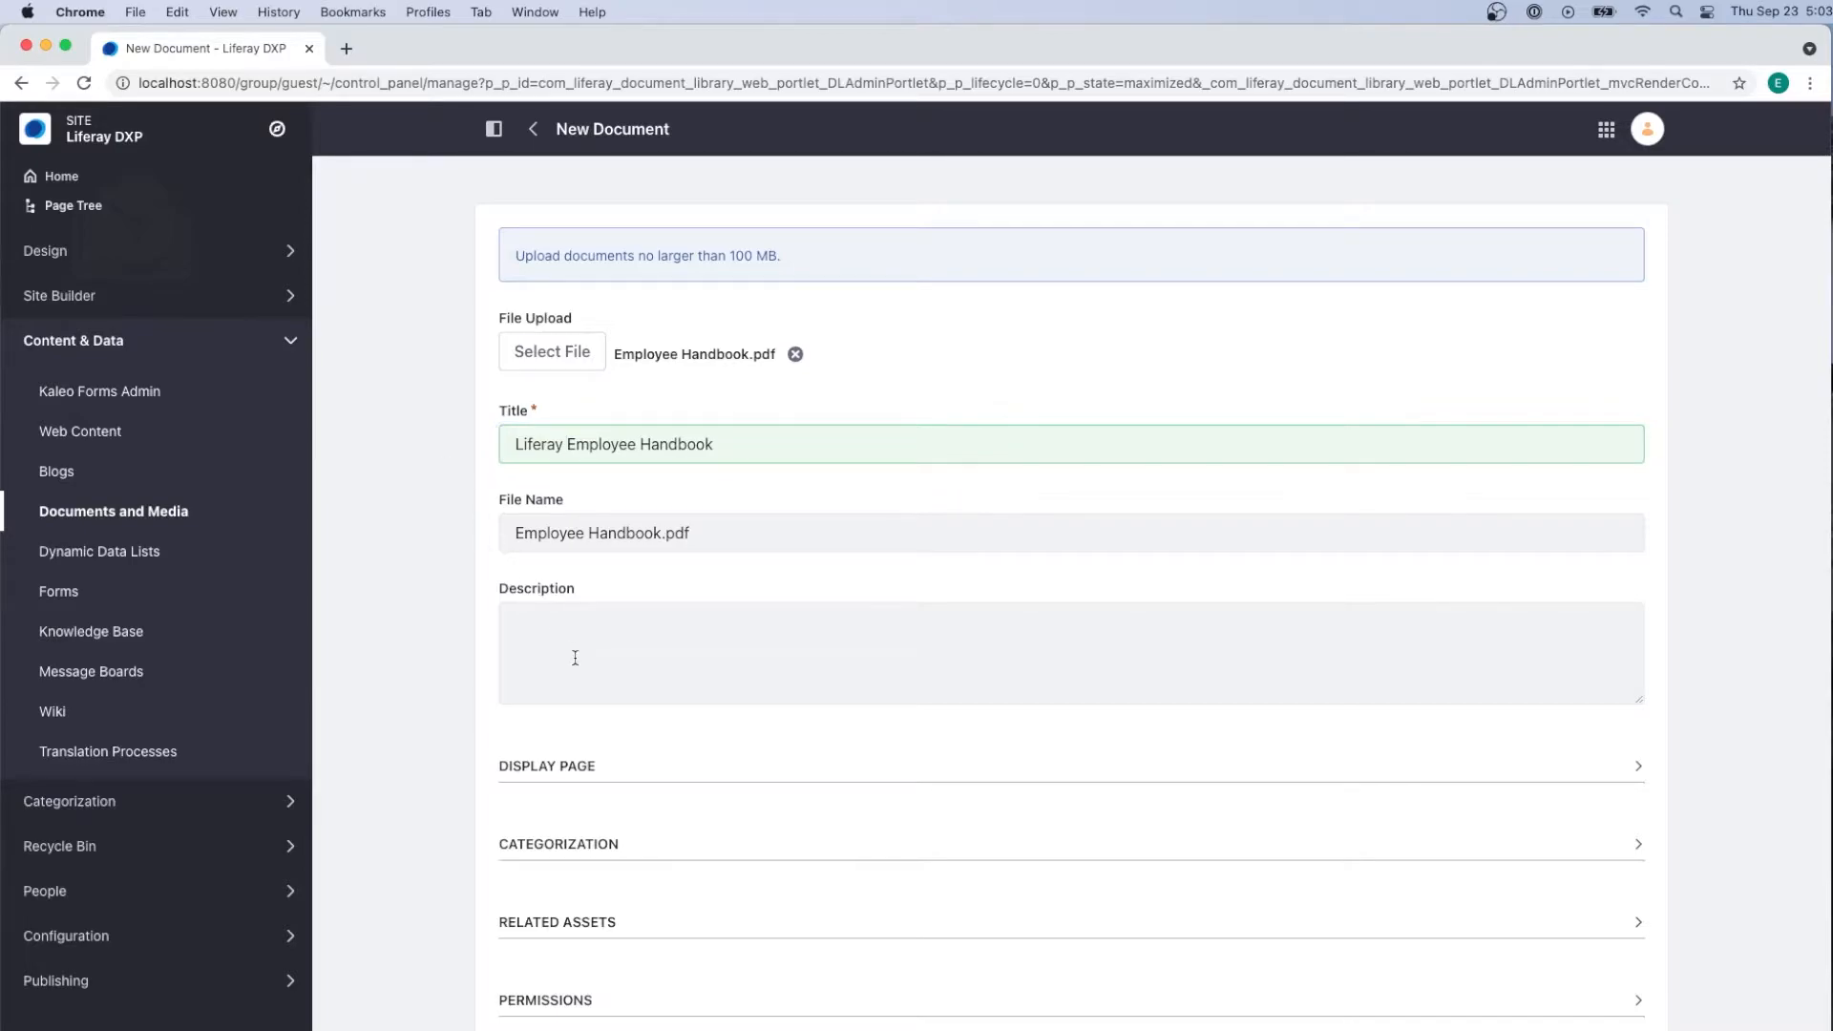
# Publish the Liferay Employee Handbook upload.
pyautogui.scroll(-3)
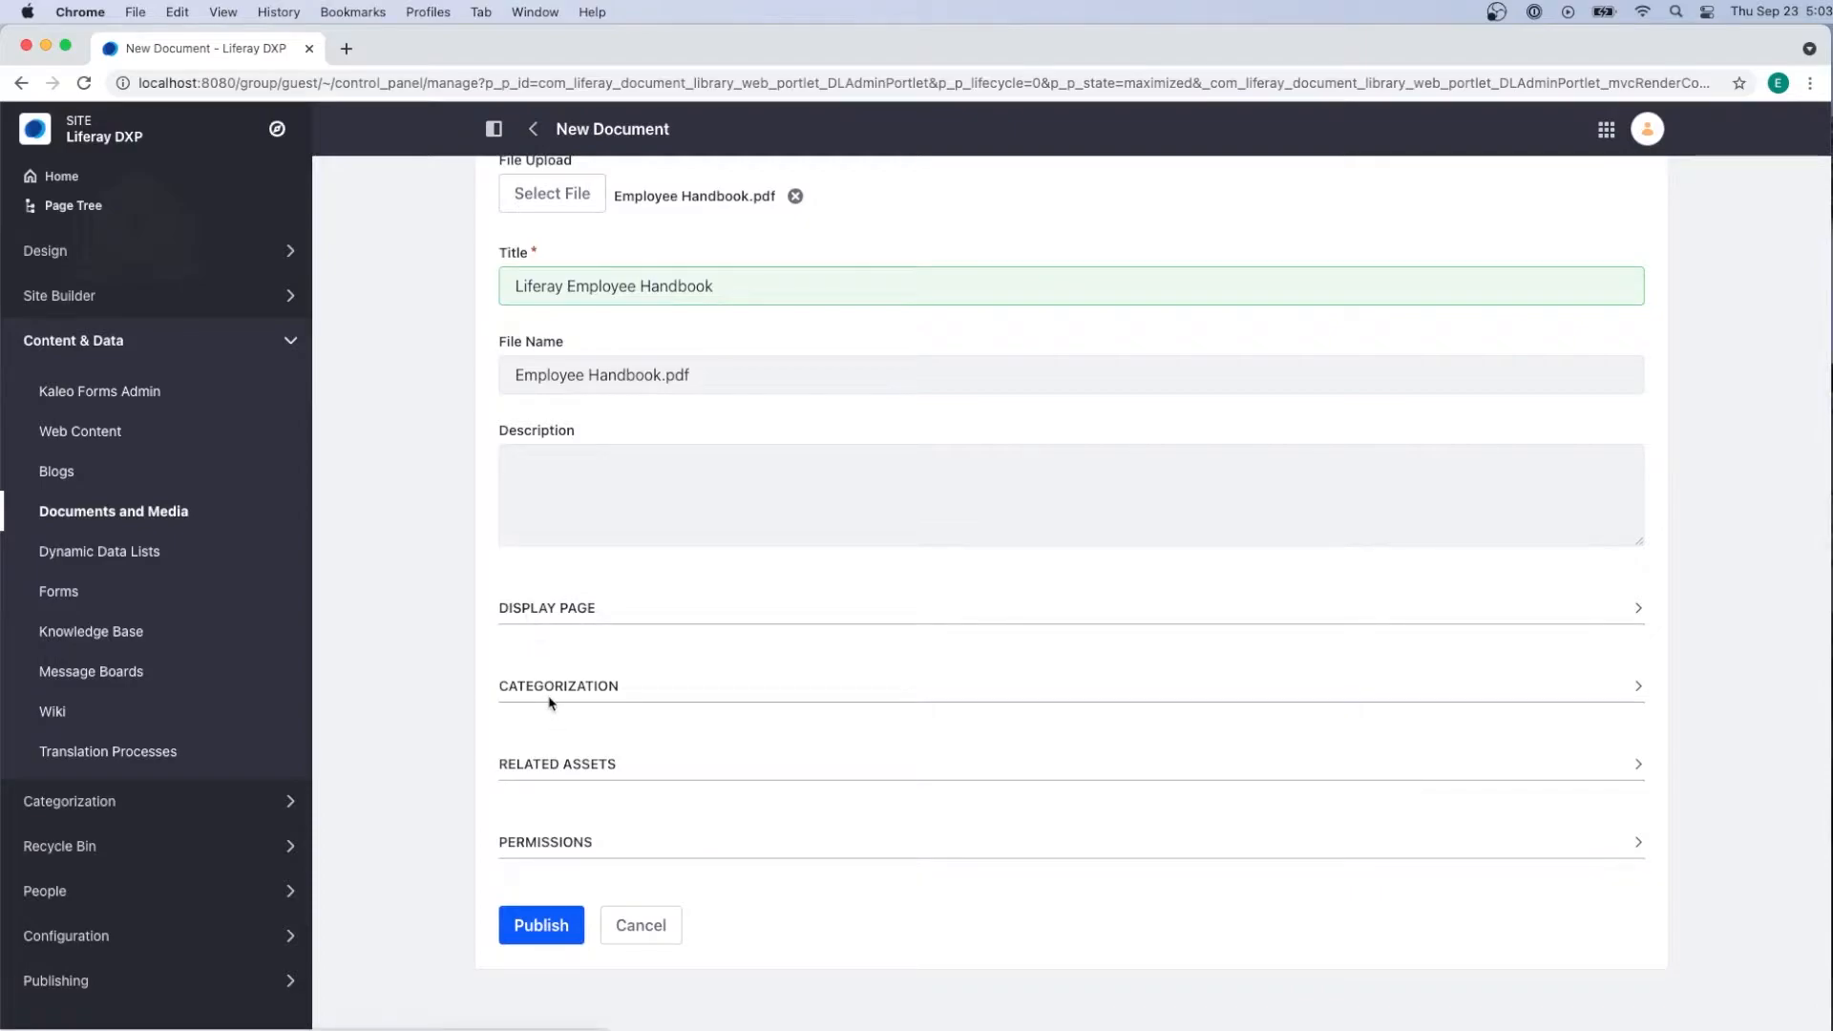
pyautogui.moveTo(543, 766)
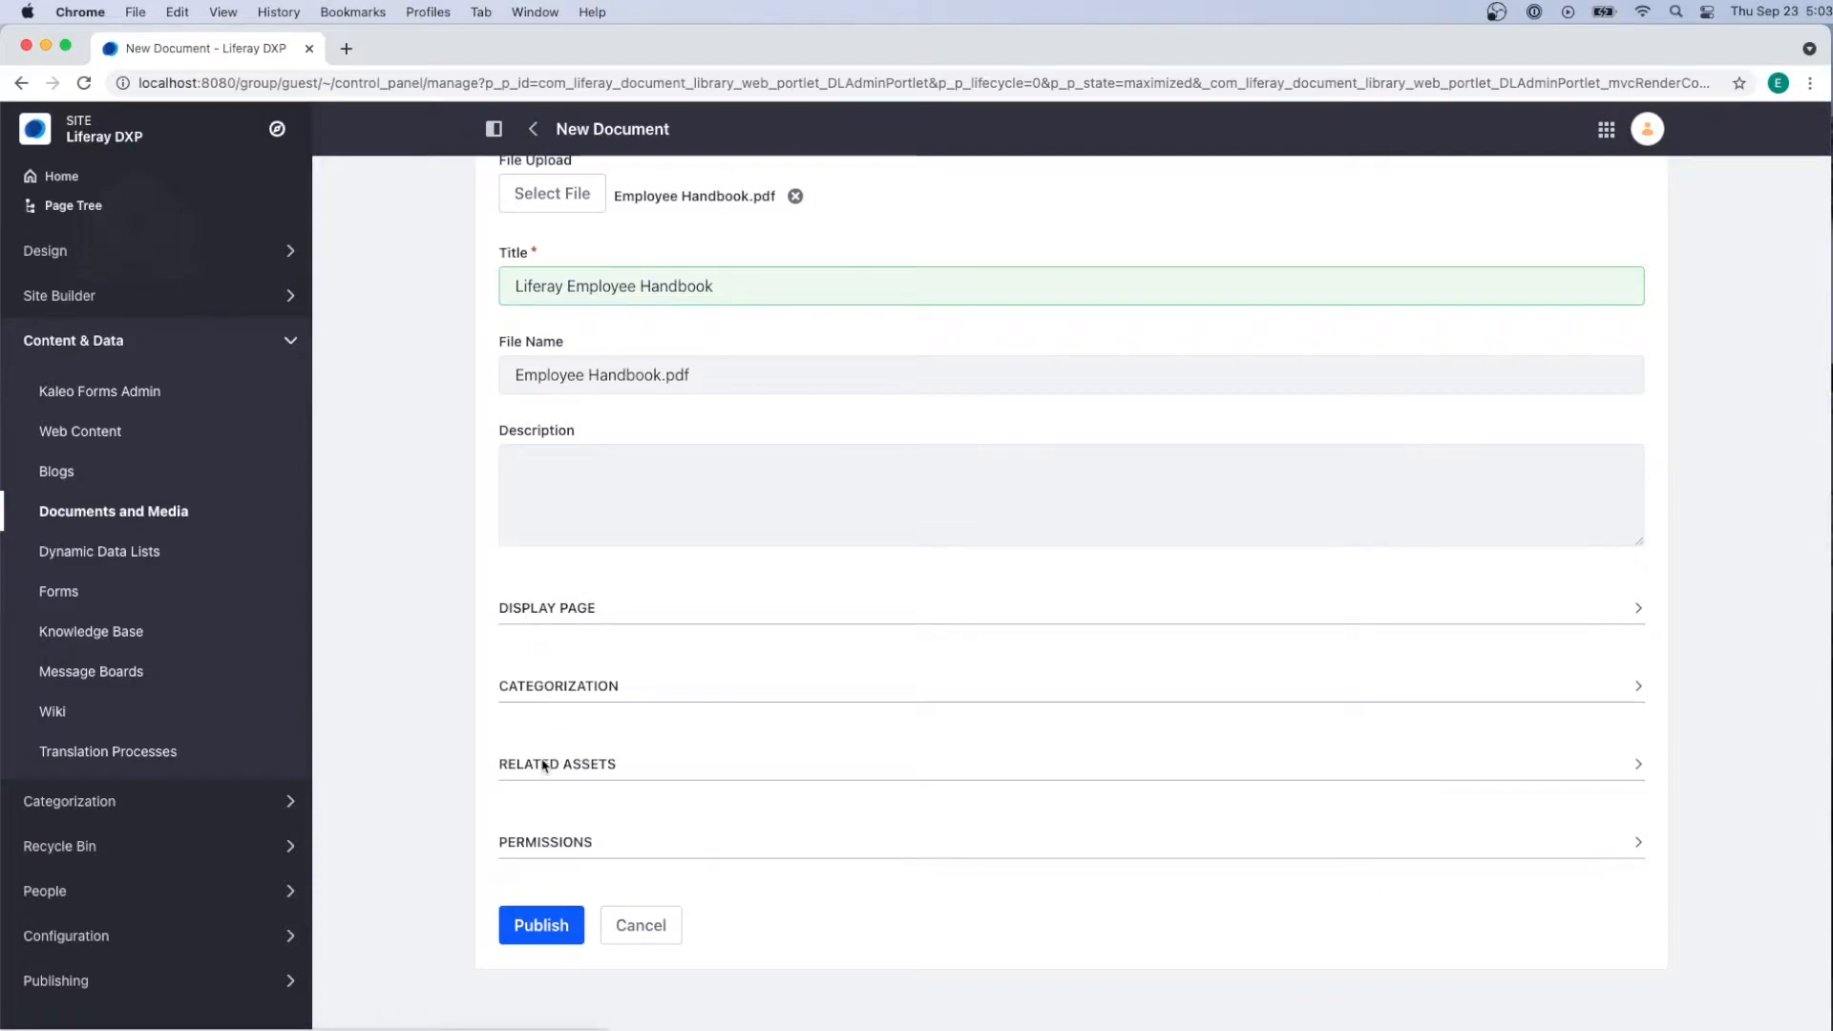
pyautogui.moveTo(545, 861)
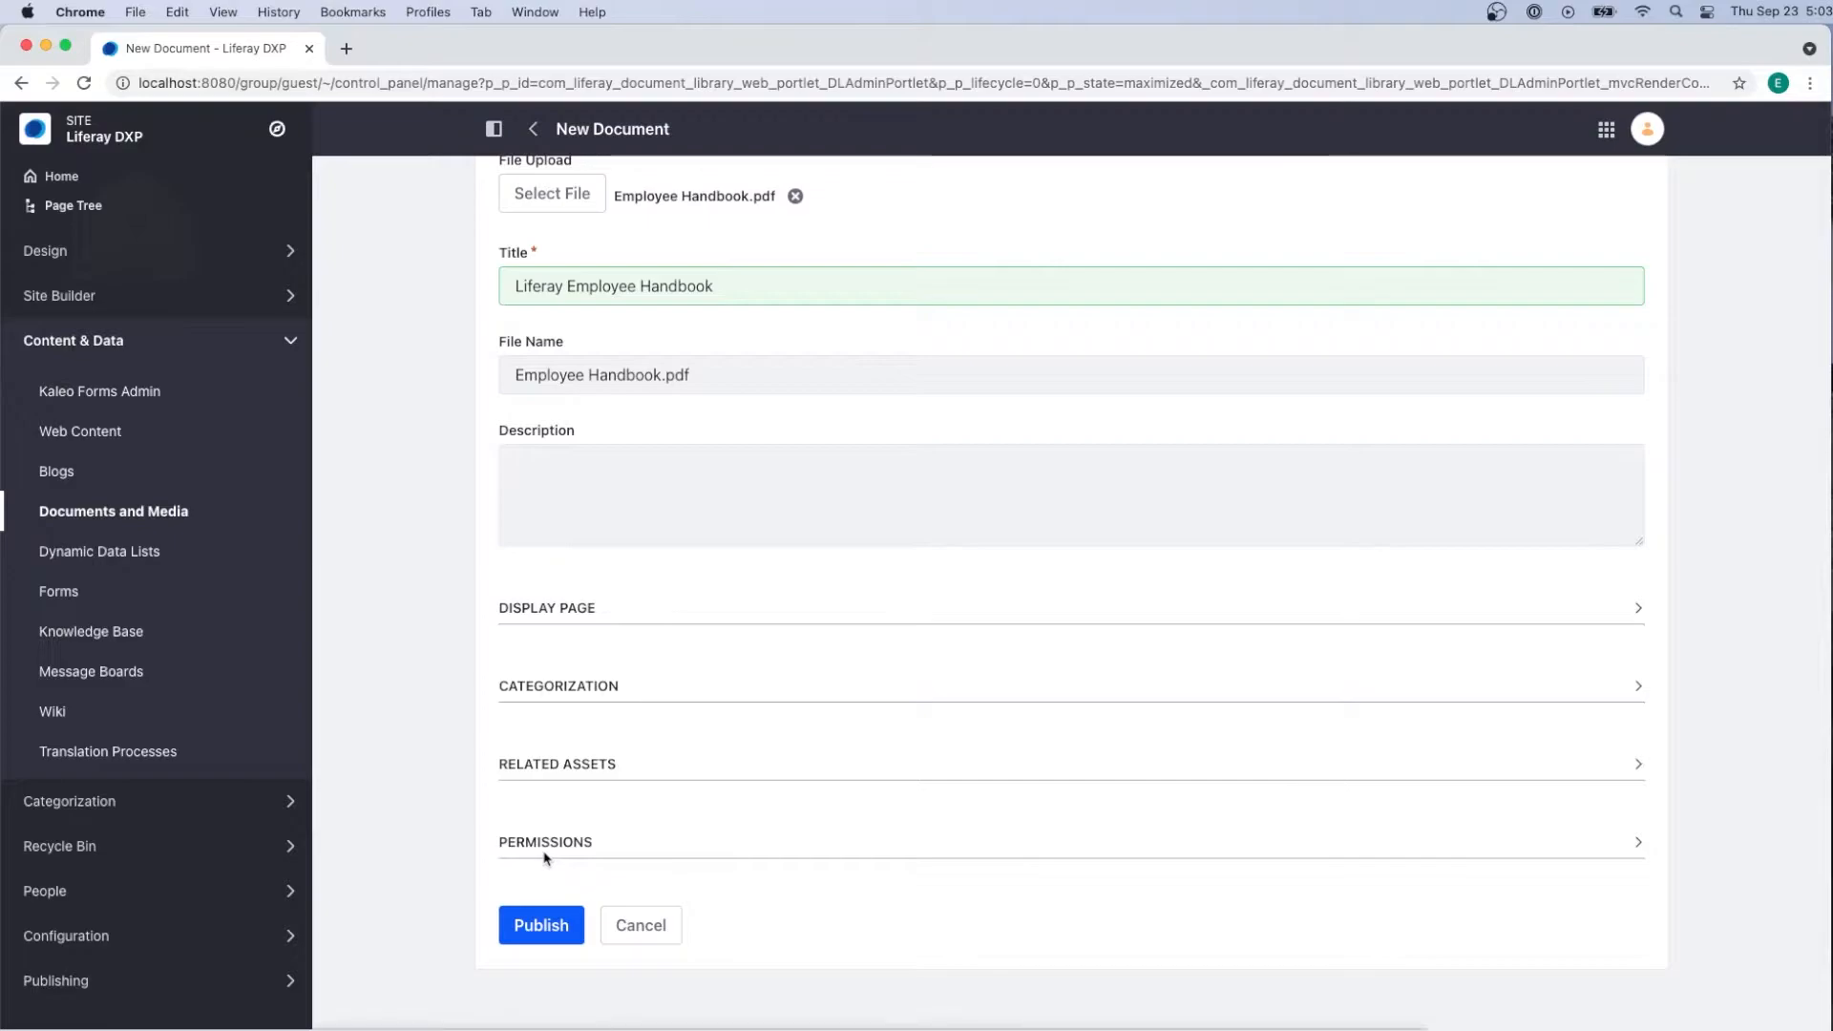
pyautogui.click(540, 925)
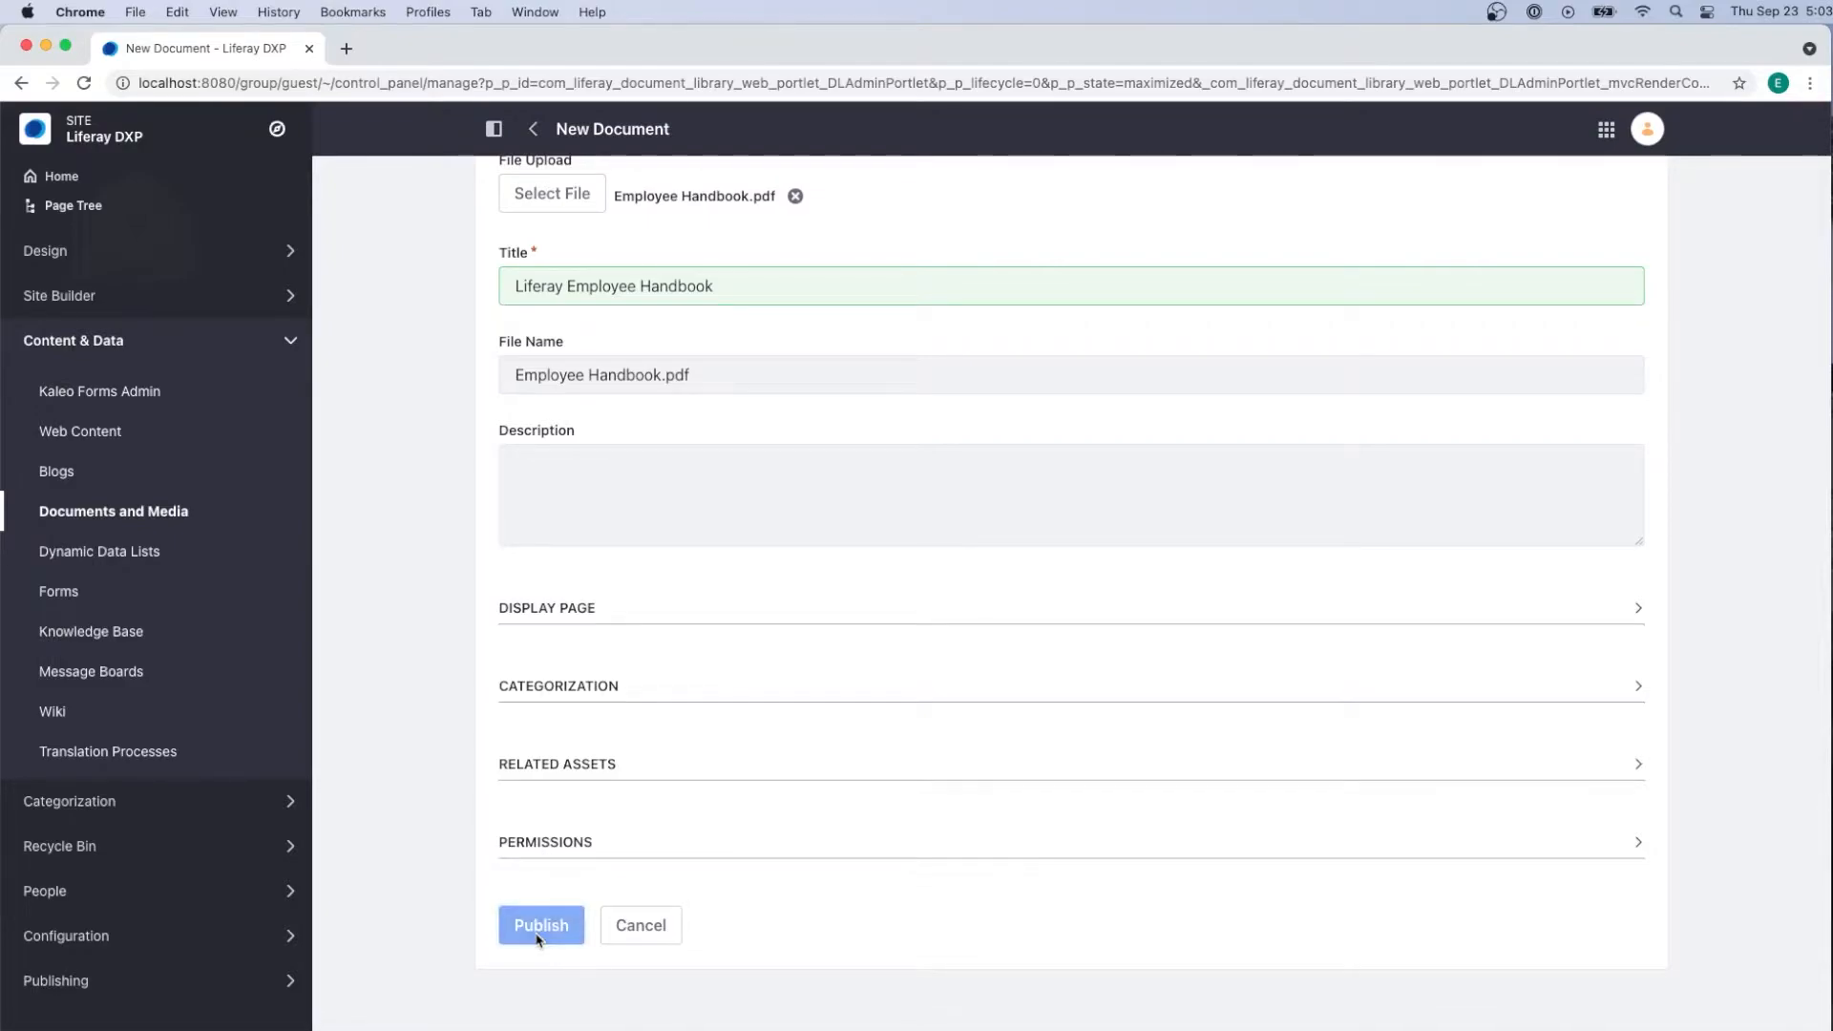
pyautogui.click(541, 925)
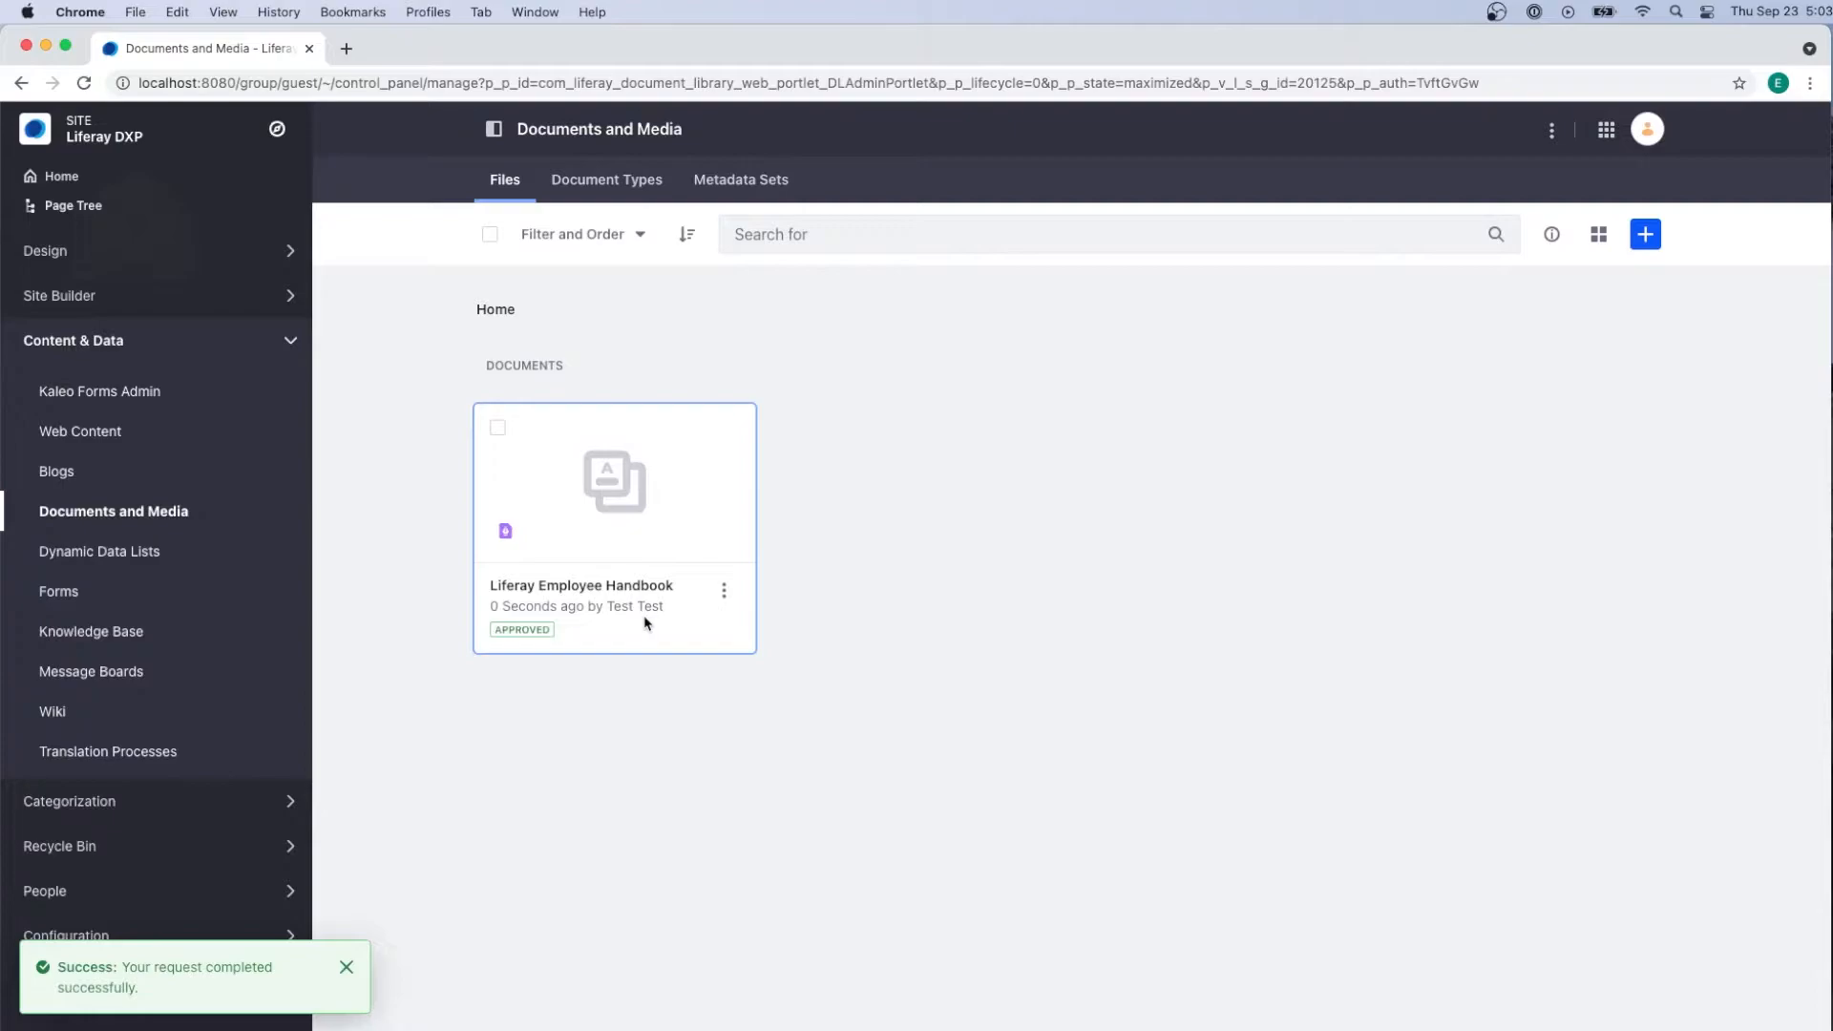
# Open the handbook's preview page and briefly view its details (version 1.0, 12 KB).
pyautogui.click(346, 967)
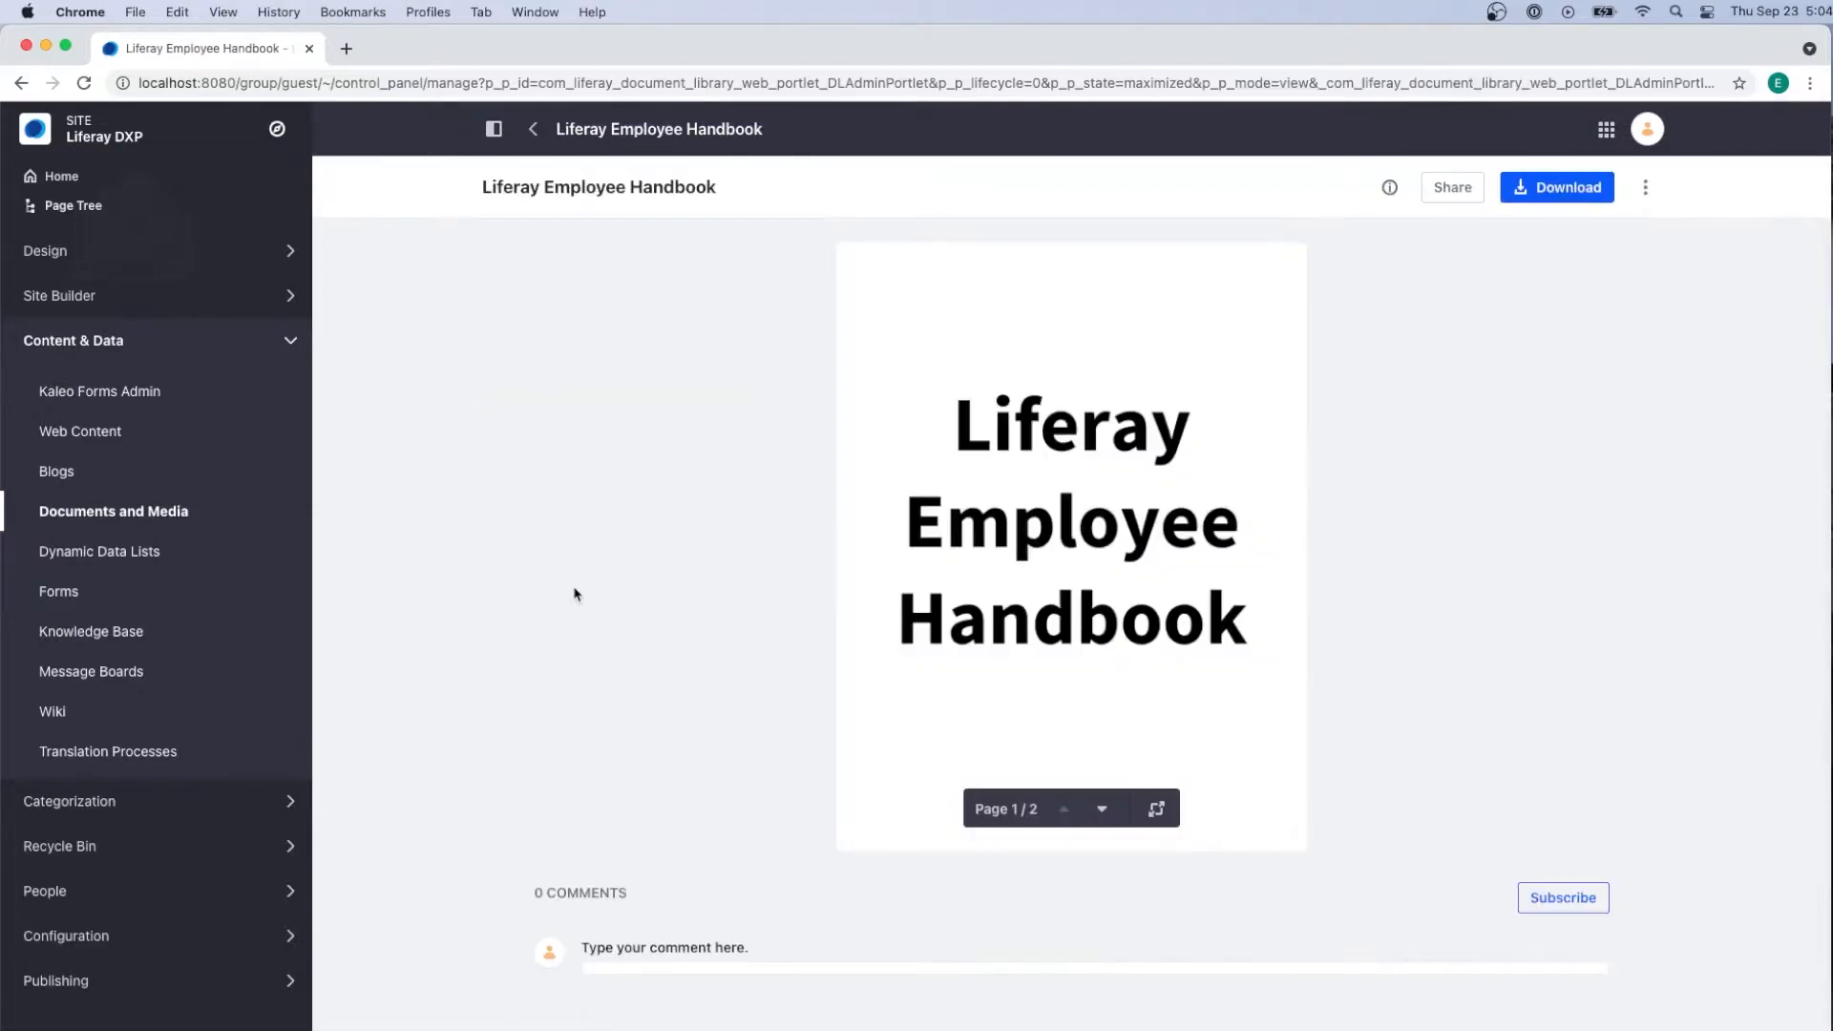
pyautogui.moveTo(1385, 207)
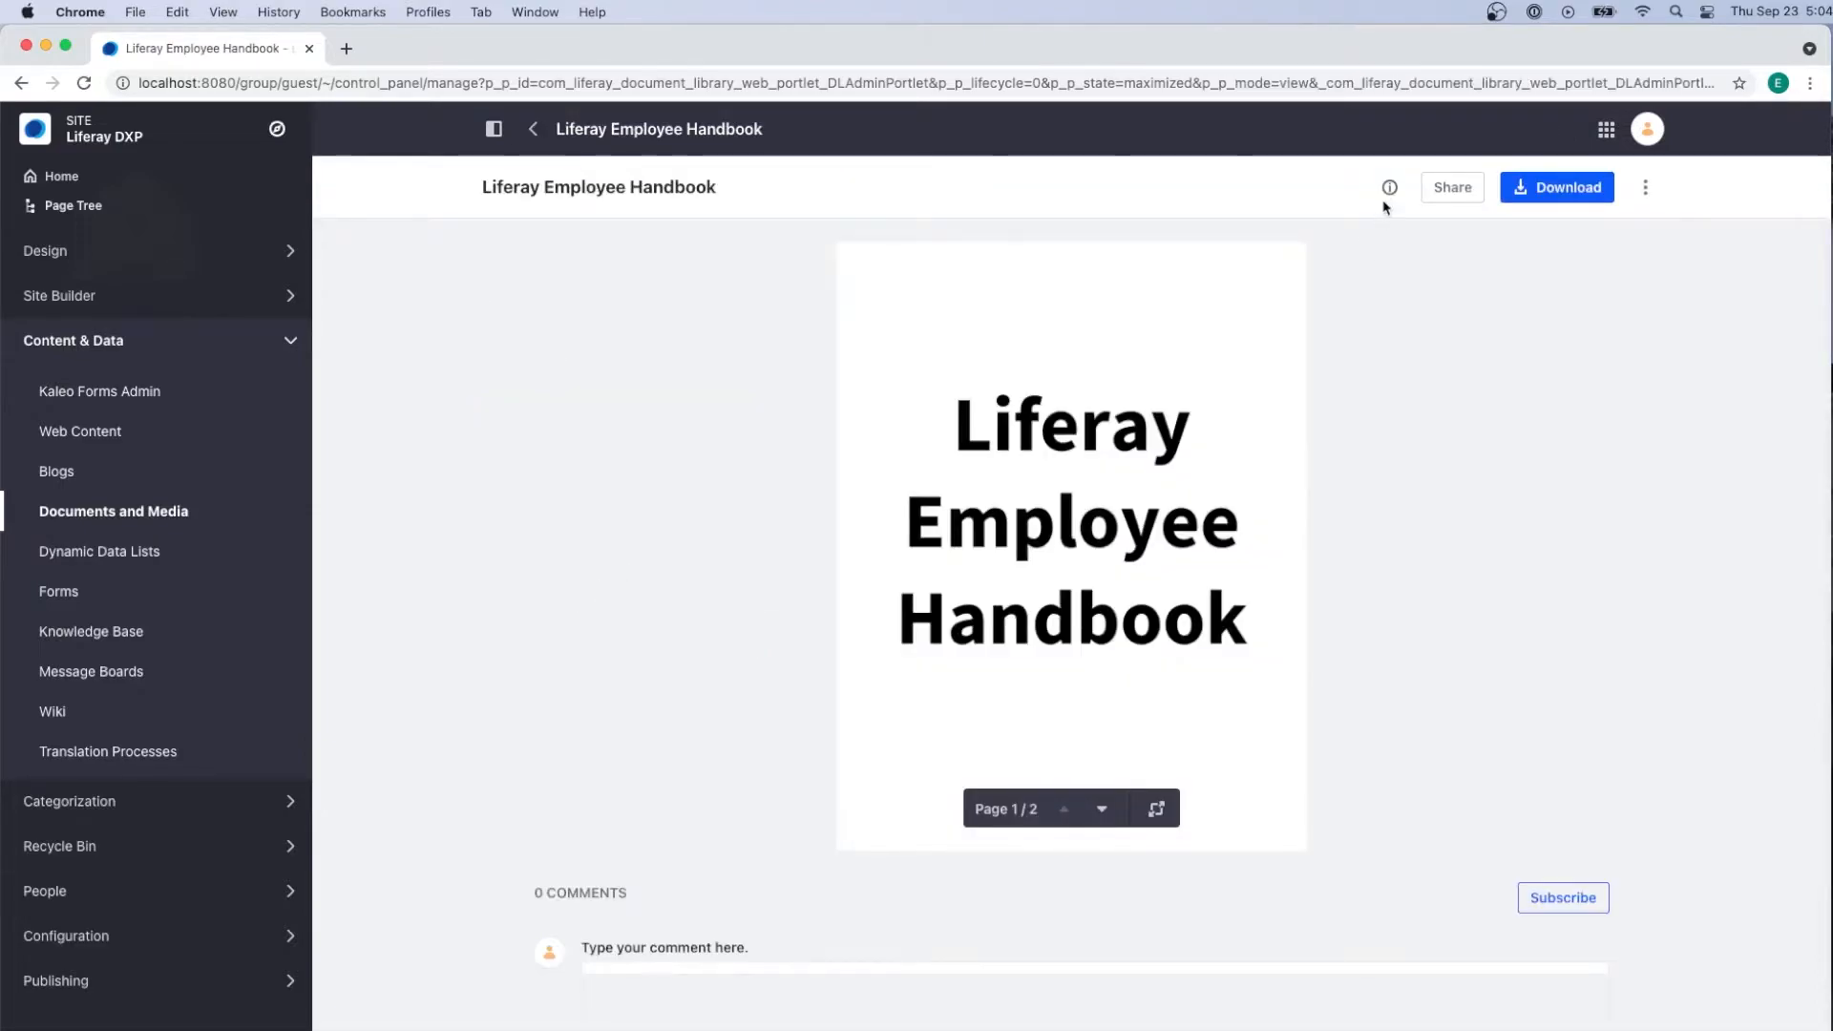
pyautogui.click(1389, 188)
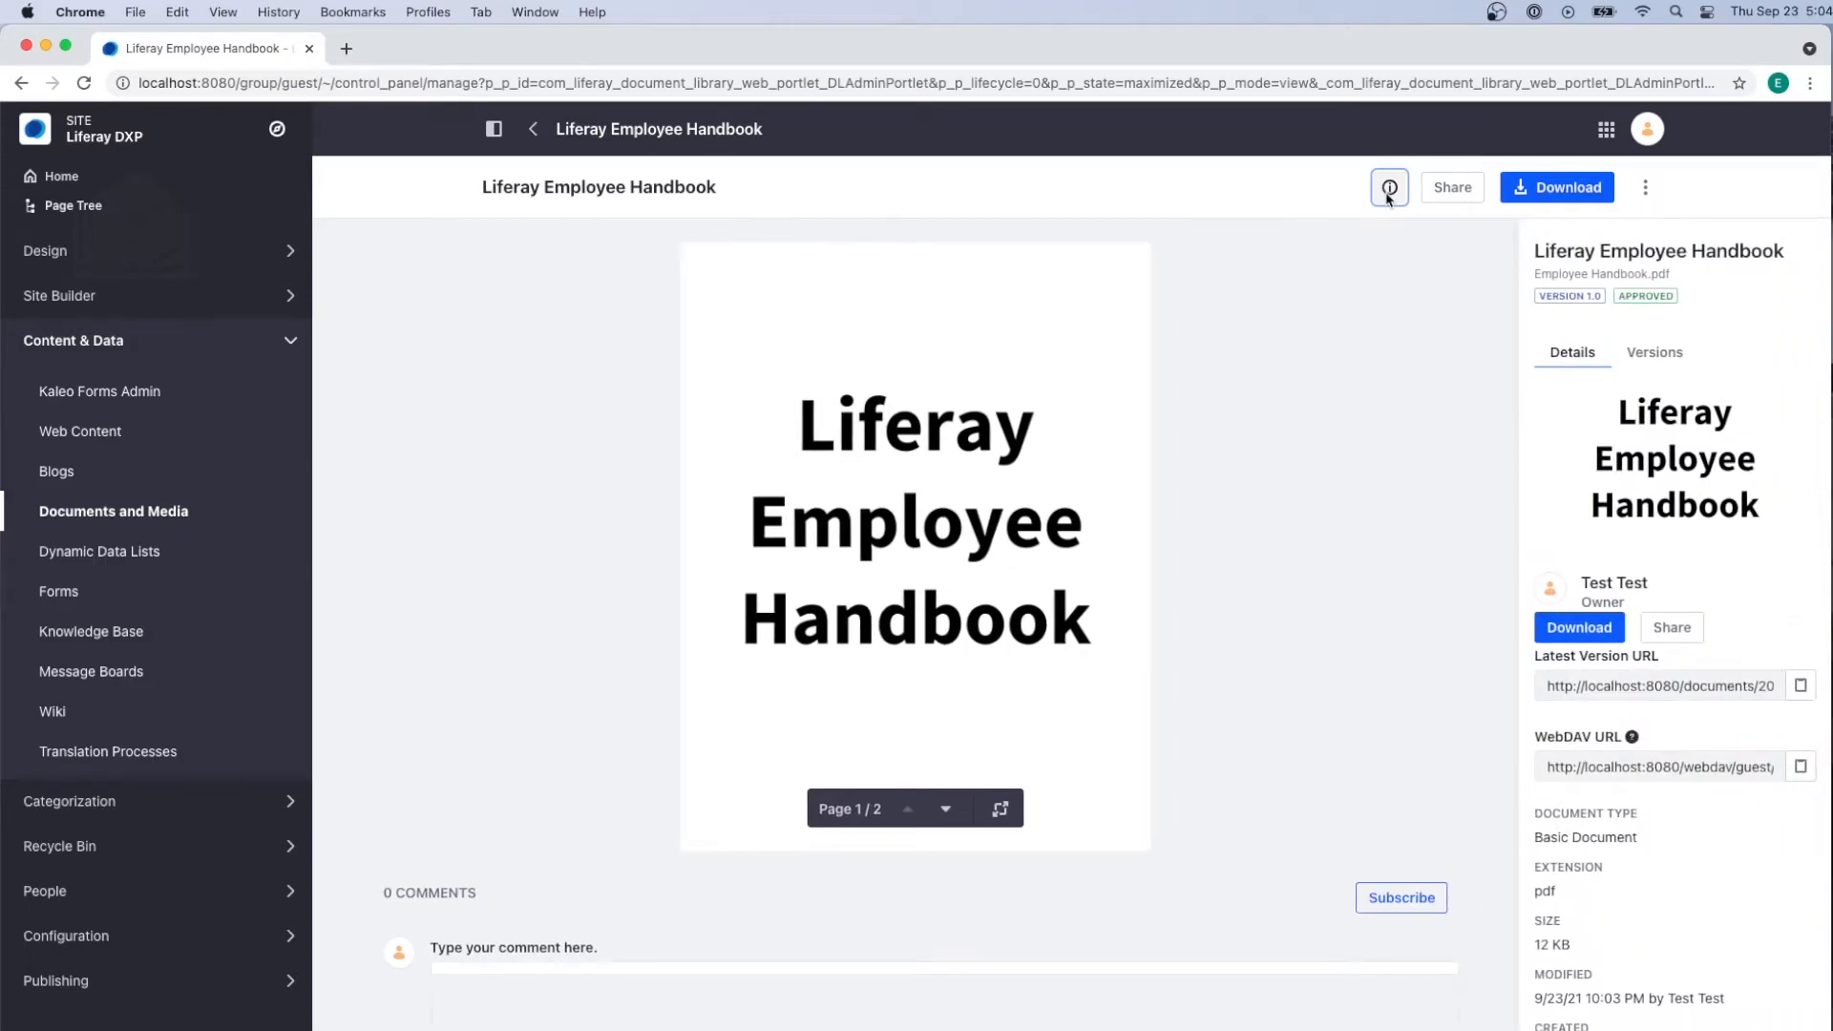
pyautogui.click(1389, 187)
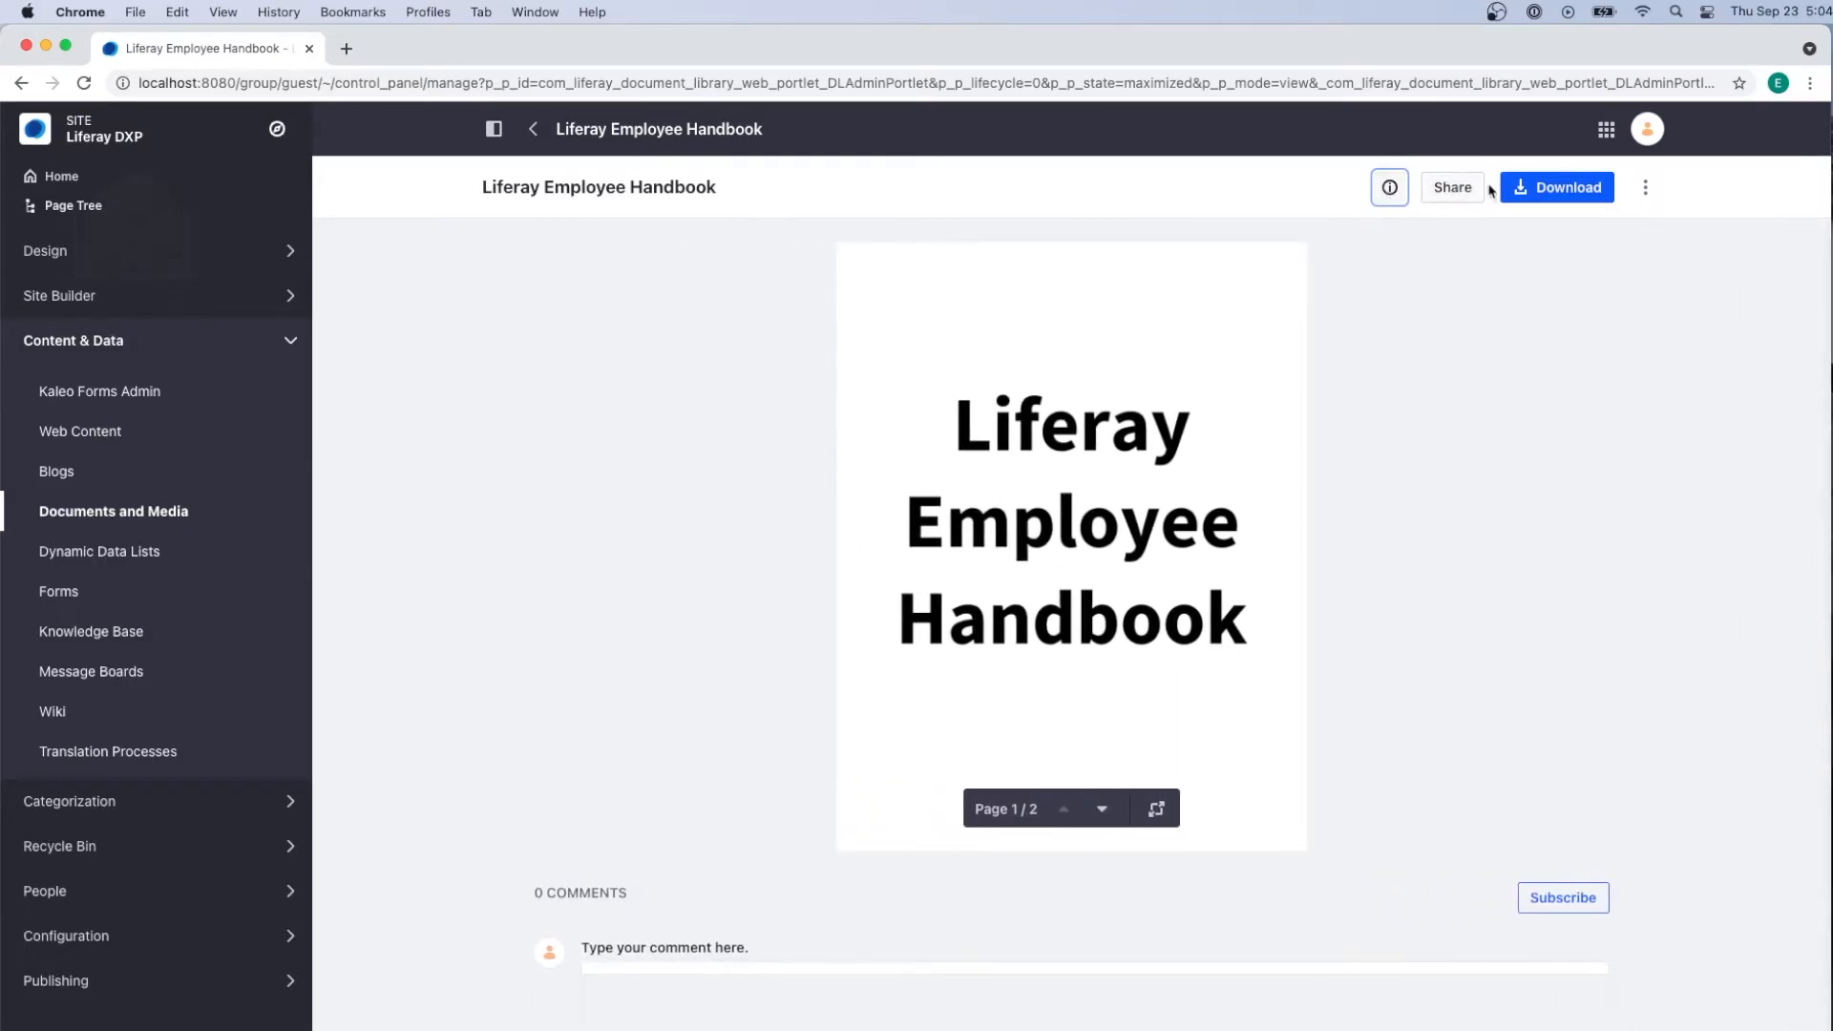
pyautogui.moveTo(1585, 892)
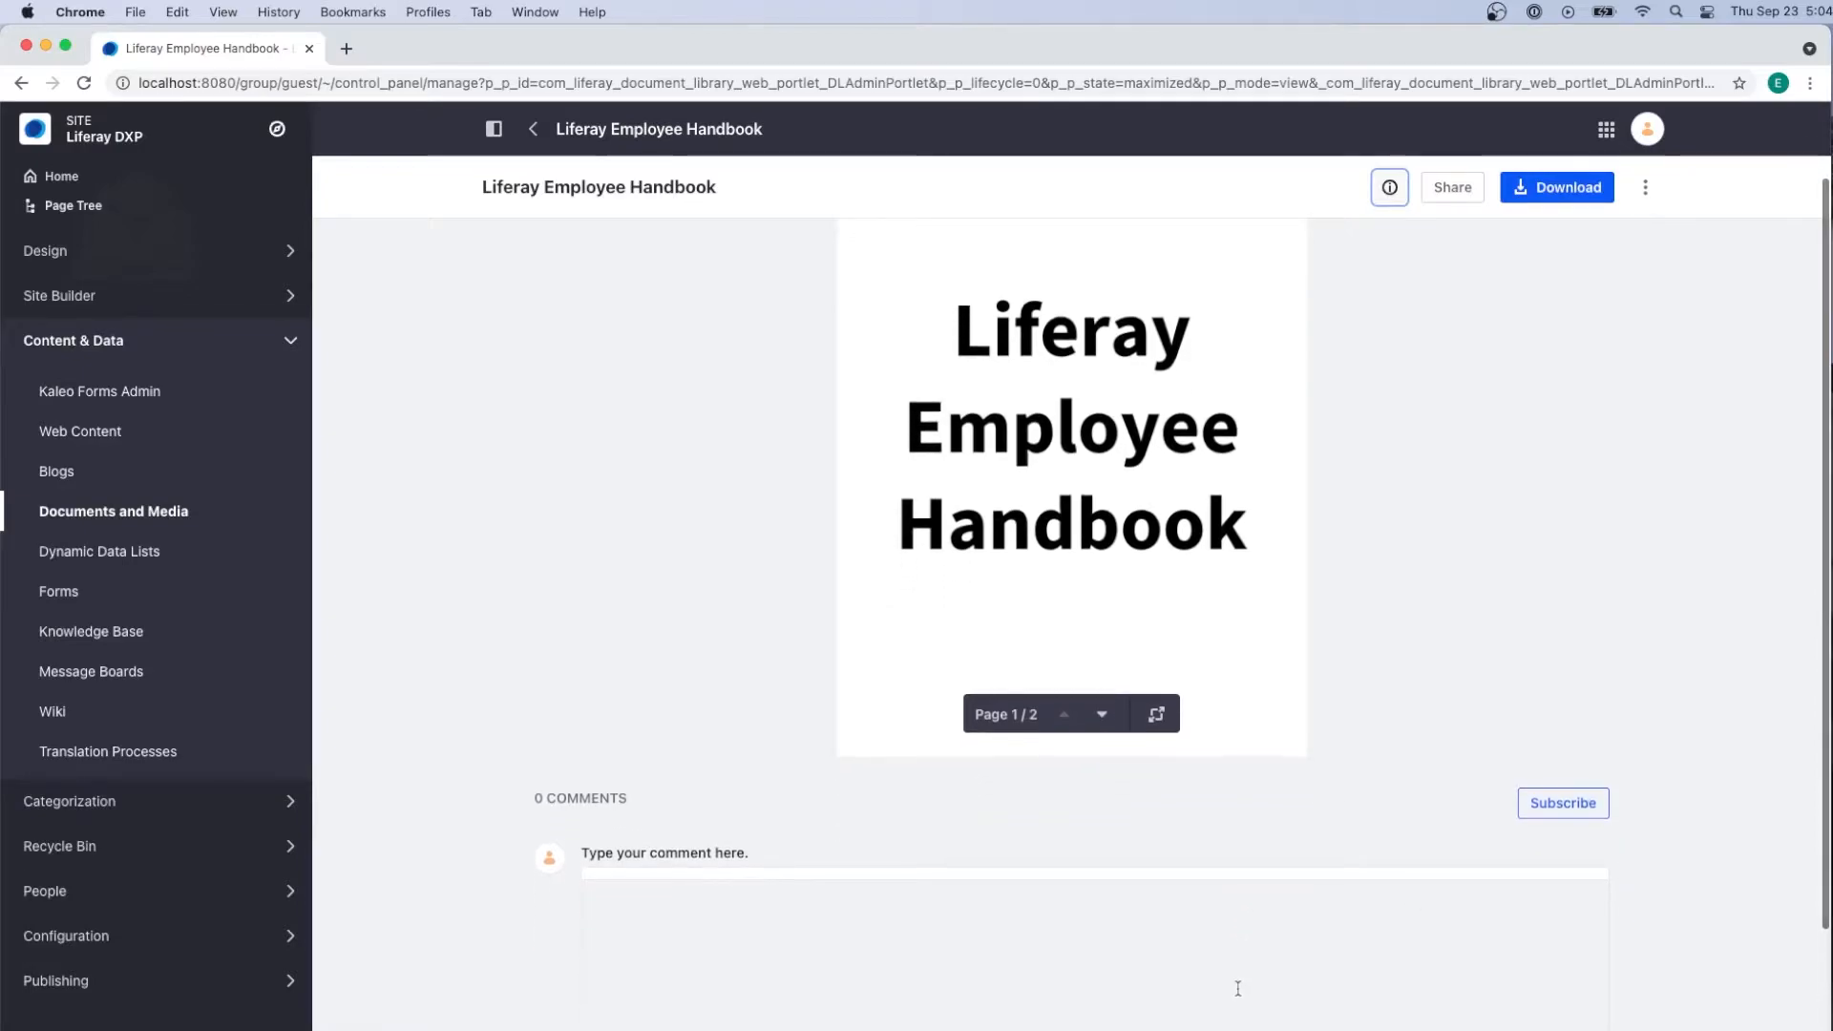
# Check the handbook out and back in, then reopen its Options menu.
pyautogui.click(1645, 187)
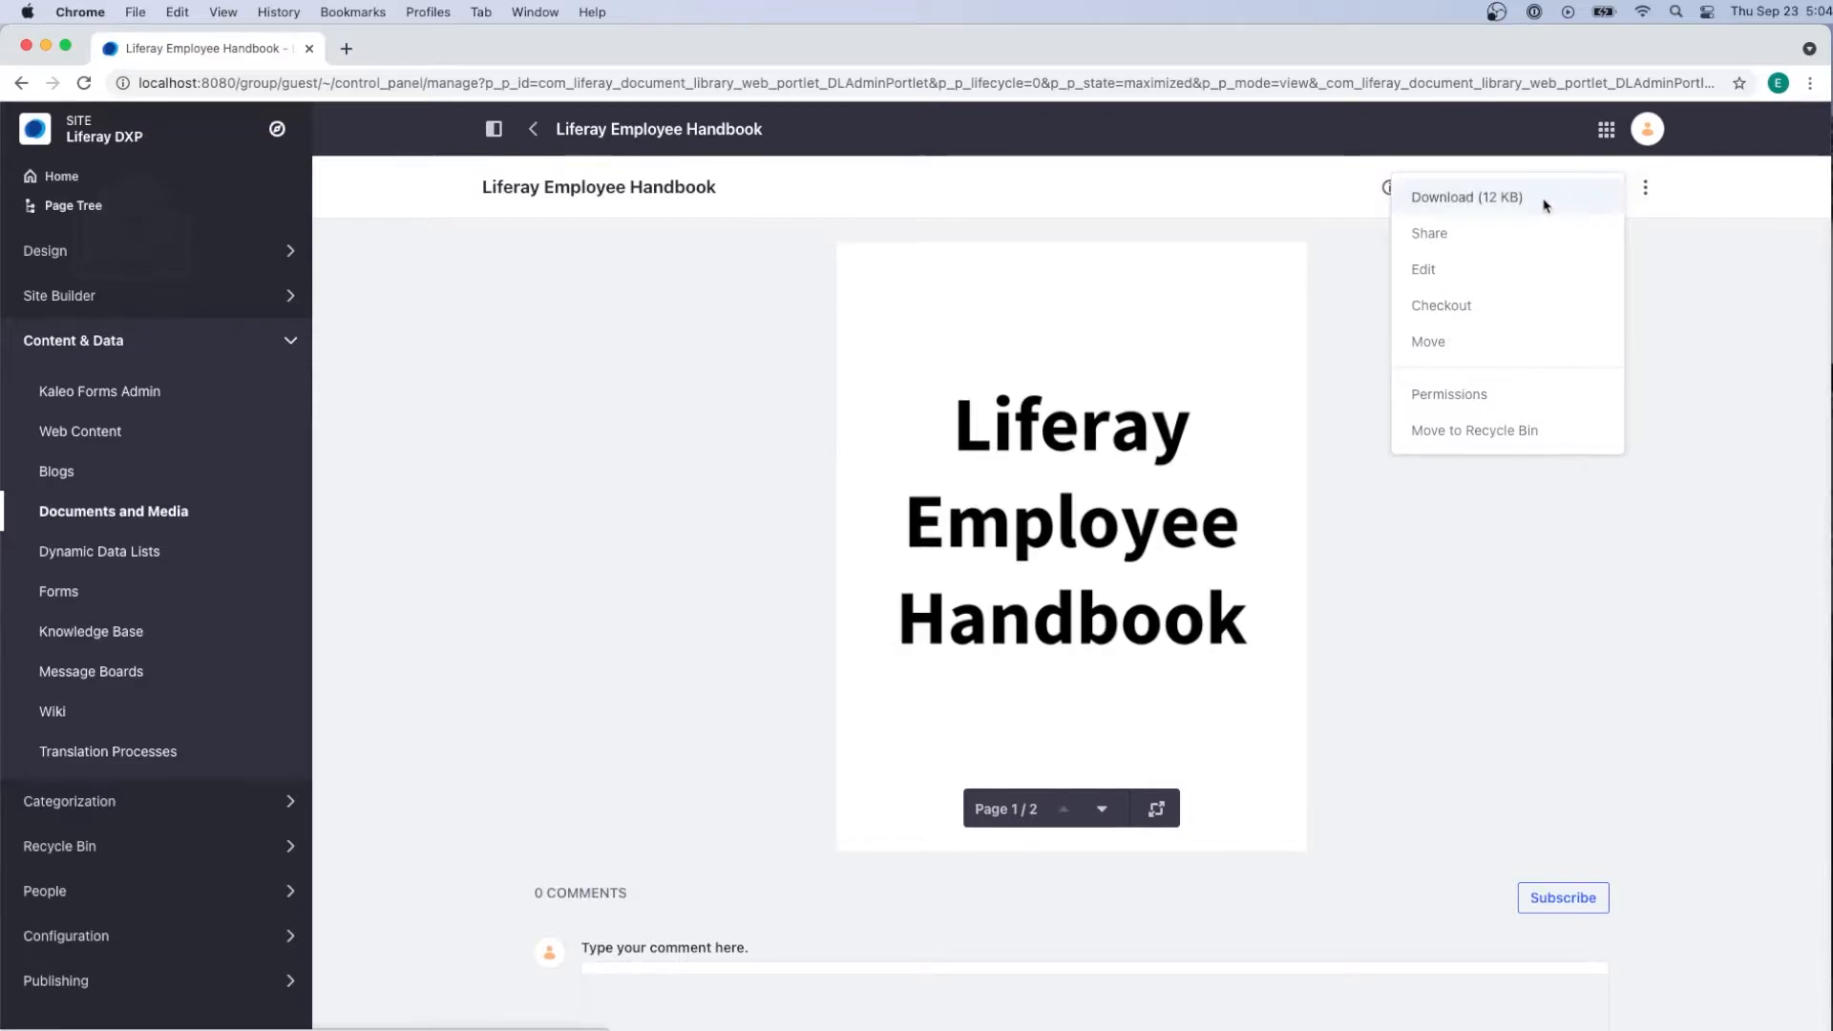
pyautogui.moveTo(1562, 246)
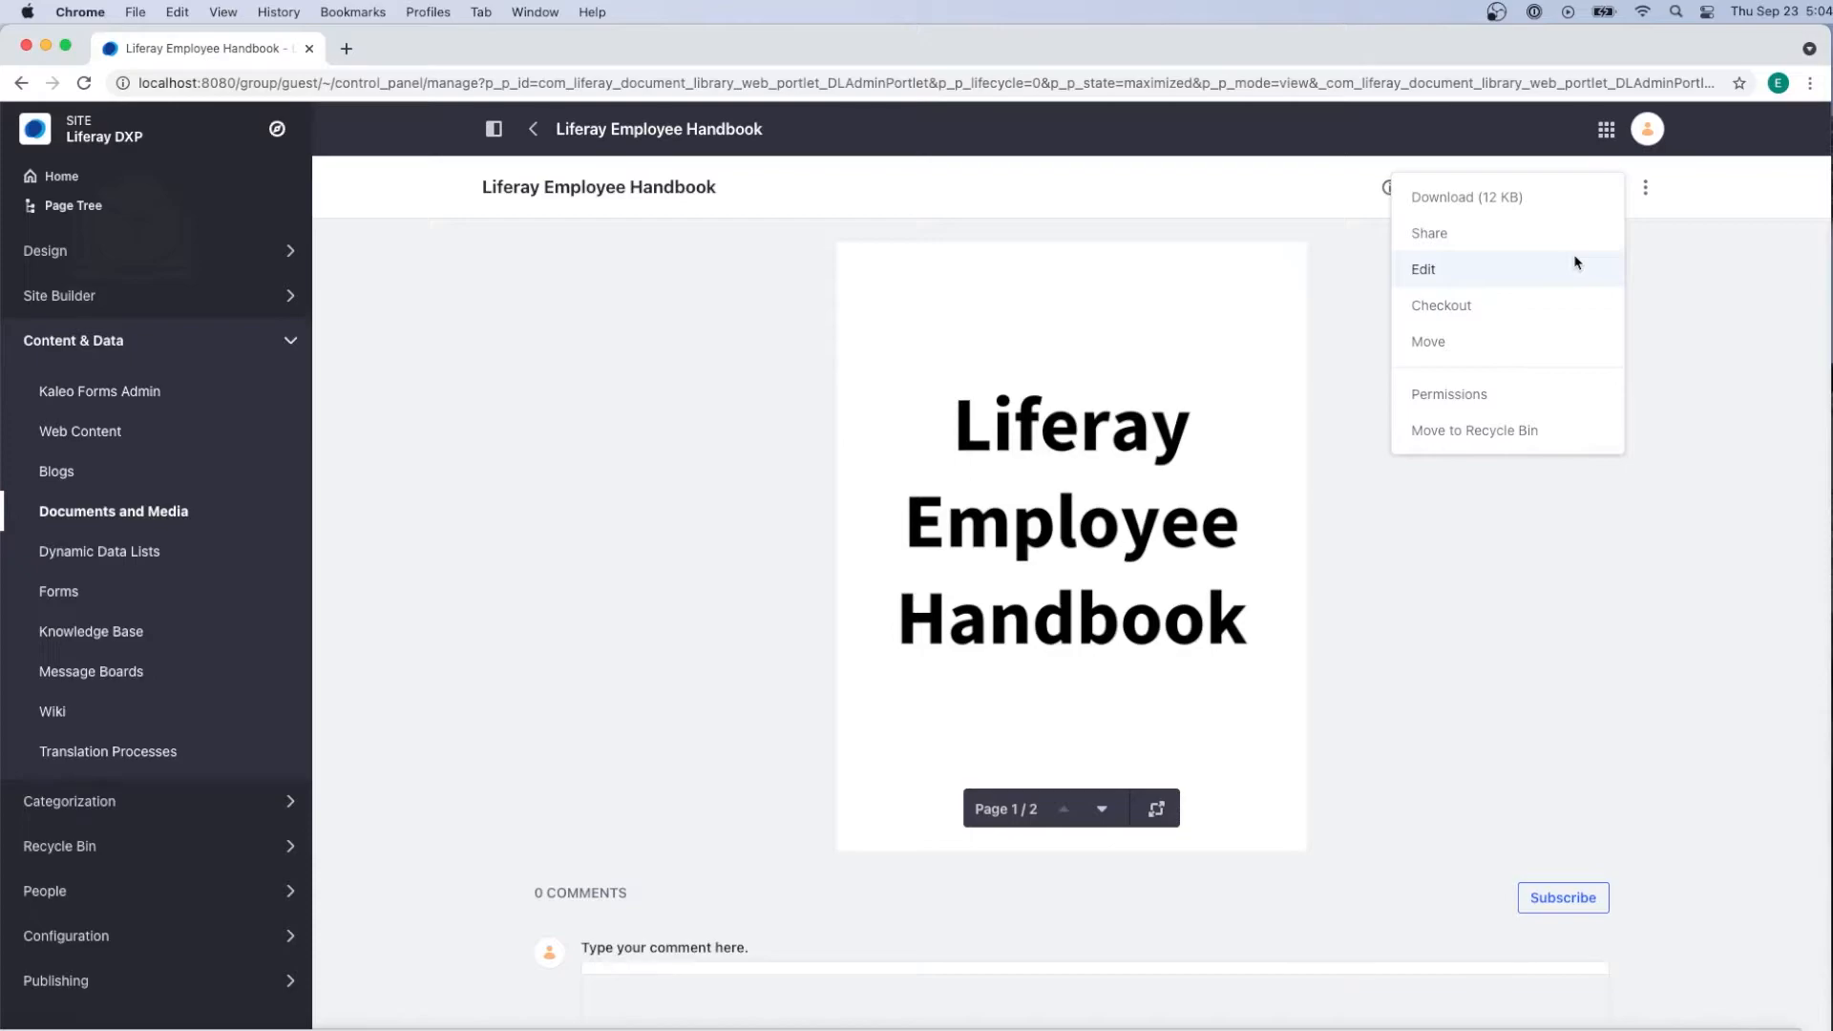
pyautogui.moveTo(1534, 322)
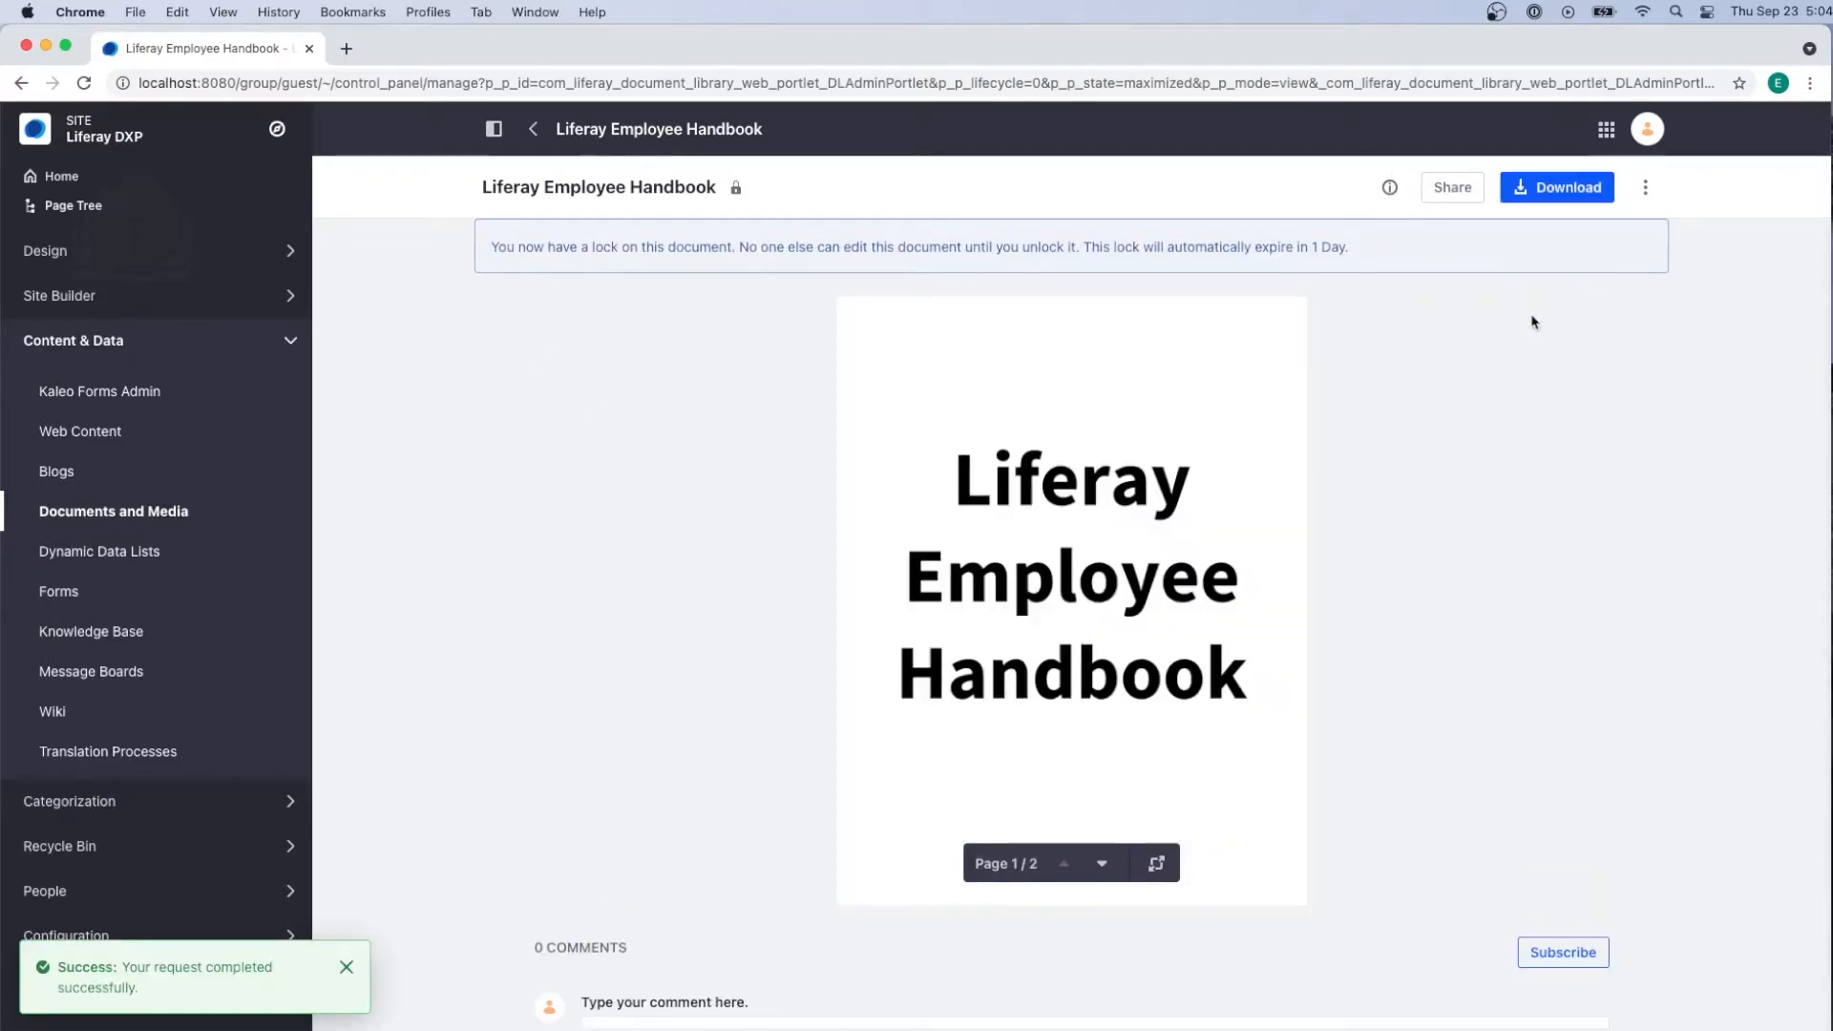
pyautogui.moveTo(1645, 191)
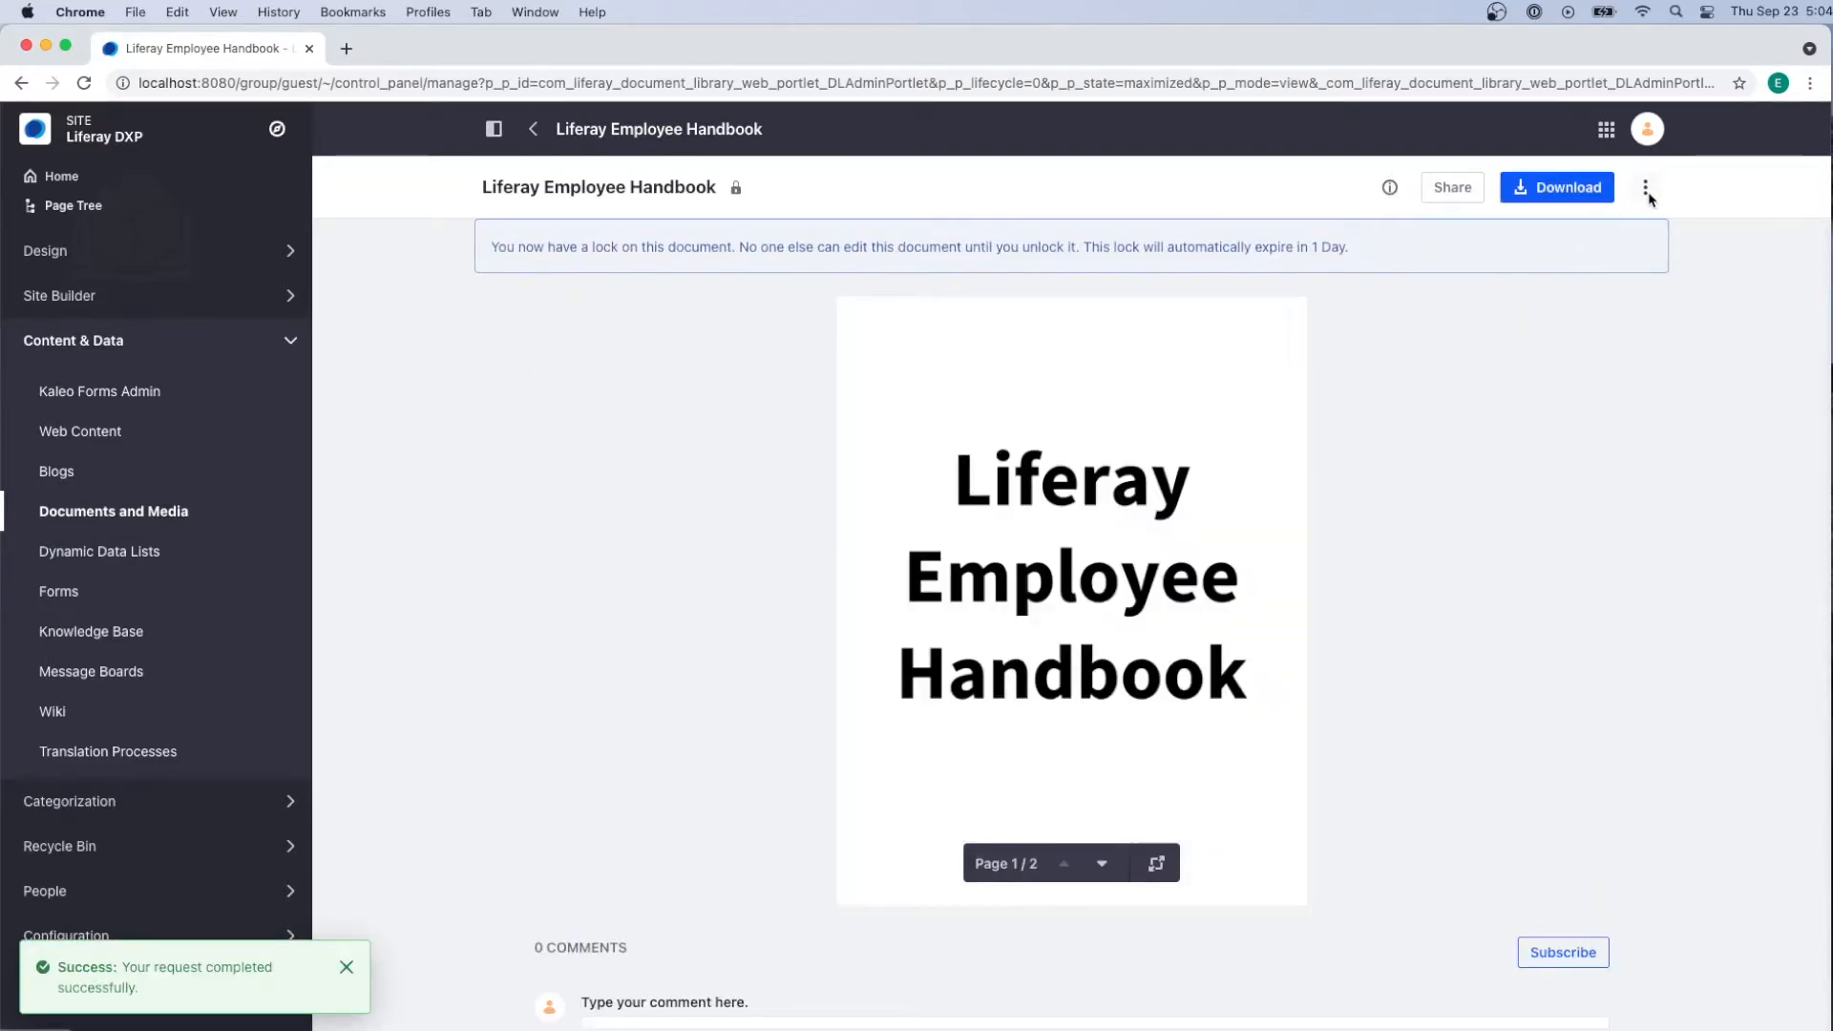
pyautogui.click(1645, 188)
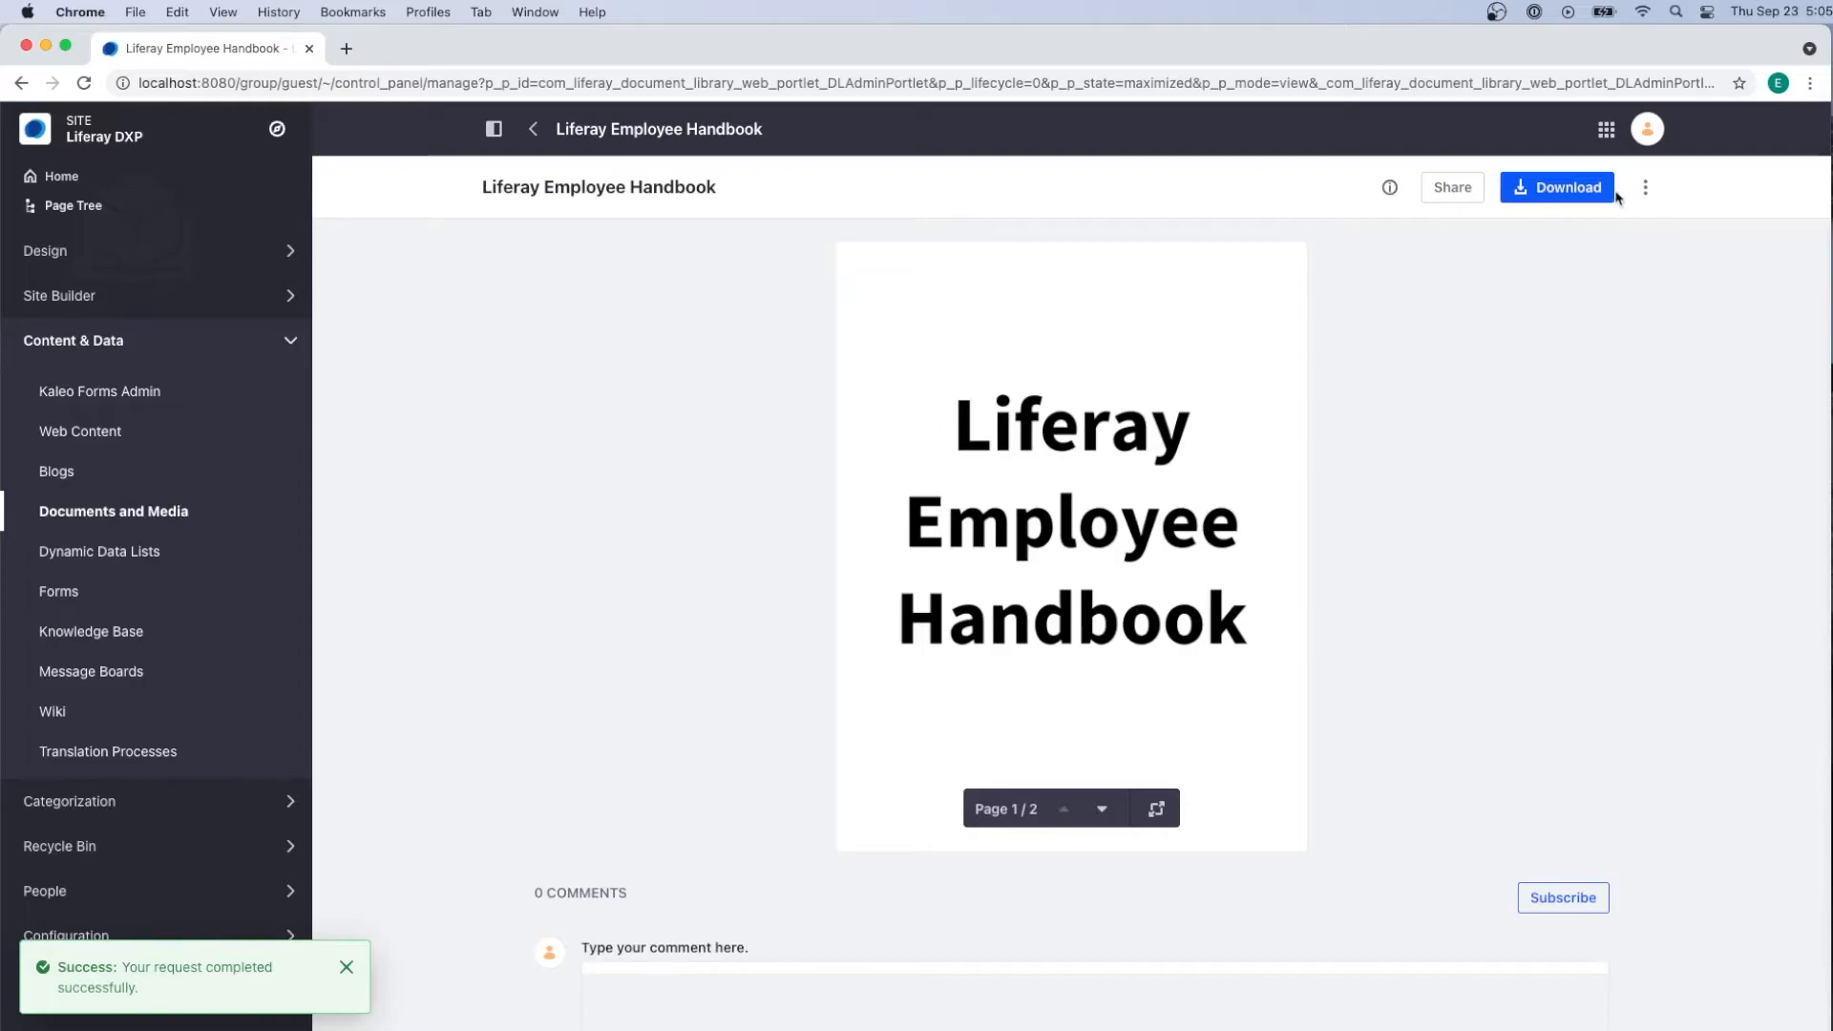
pyautogui.click(1645, 188)
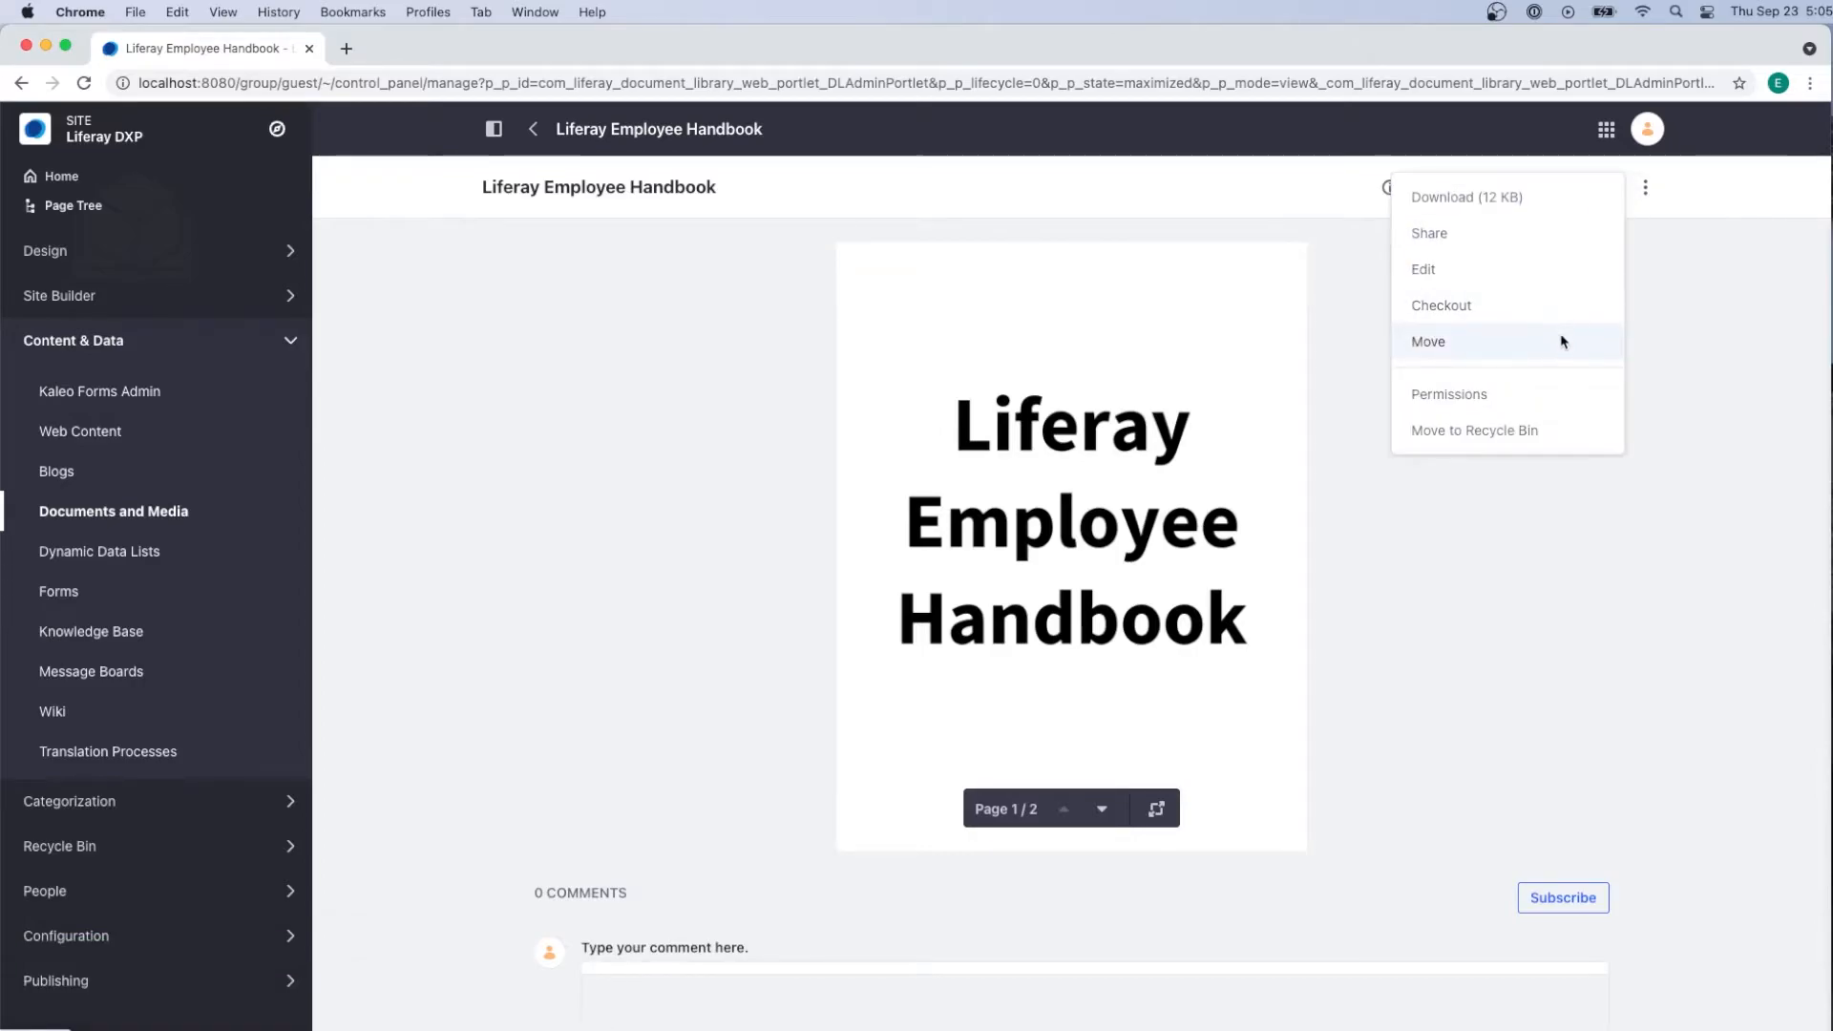
# Move the handbook into a newly created 'Employee Documents' folder.
pyautogui.click(1428, 342)
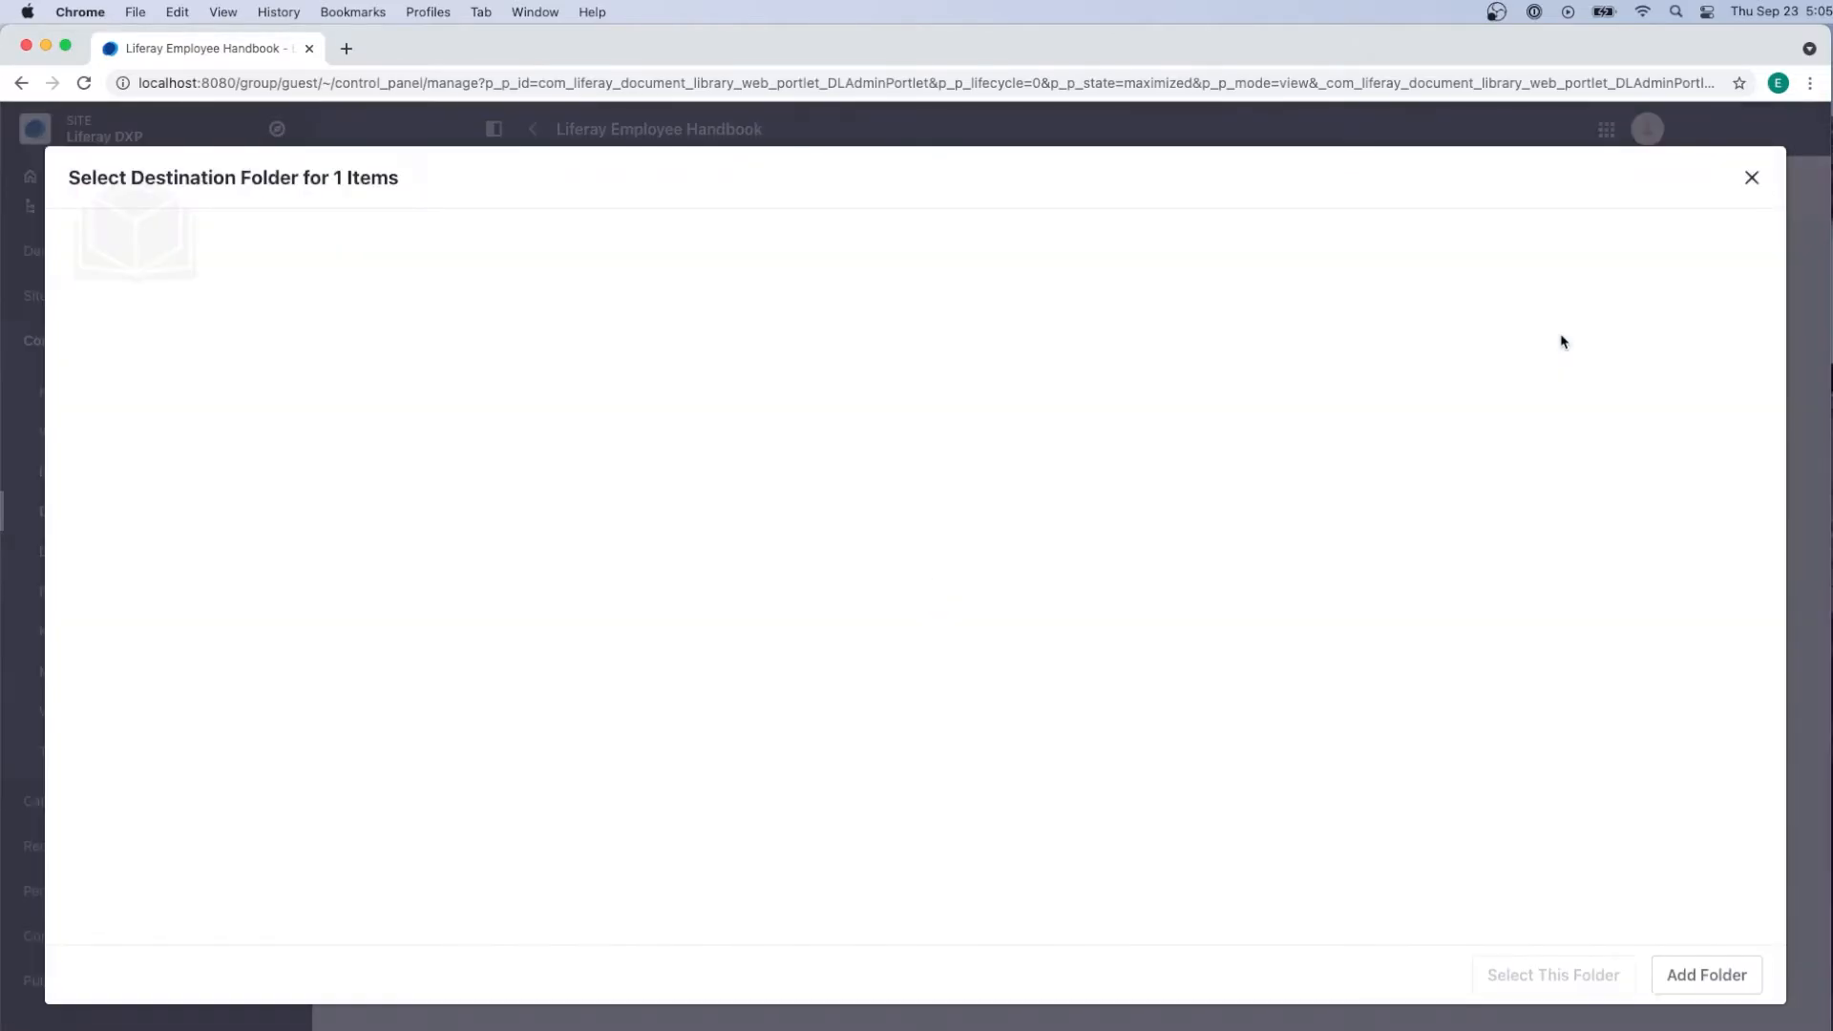
pyautogui.moveTo(1744, 561)
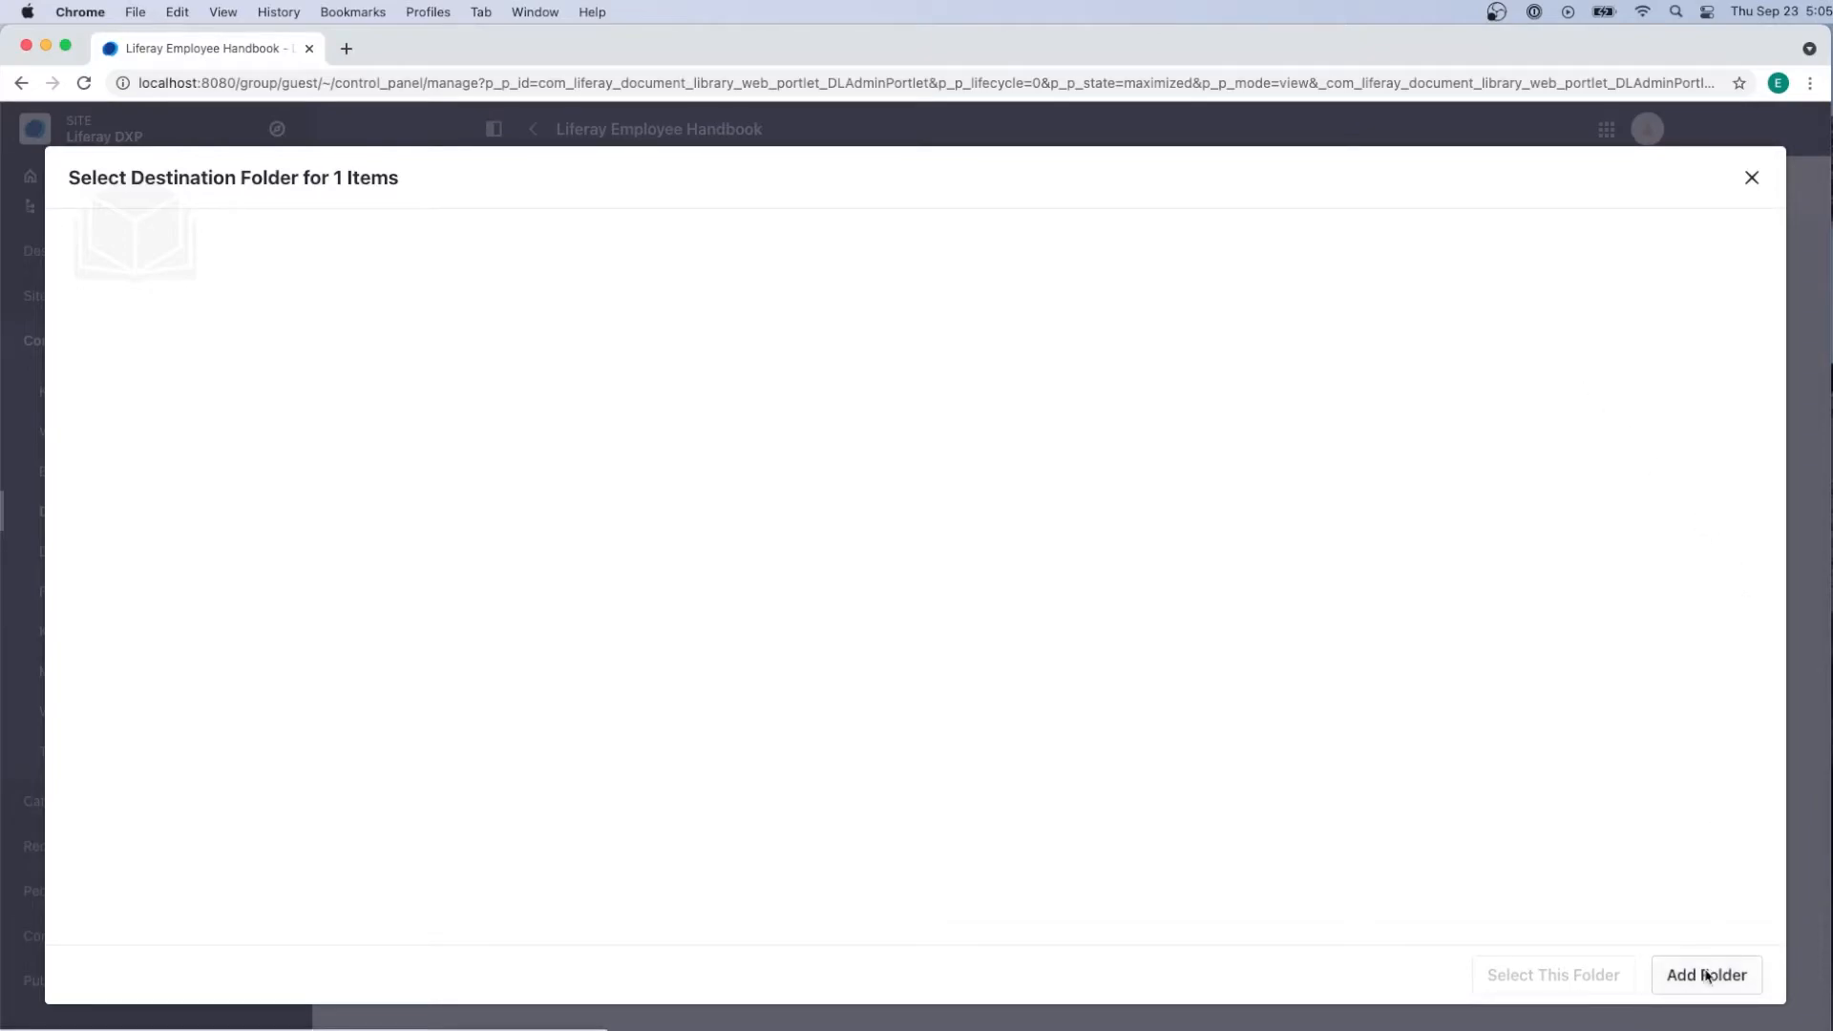
pyautogui.click(1706, 1001)
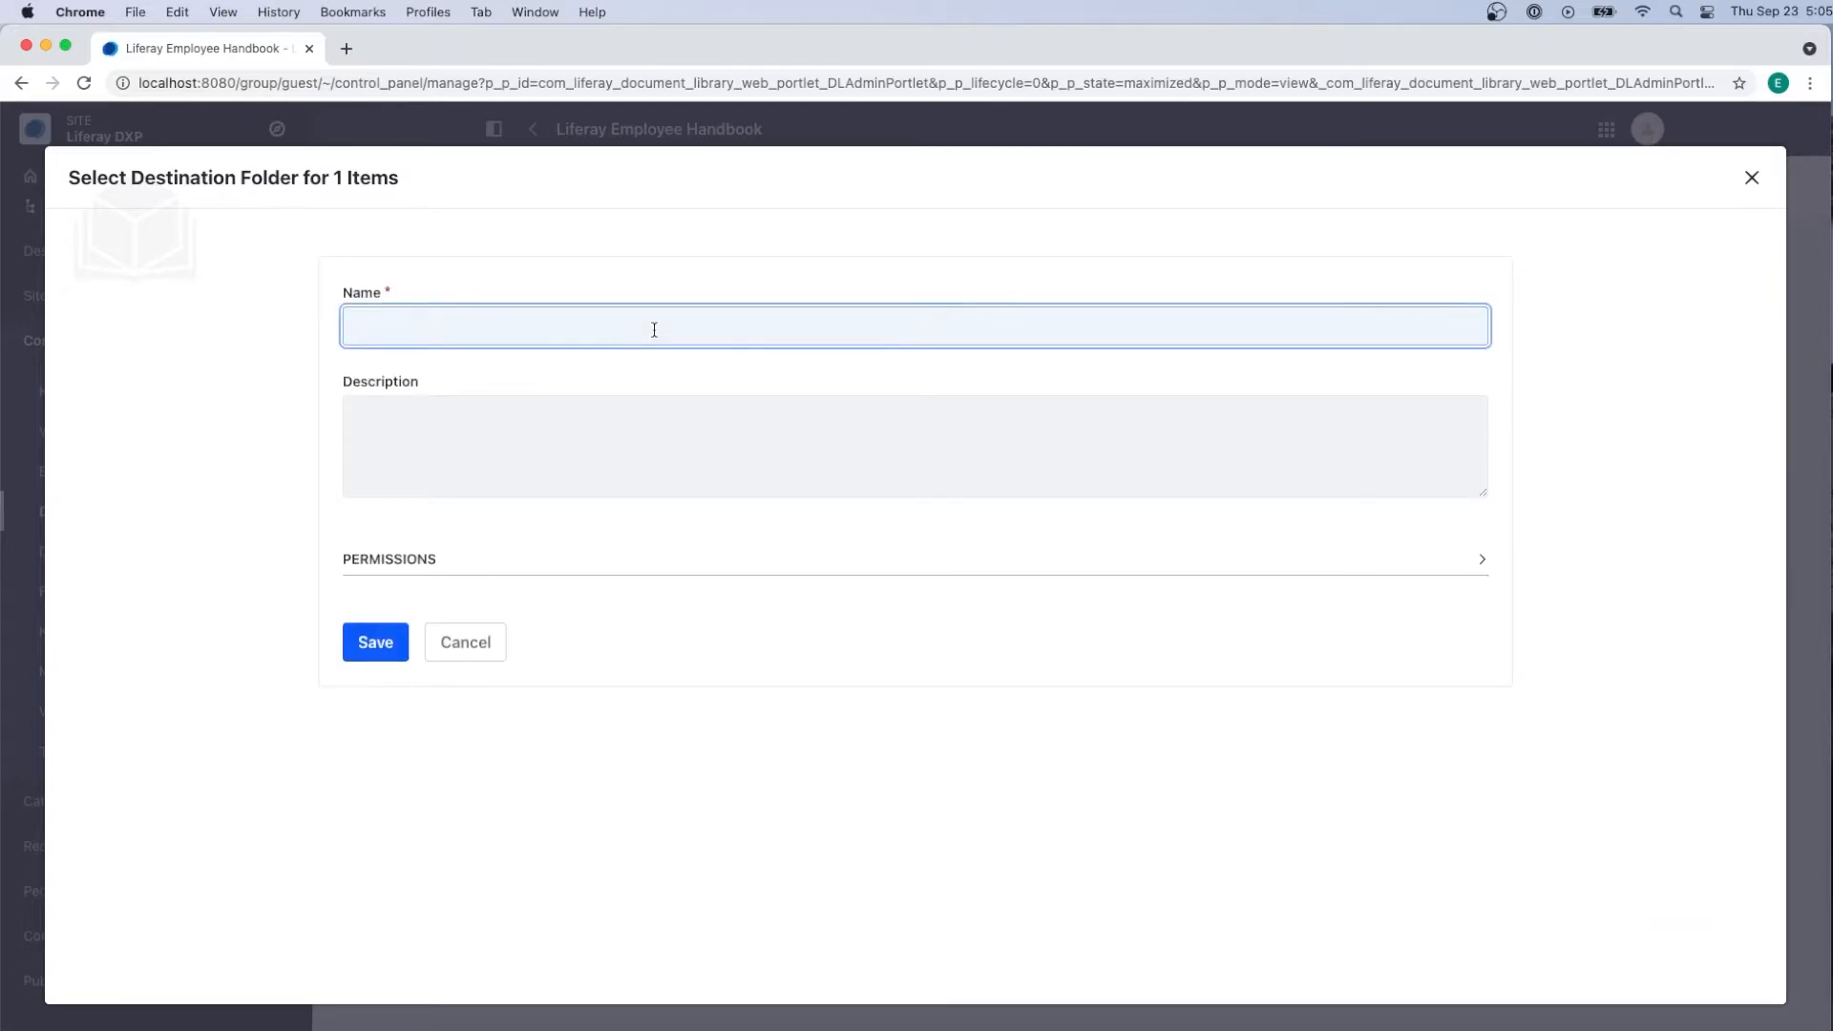
pyautogui.write('Employee Documents')
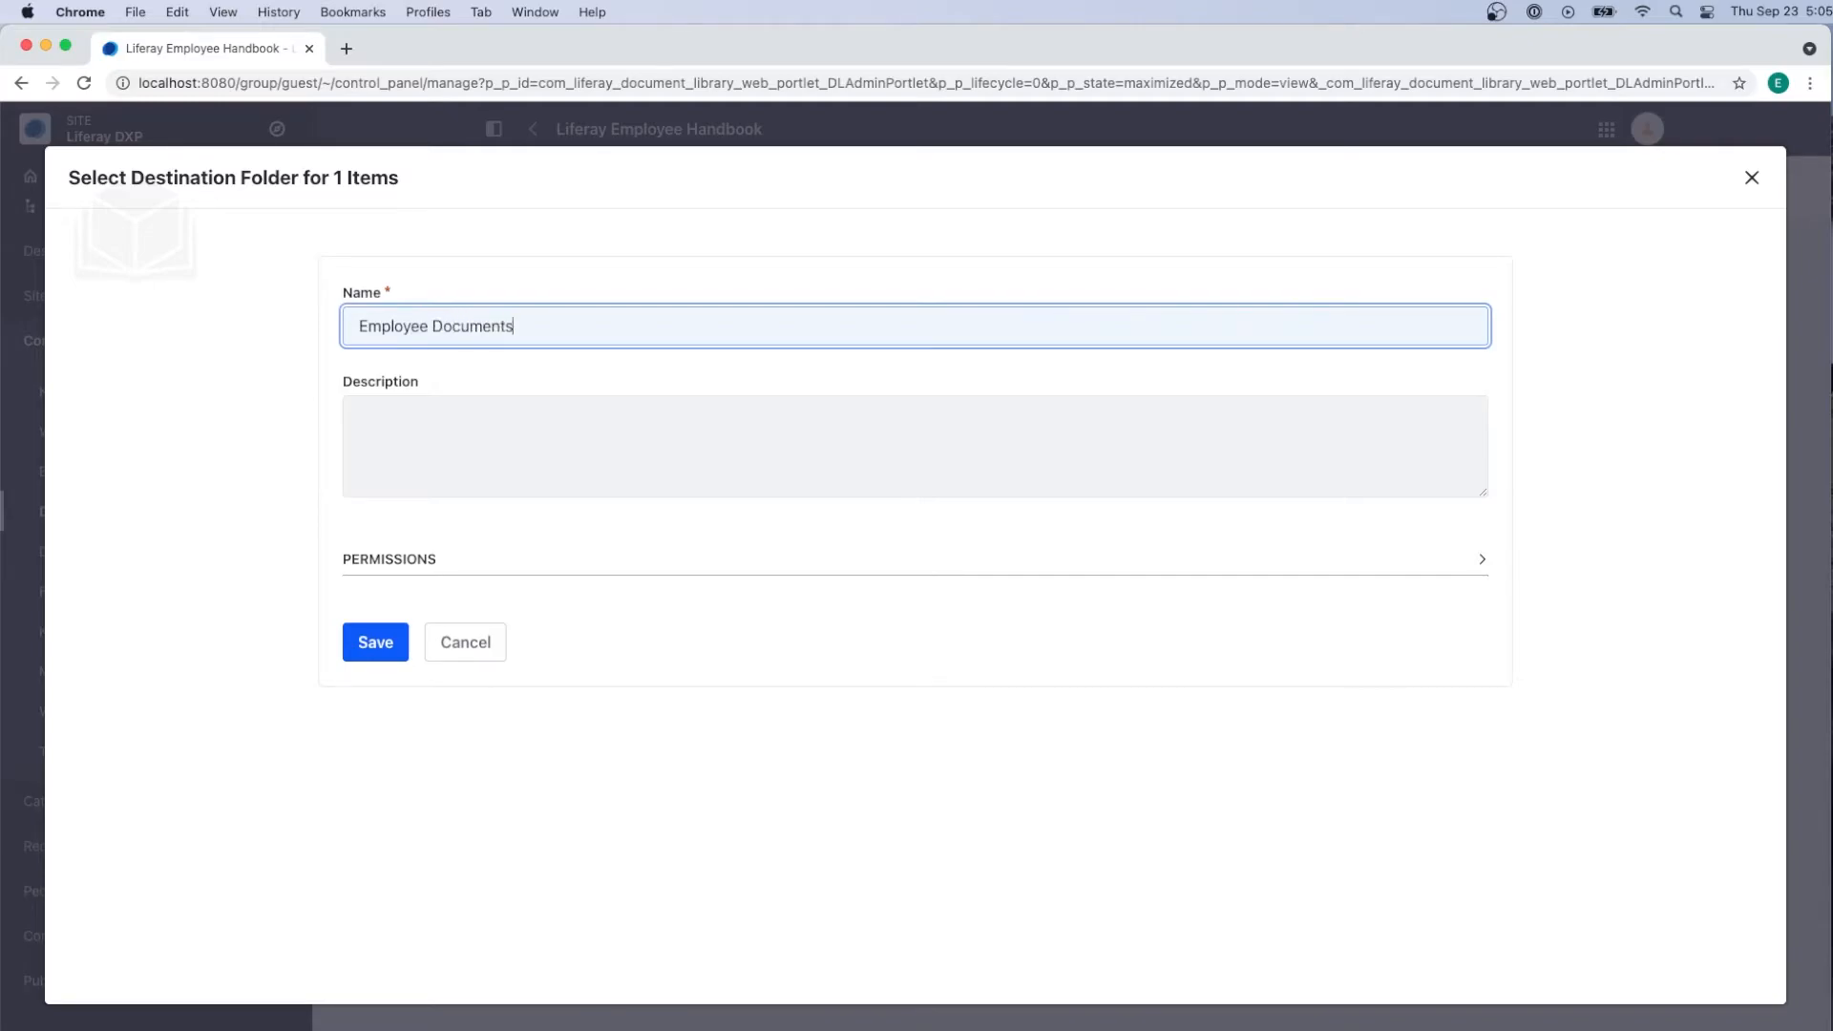
pyautogui.click(375, 643)
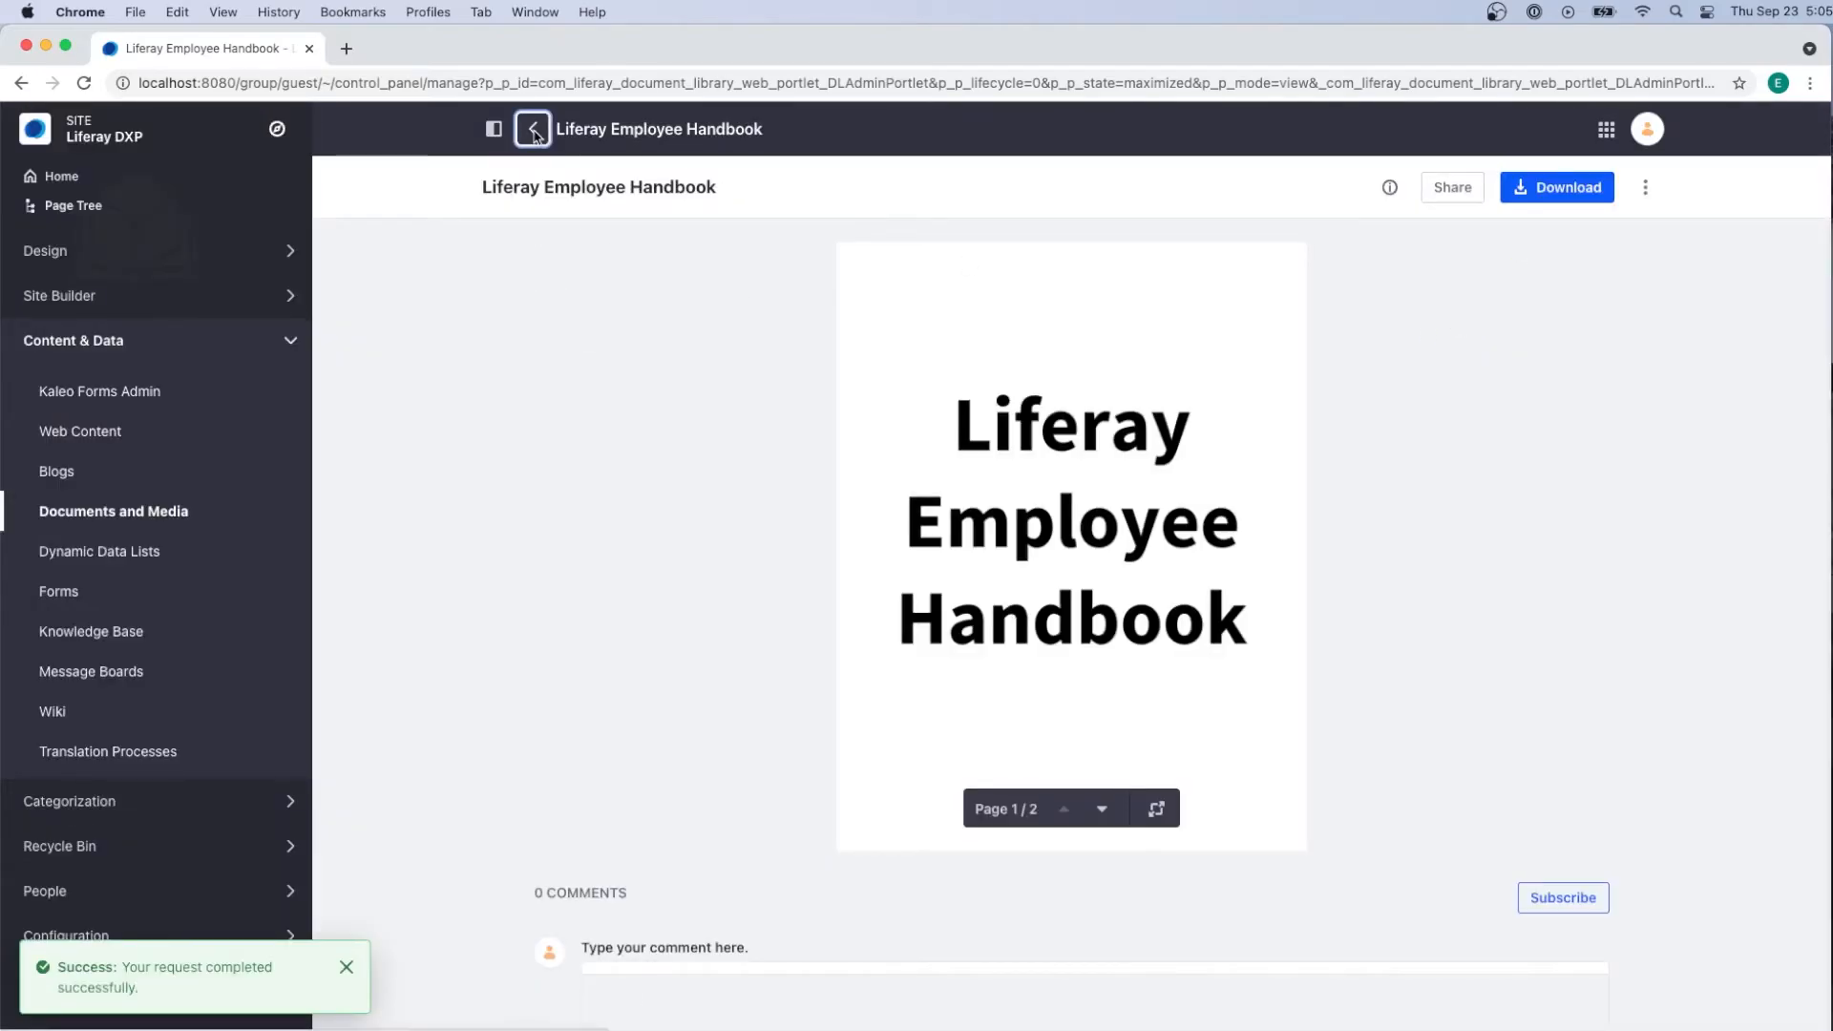
# Go back to the Employee Documents listing and reopen the handbook's actions menu.
pyautogui.click(533, 130)
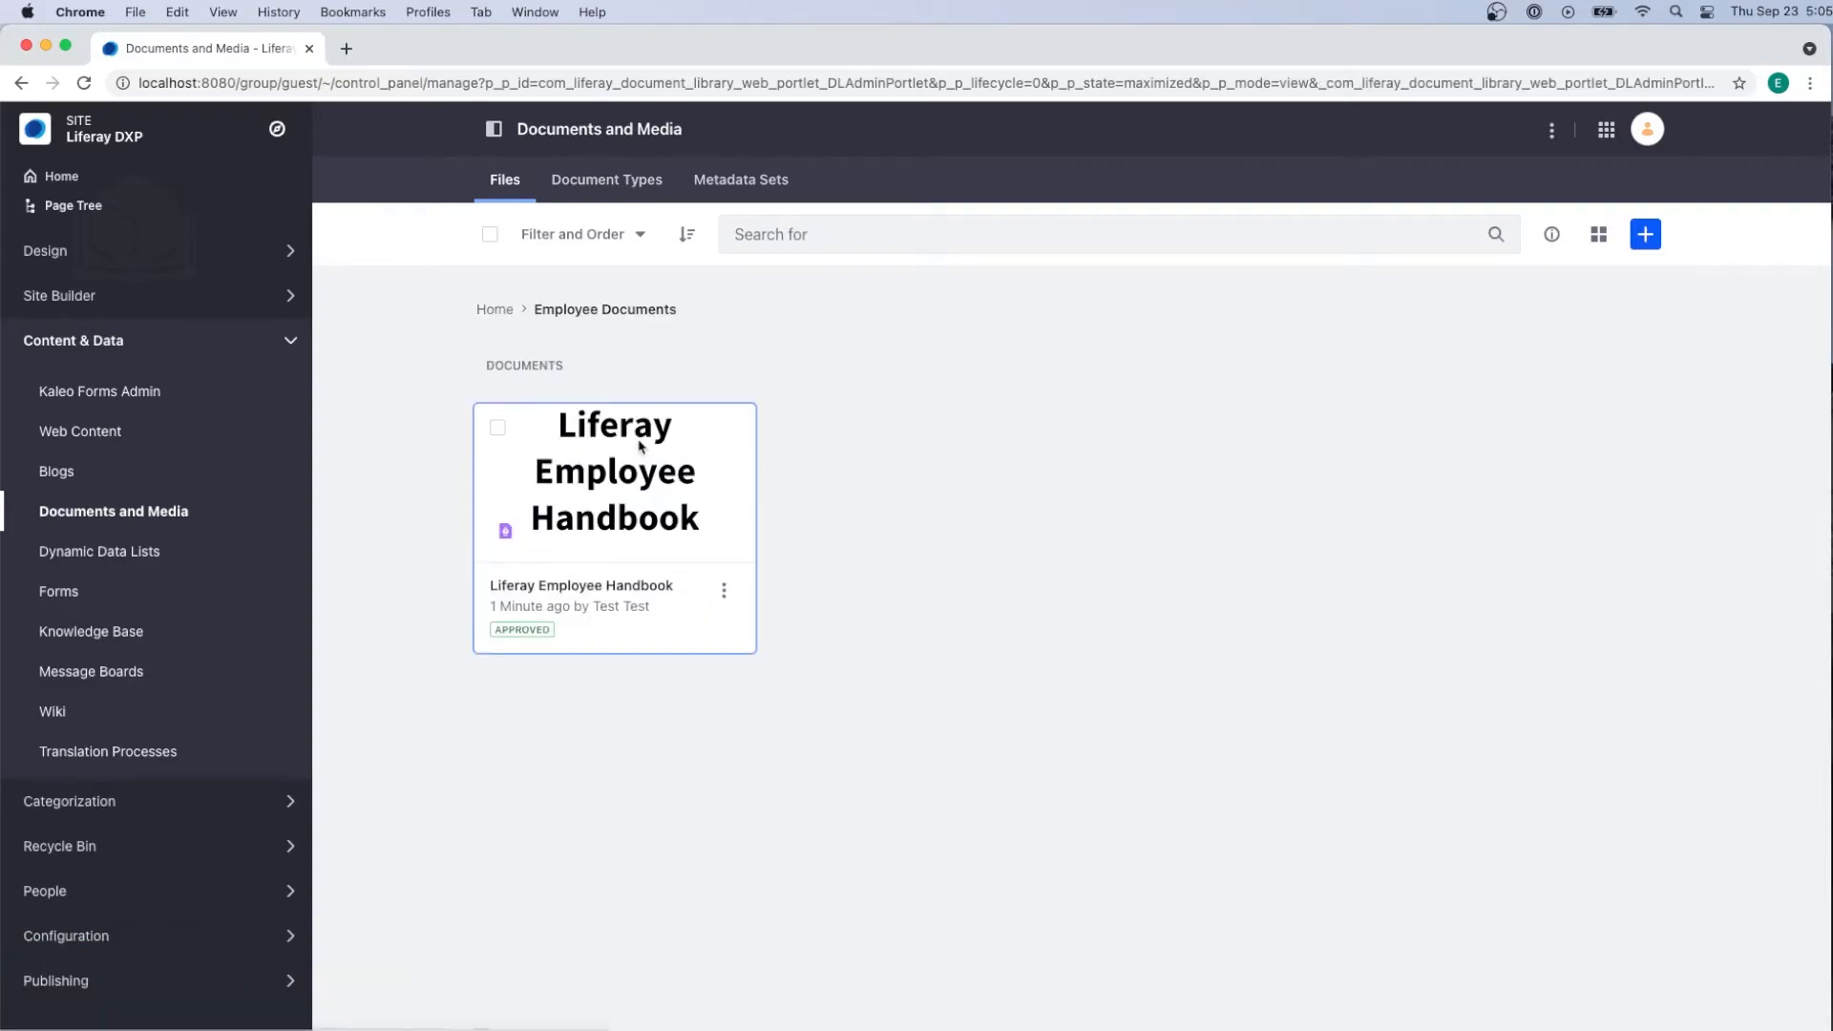
pyautogui.moveTo(660, 544)
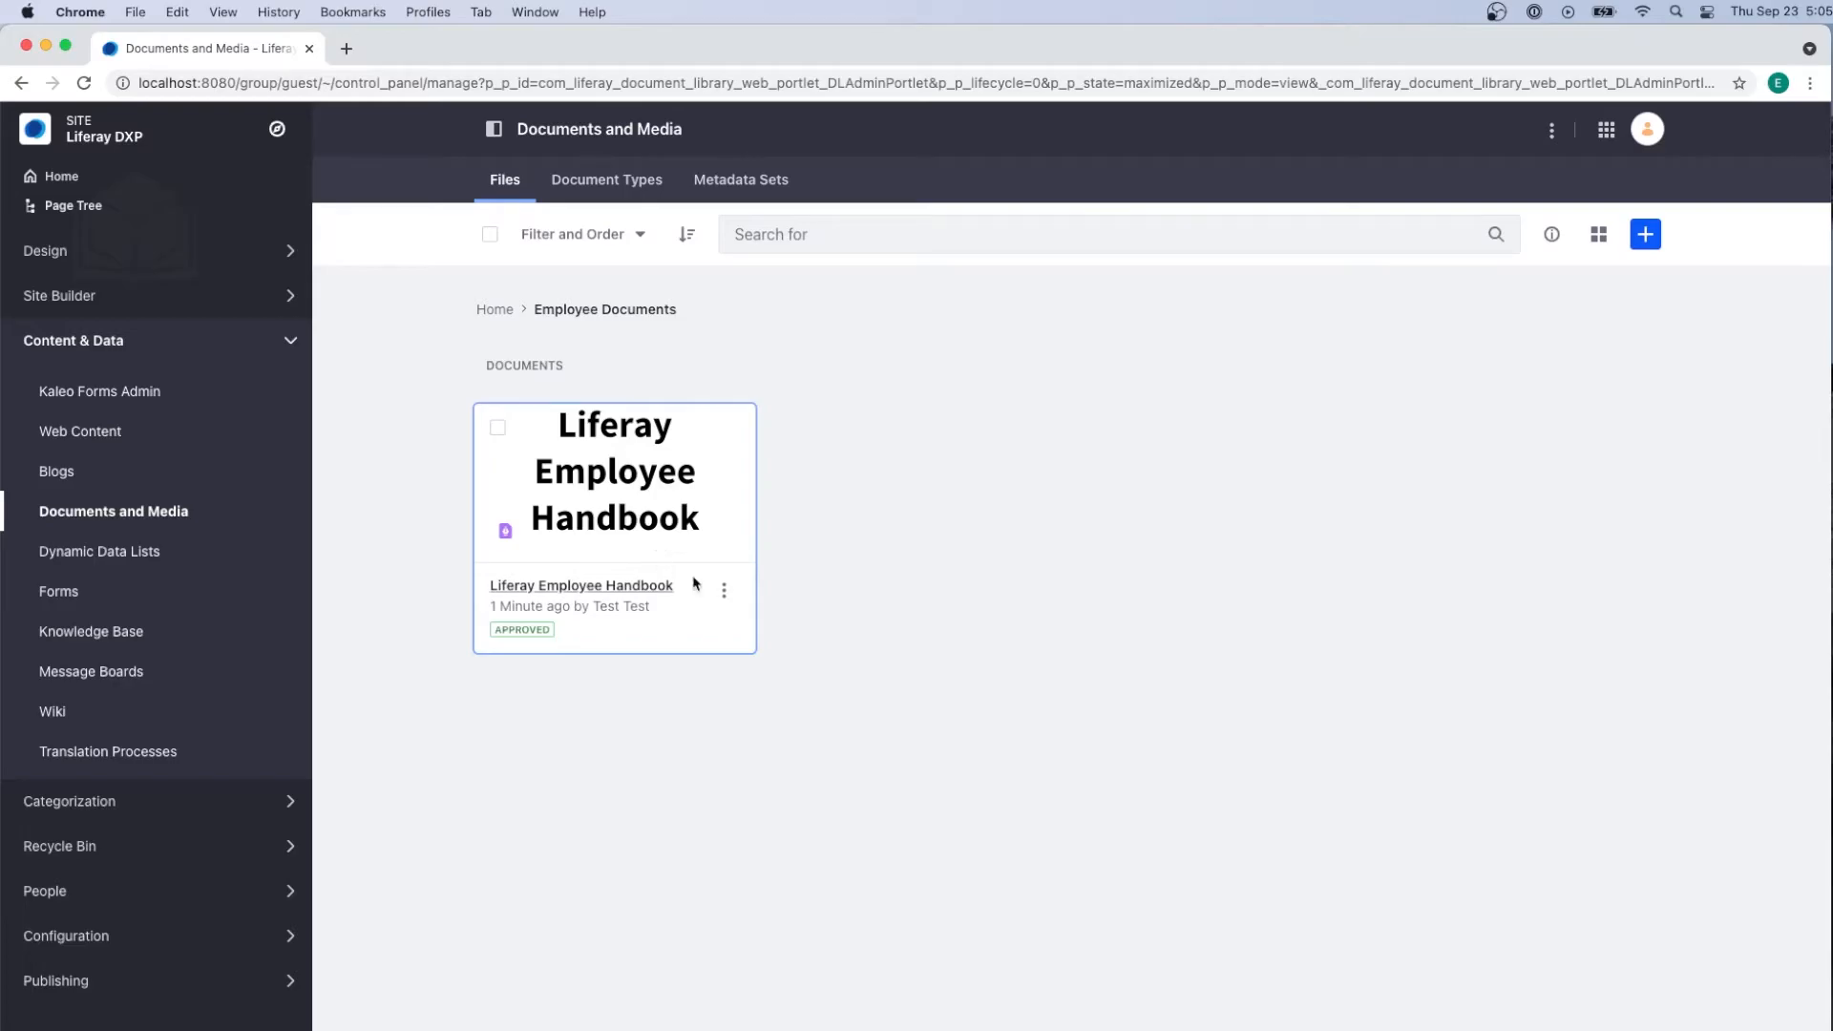
pyautogui.click(724, 590)
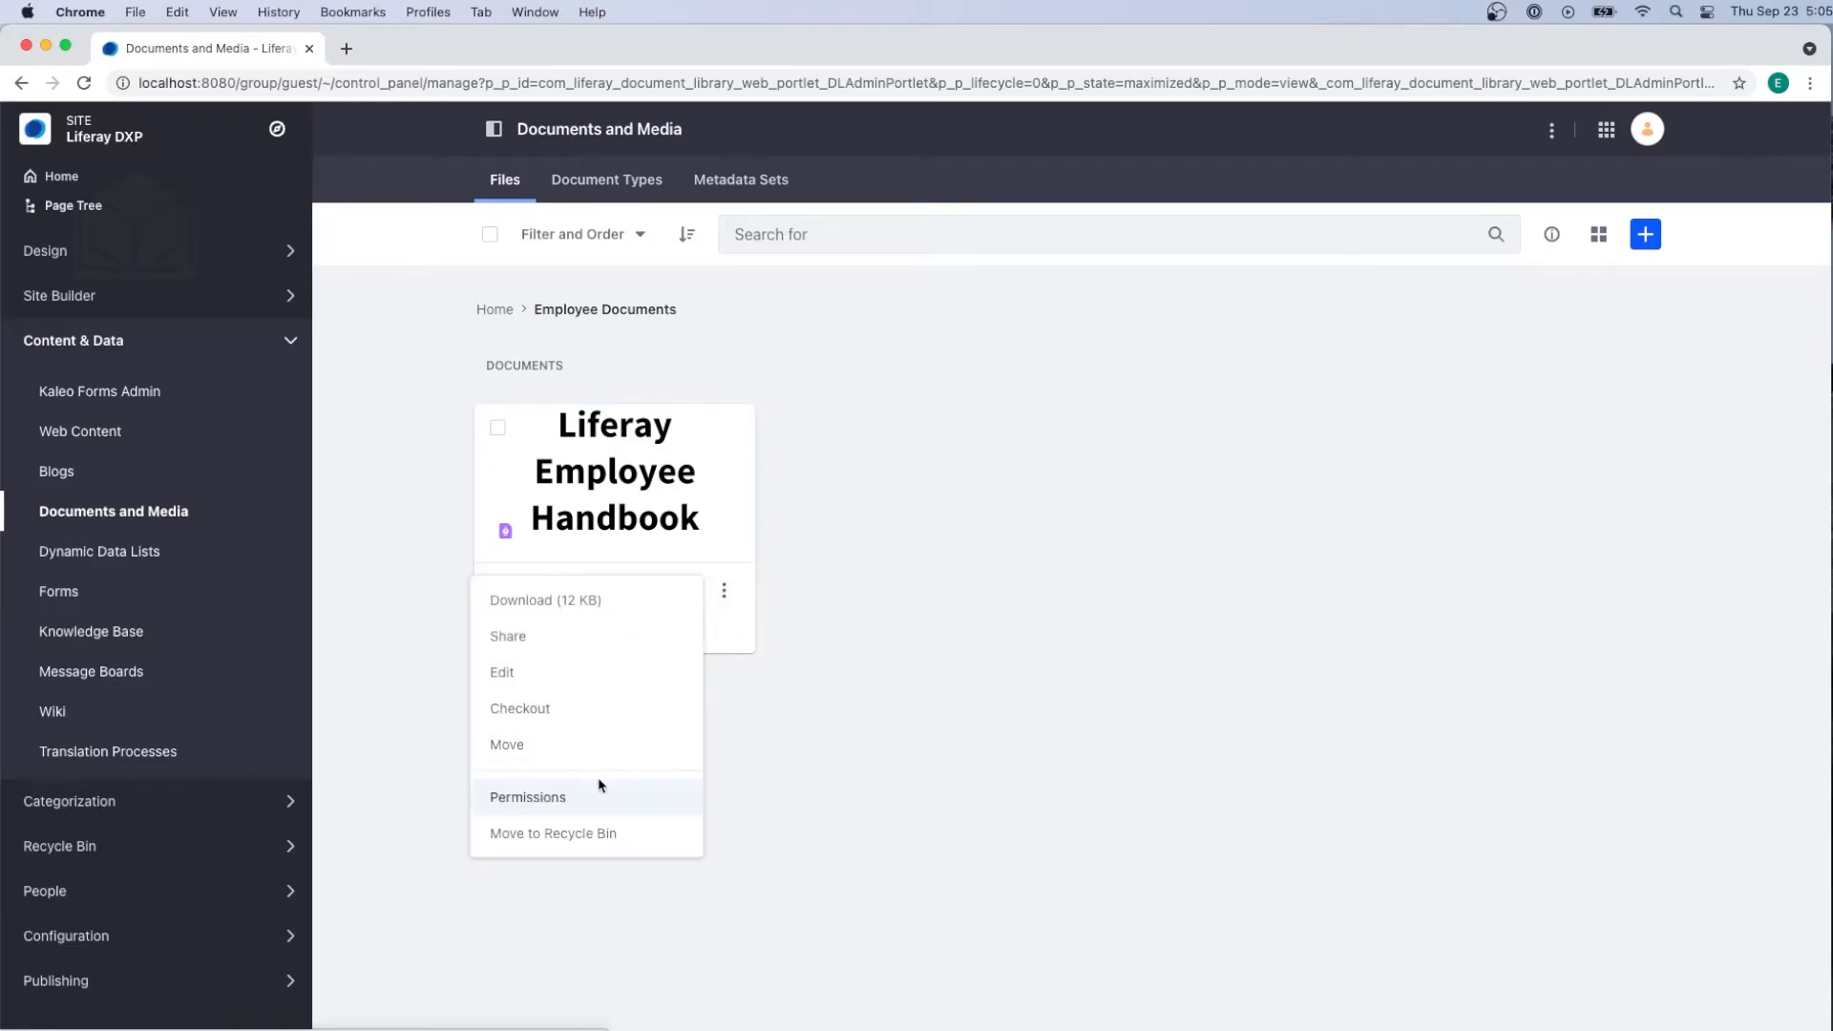
pyautogui.click(527, 797)
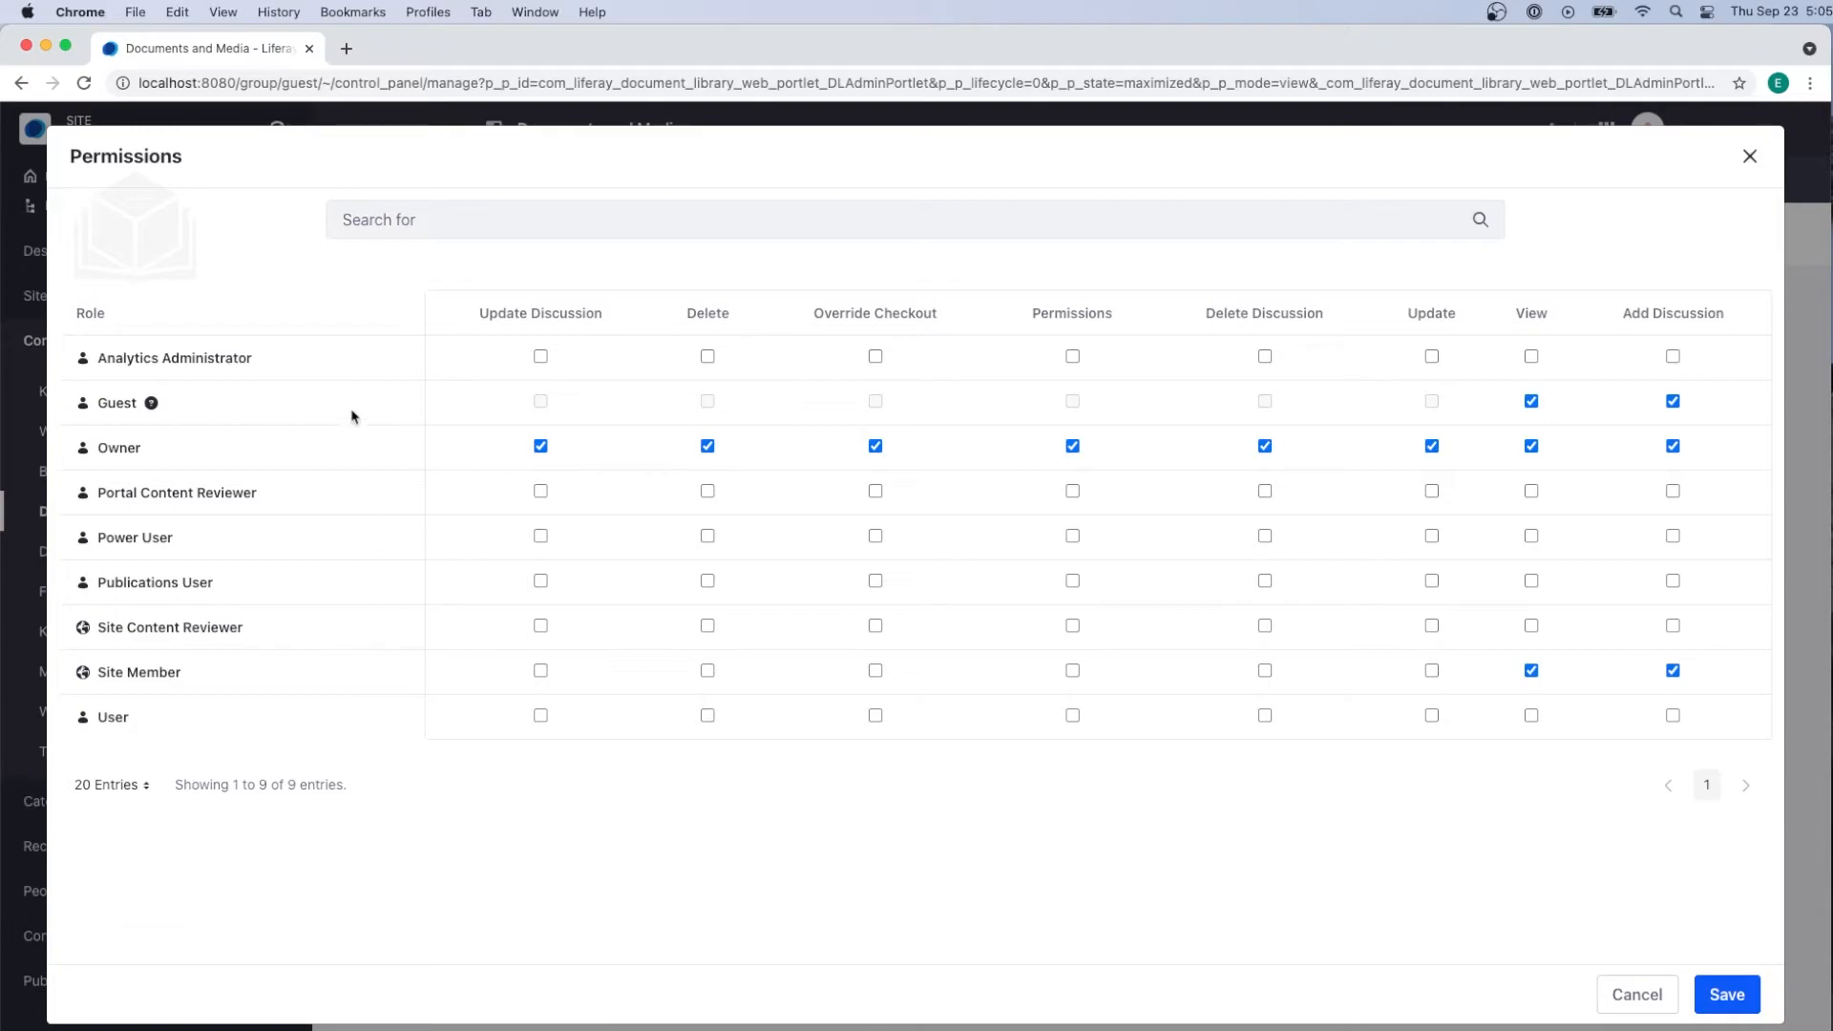
pyautogui.moveTo(324, 547)
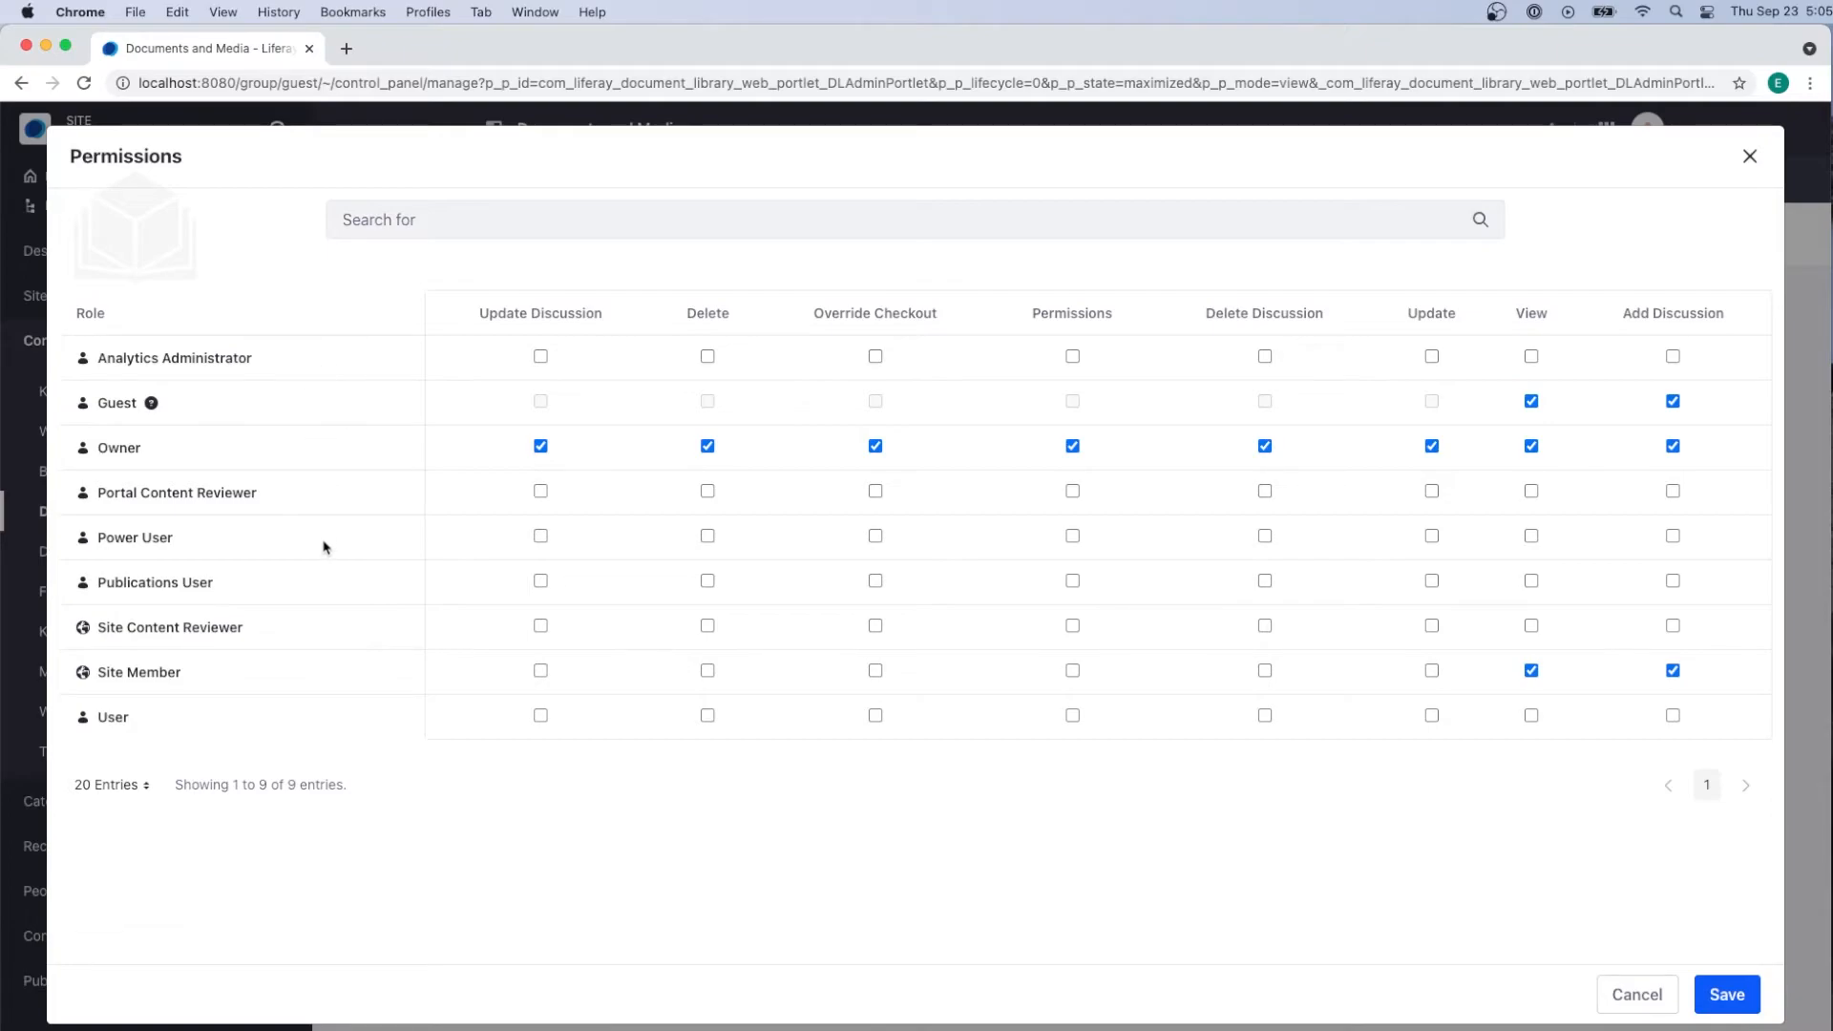
pyautogui.moveTo(325, 630)
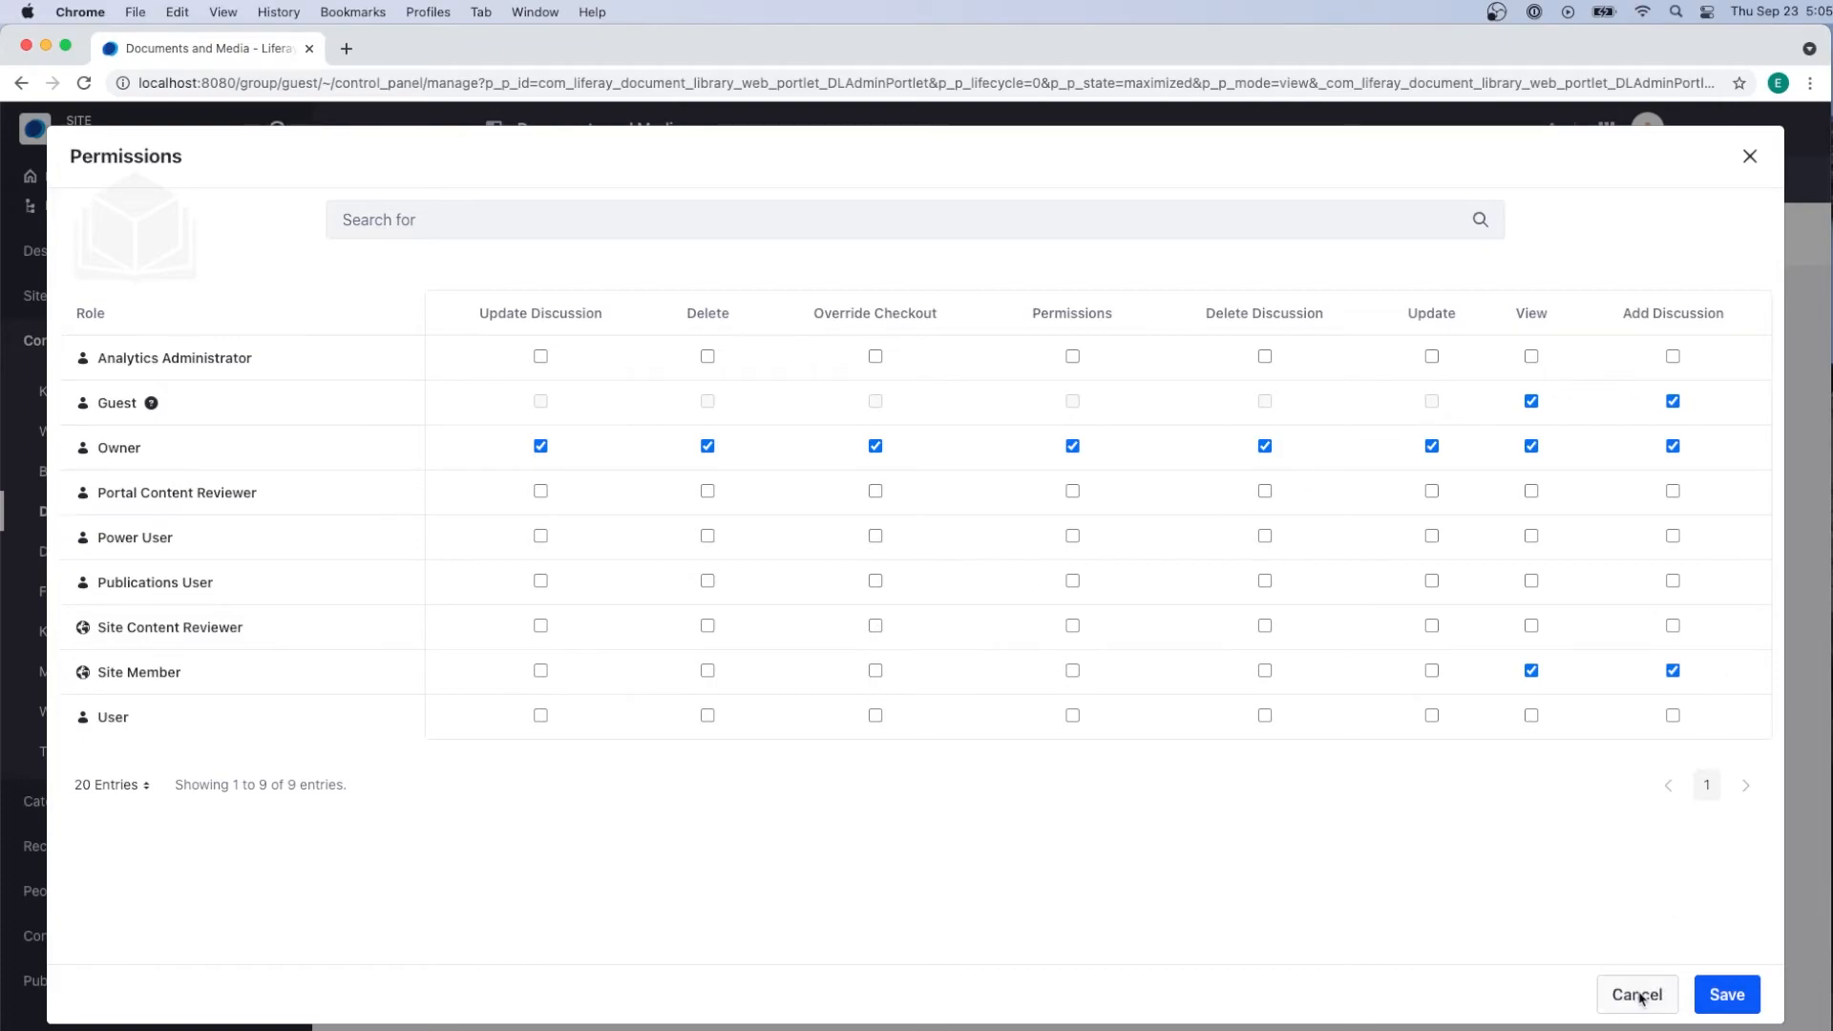
pyautogui.click(1638, 995)
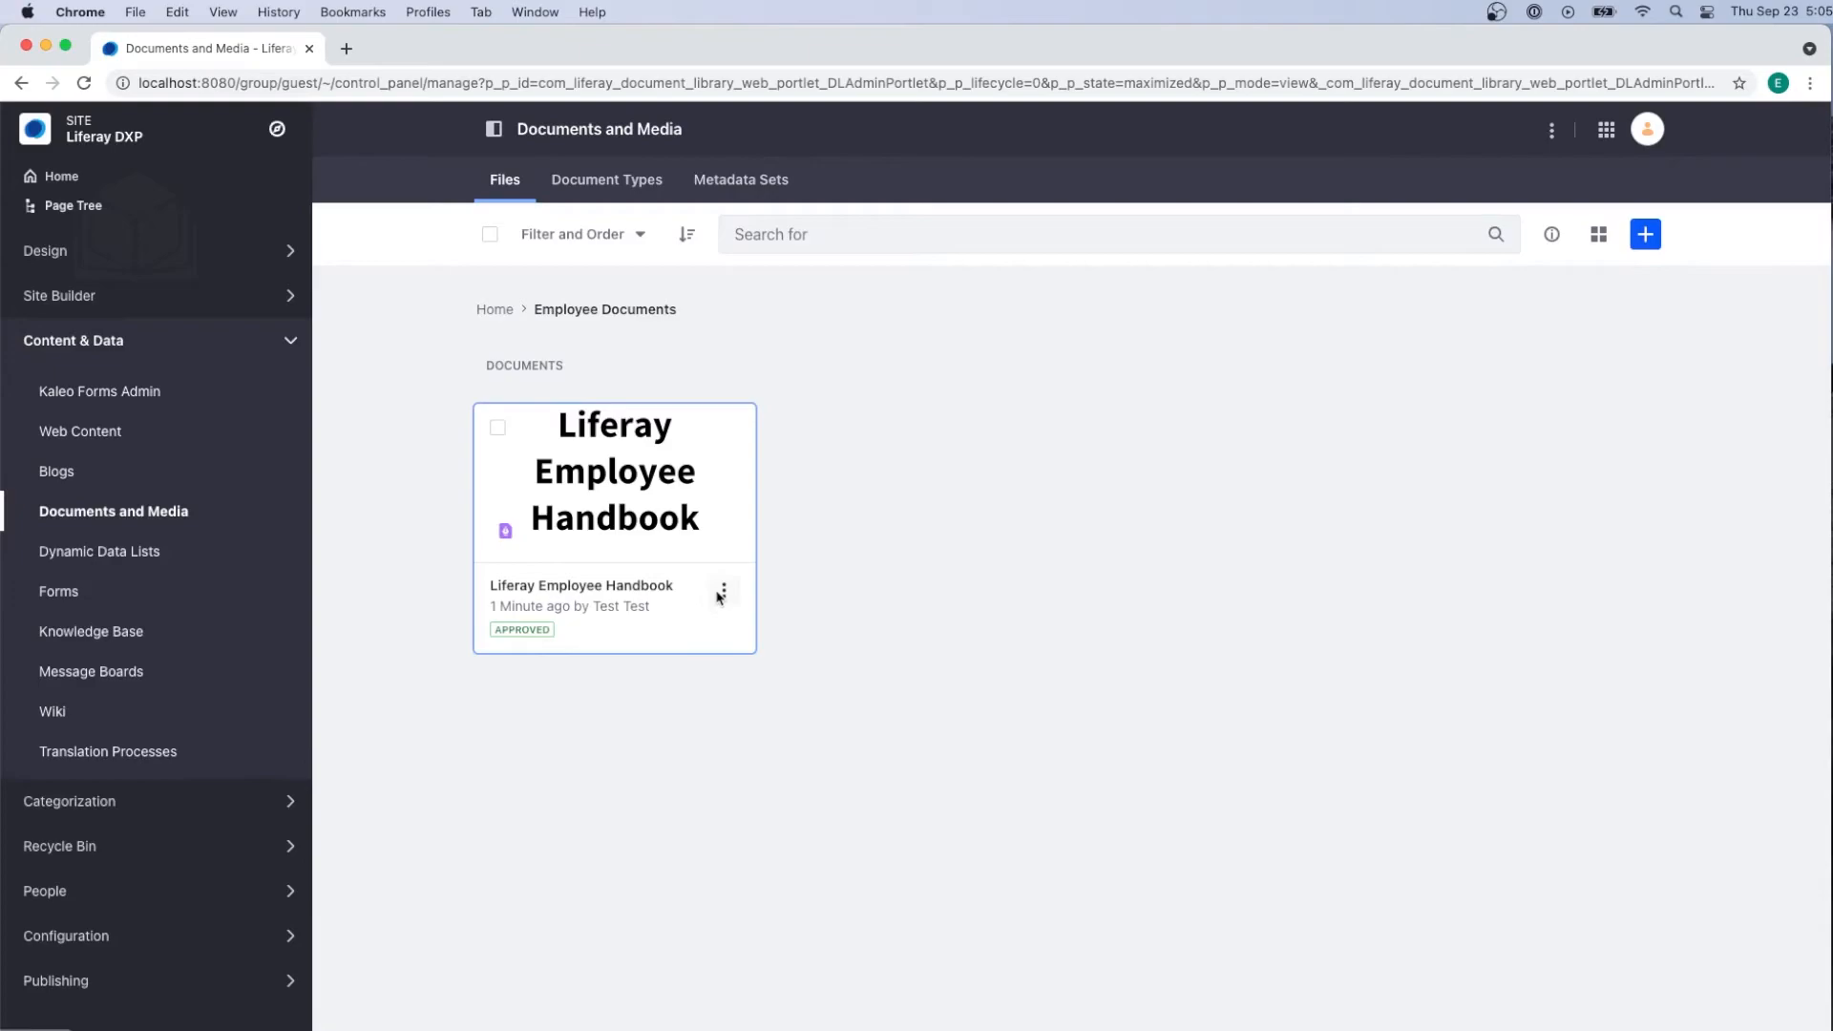
pyautogui.click(723, 589)
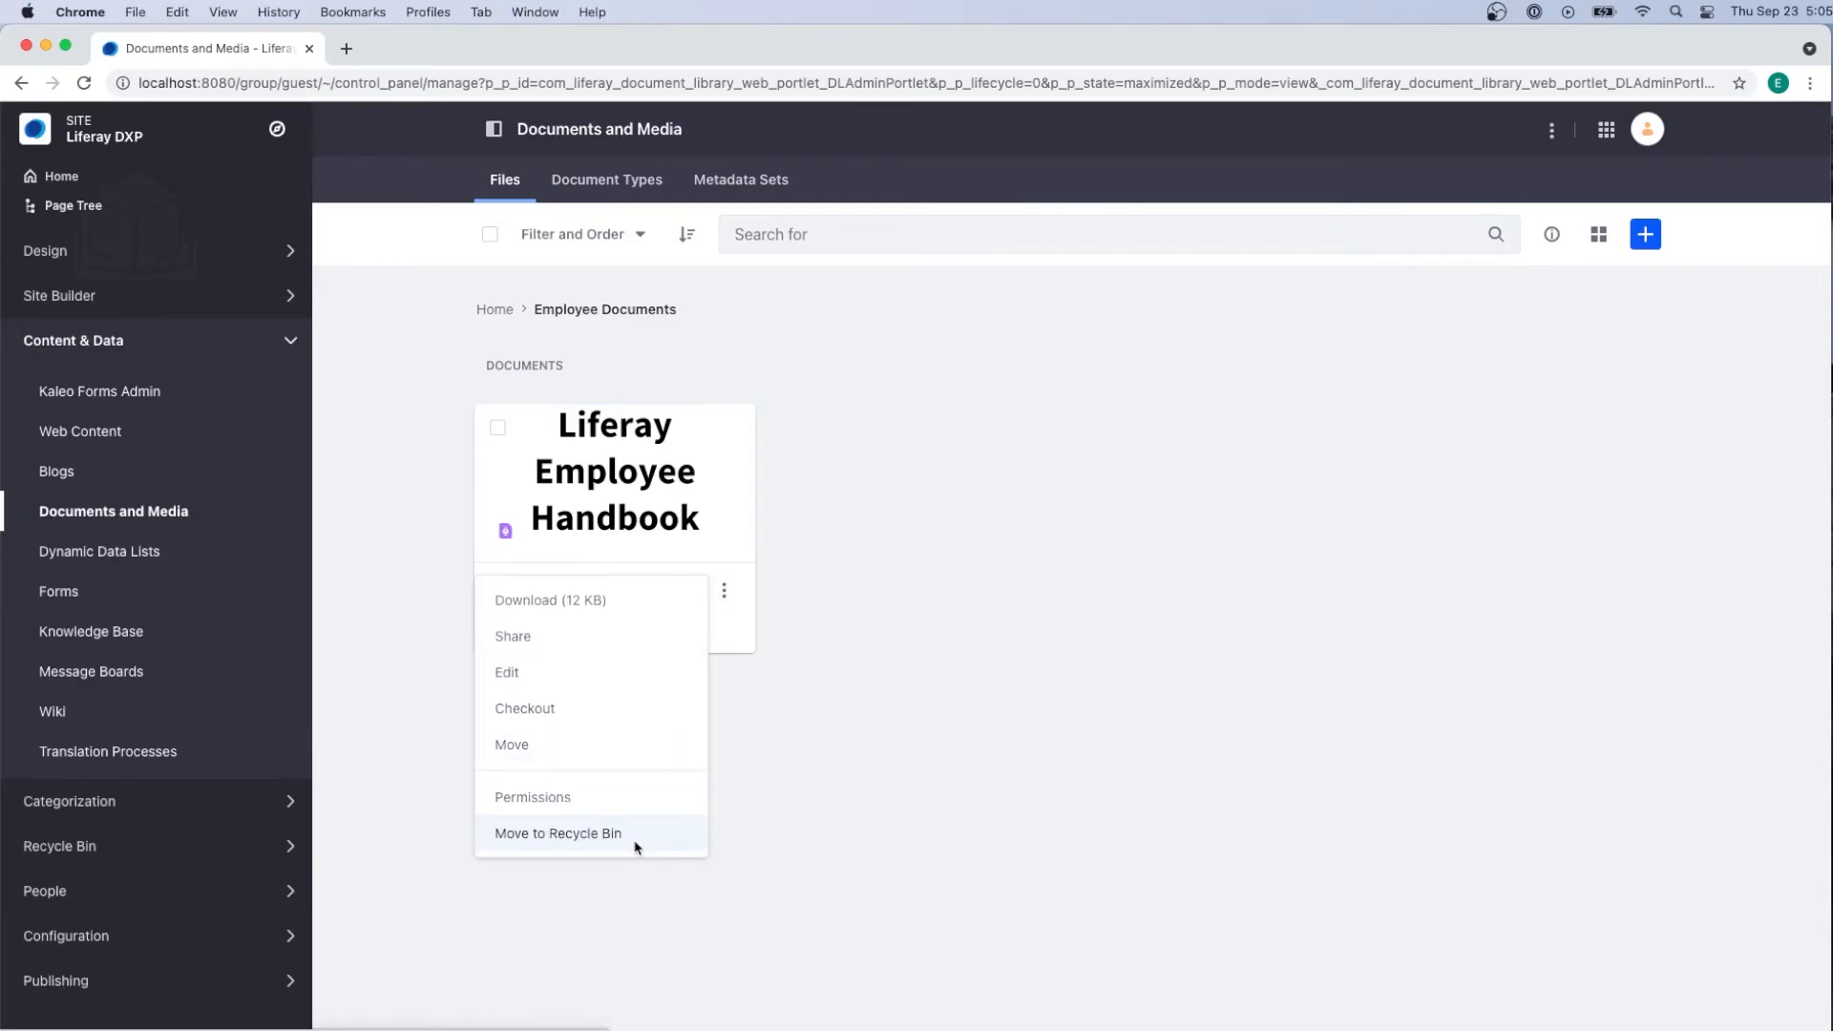
pyautogui.moveTo(786, 795)
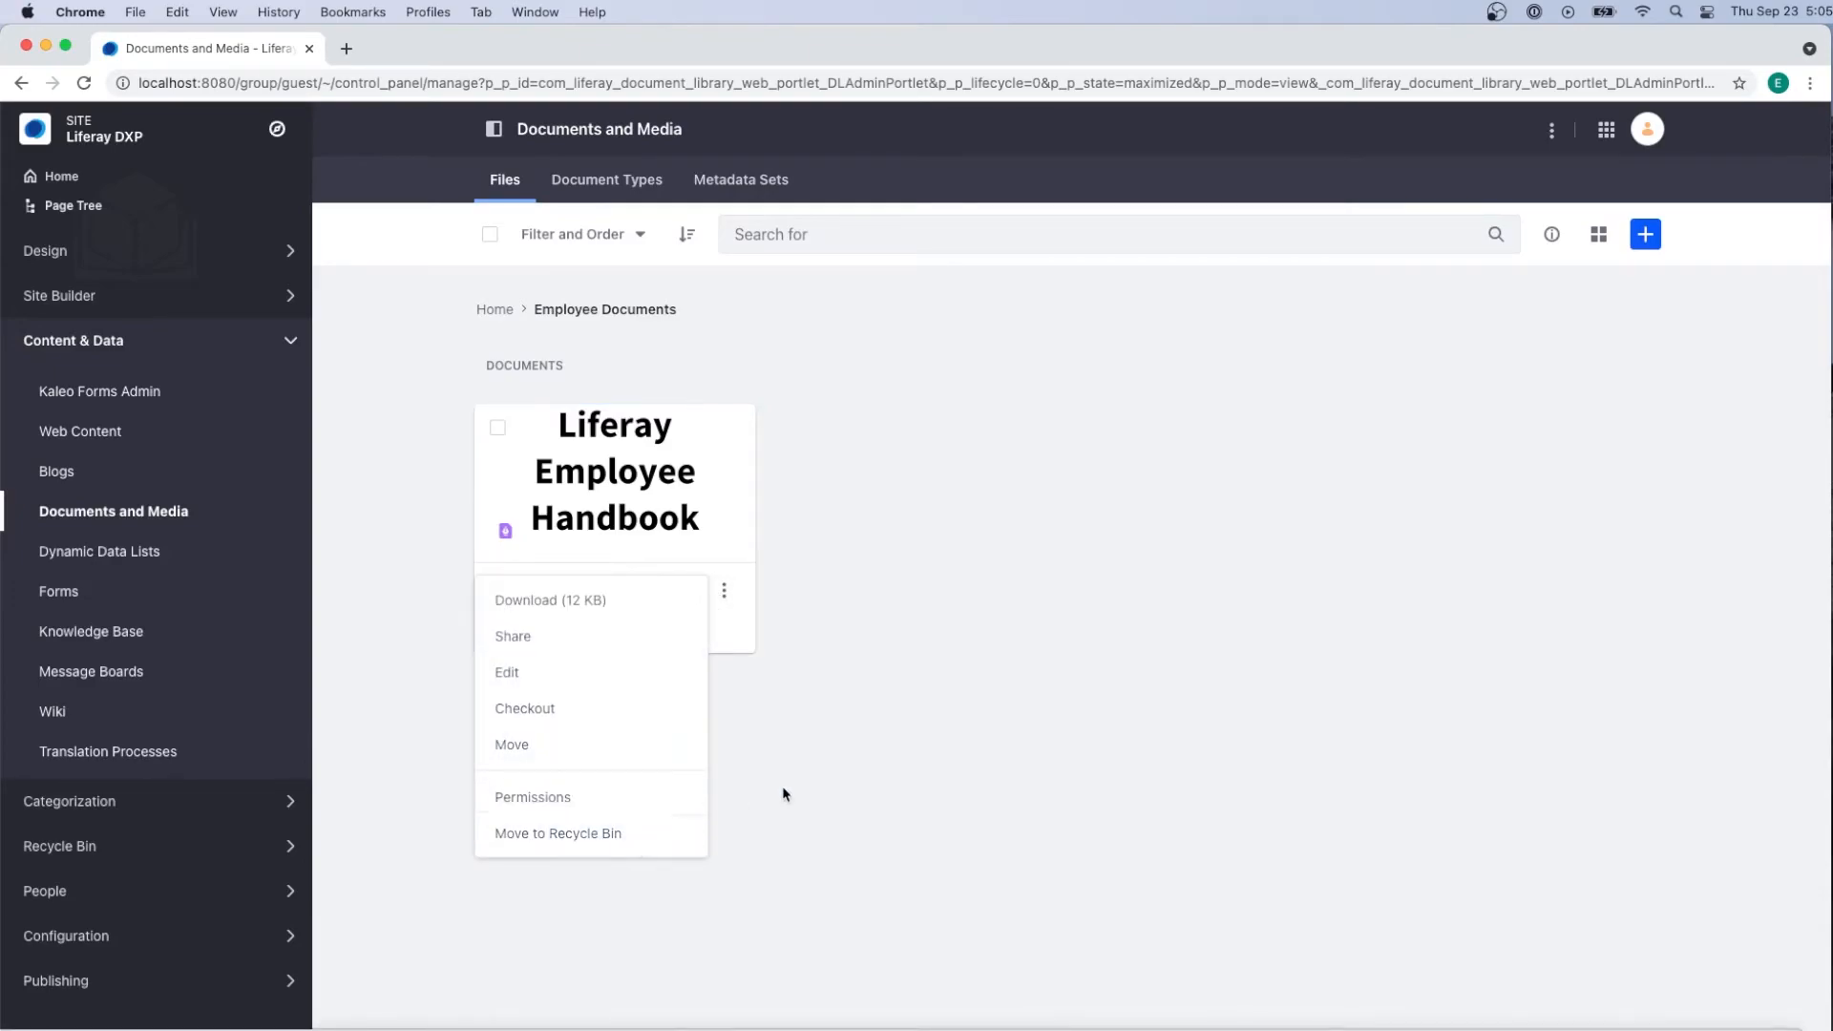
# Tick the handbook card's checkbox to enable bulk actions.
pyautogui.click(497, 428)
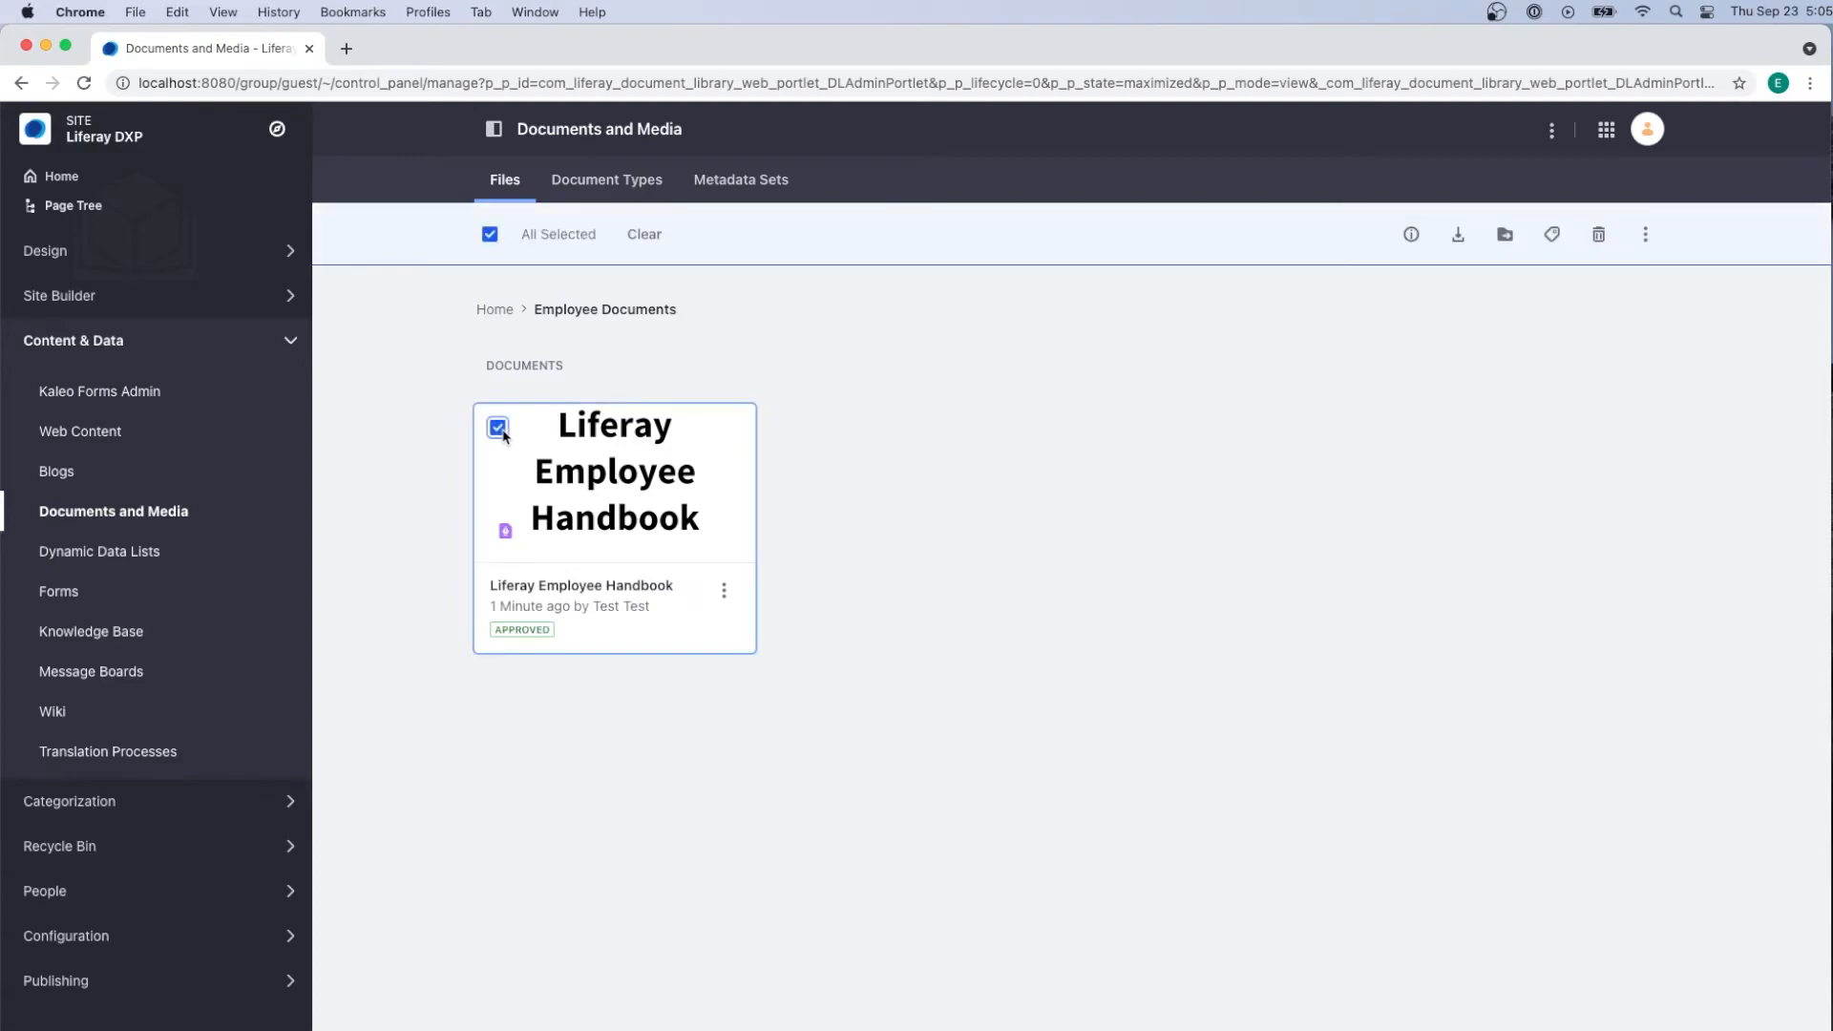
pyautogui.moveTo(1390, 228)
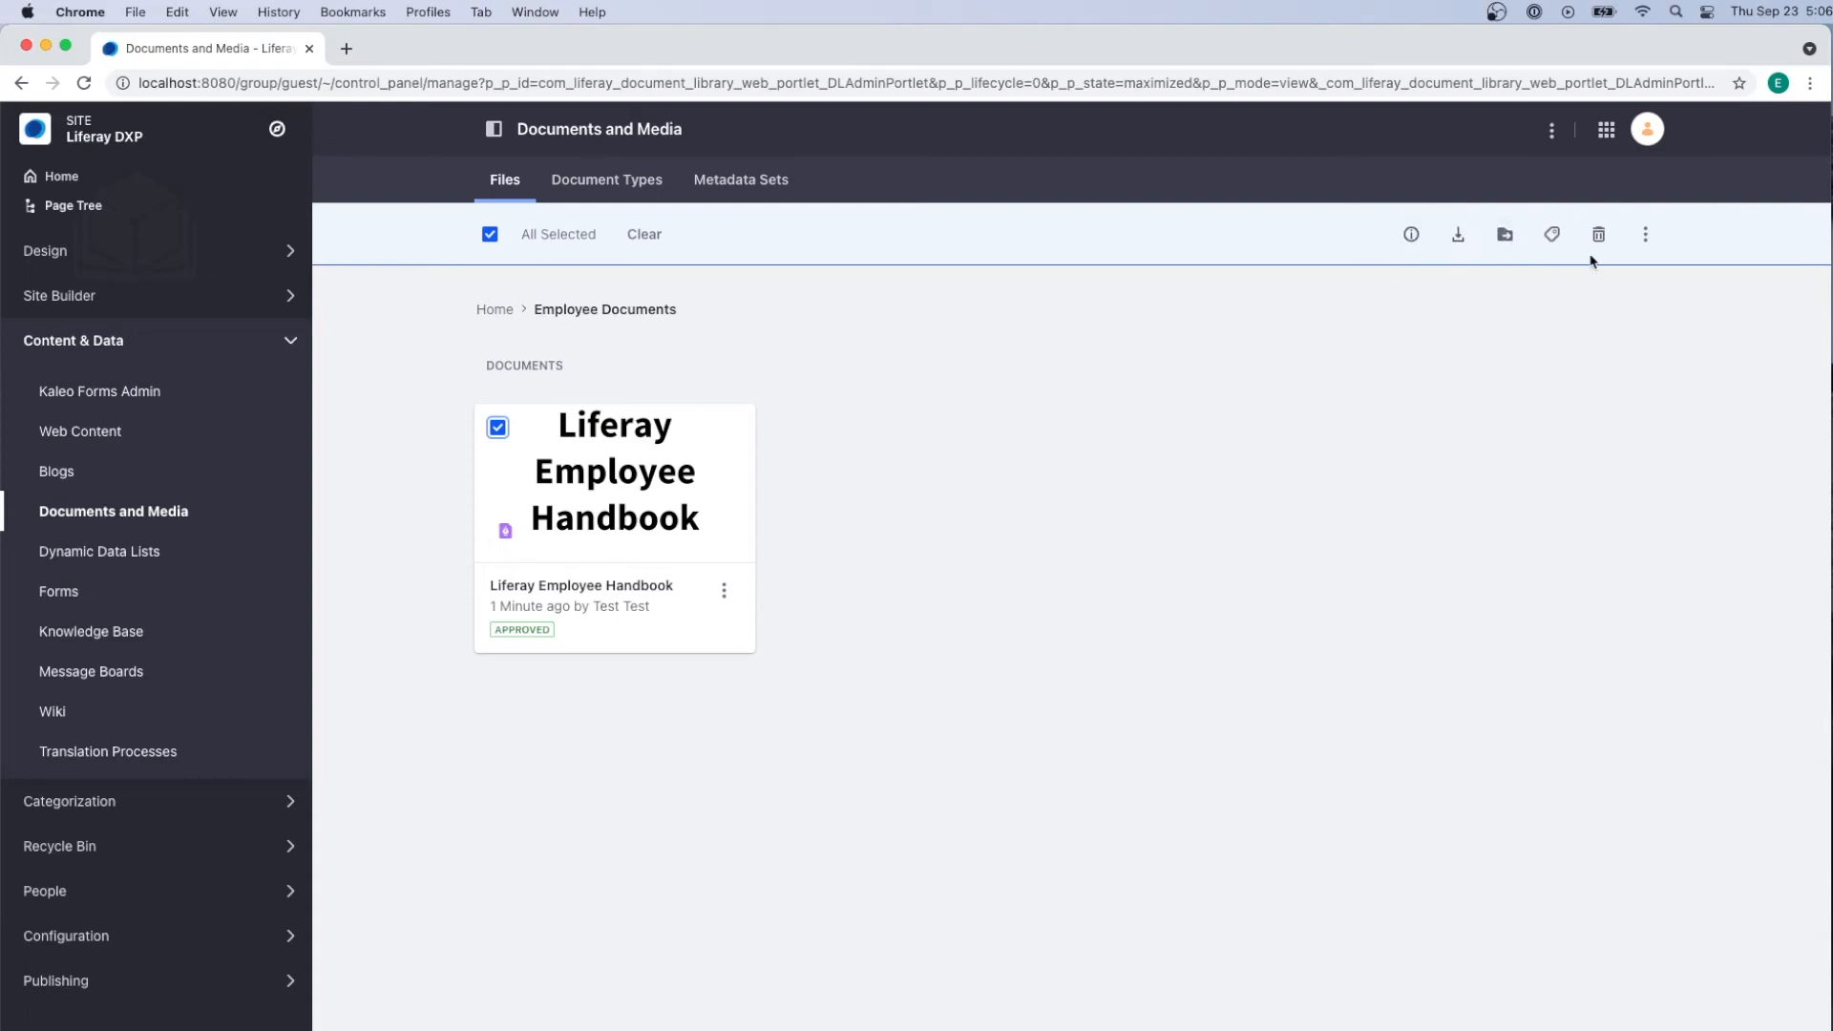
pyautogui.moveTo(1389, 268)
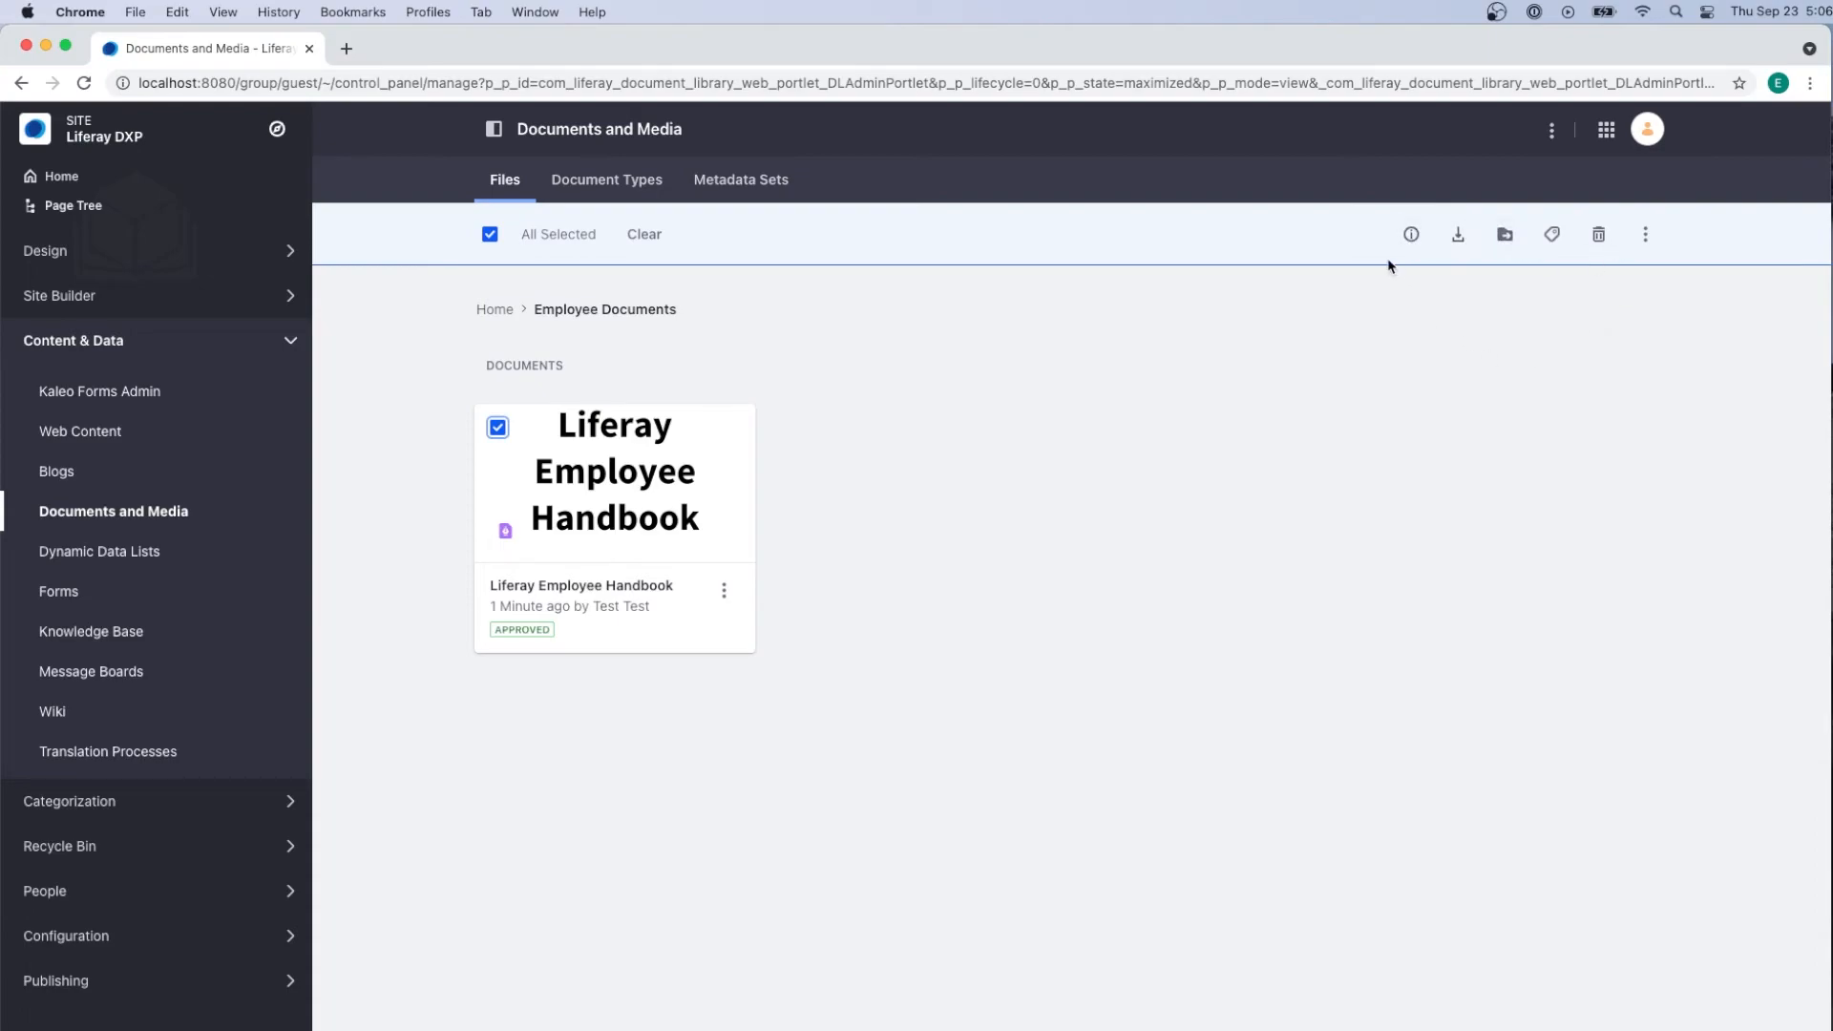
pyautogui.moveTo(1551, 234)
pyautogui.write('handbook')
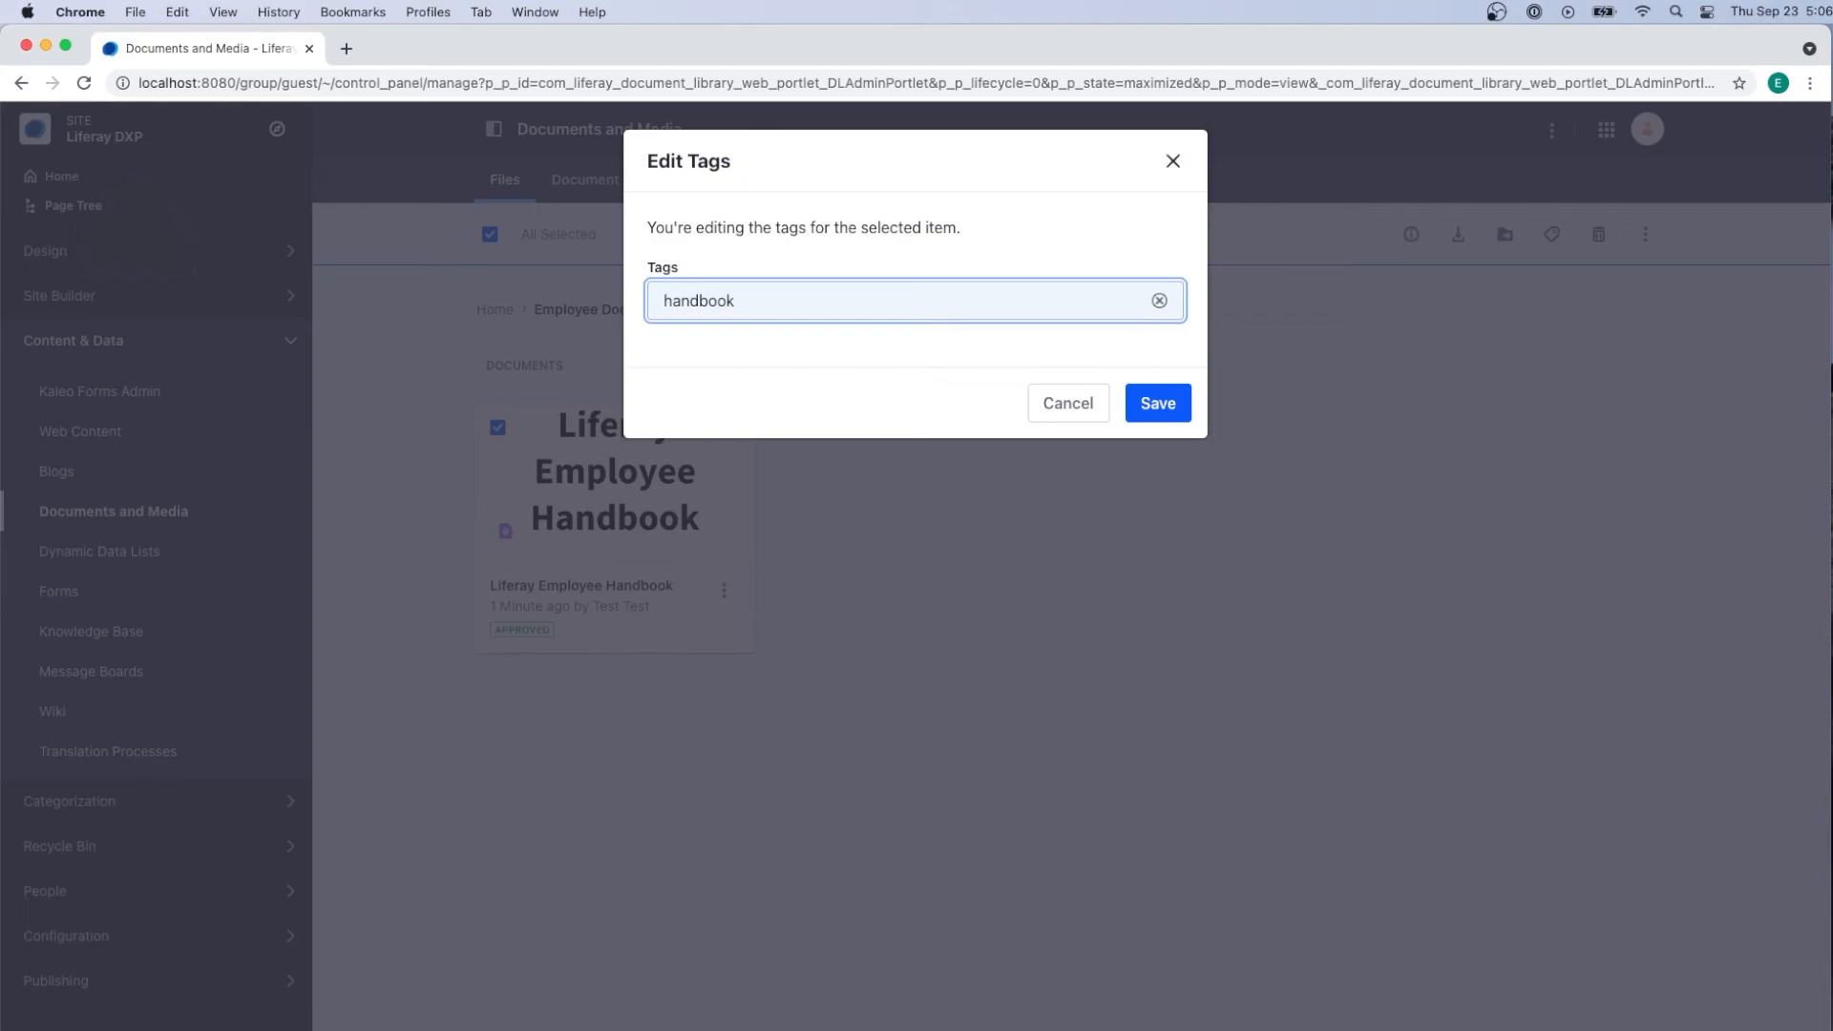
# Add the 'human resources' tag alongside 'handbook' and save the tags.
pyautogui.write('human resources')
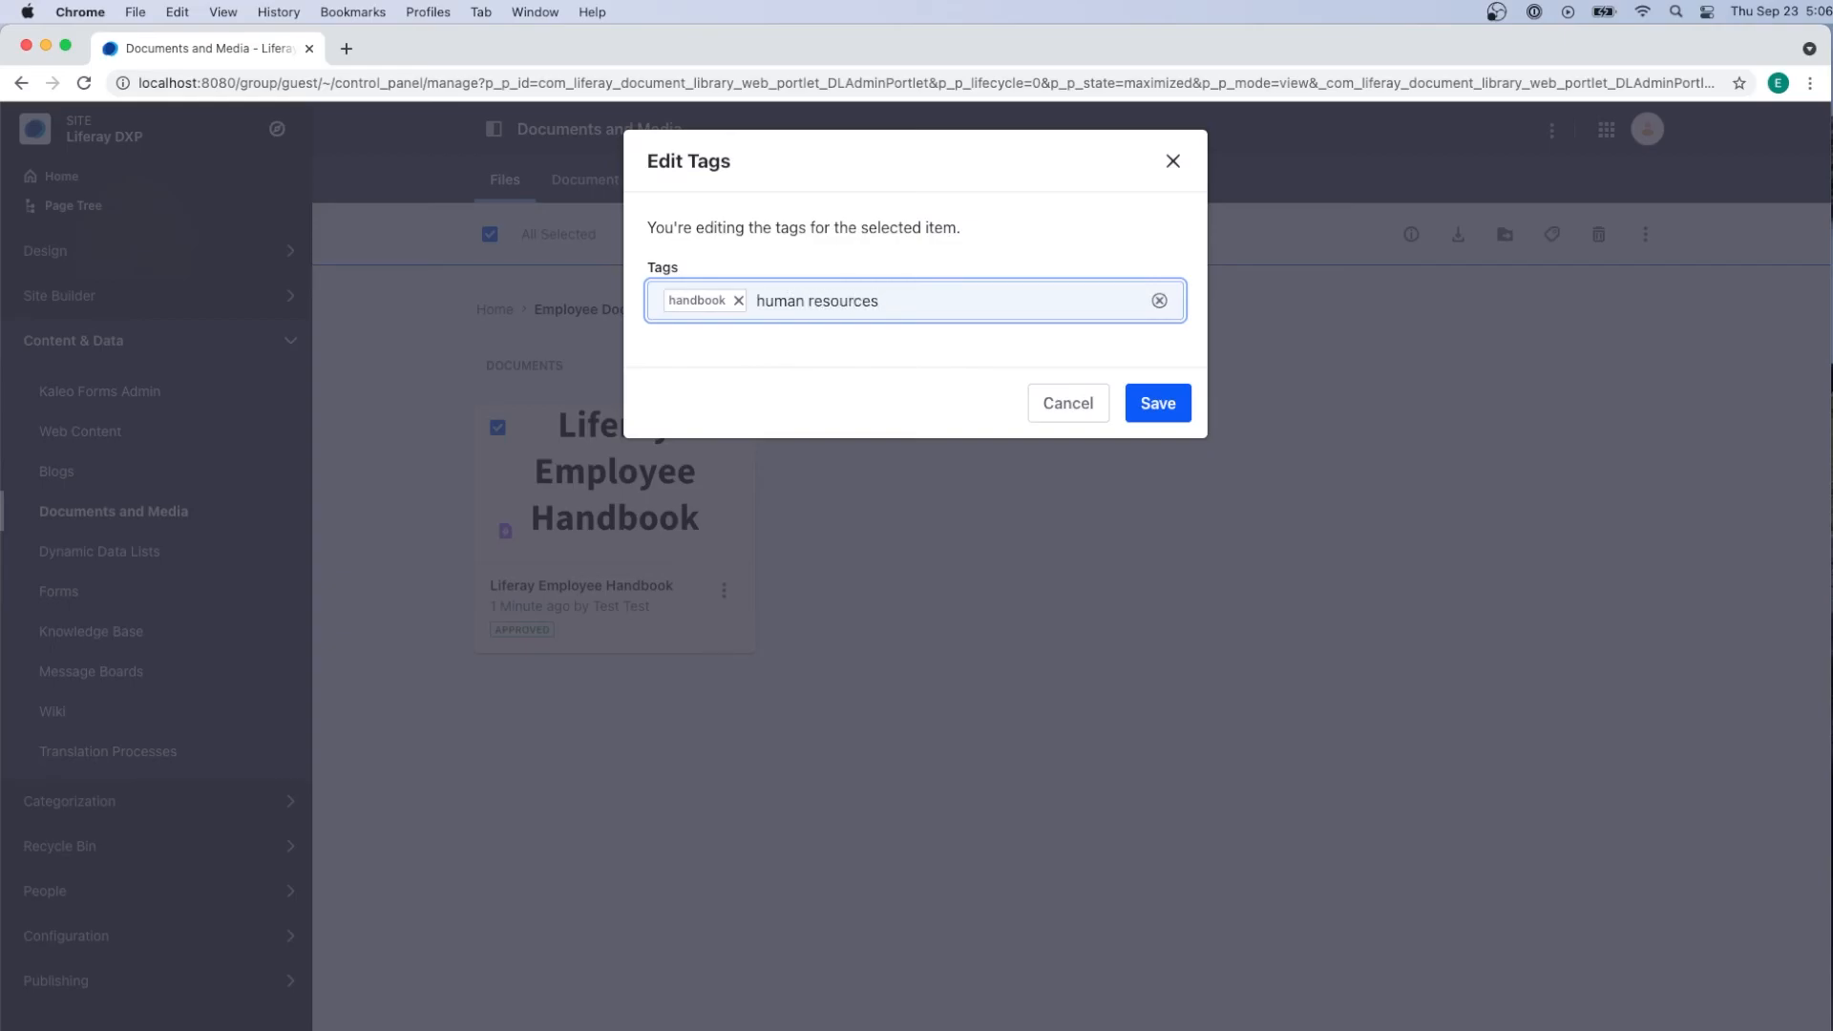
pyautogui.press('Enter')
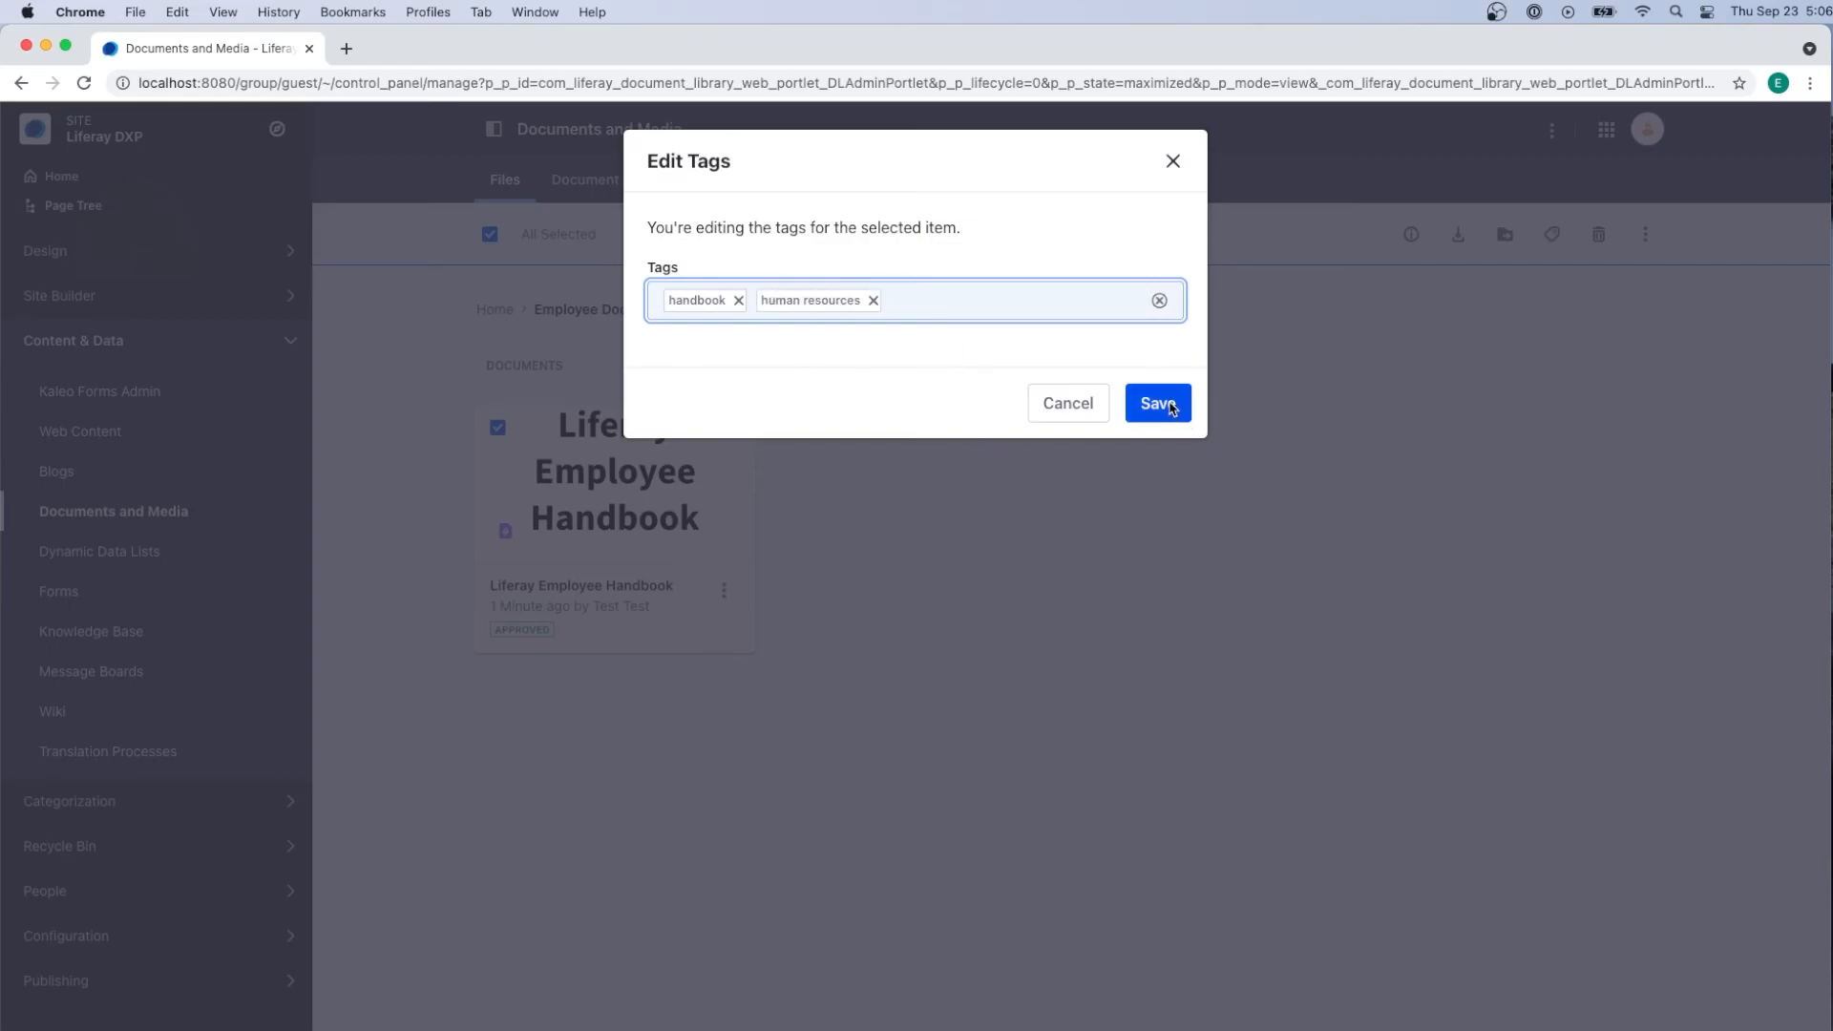
pyautogui.click(1157, 403)
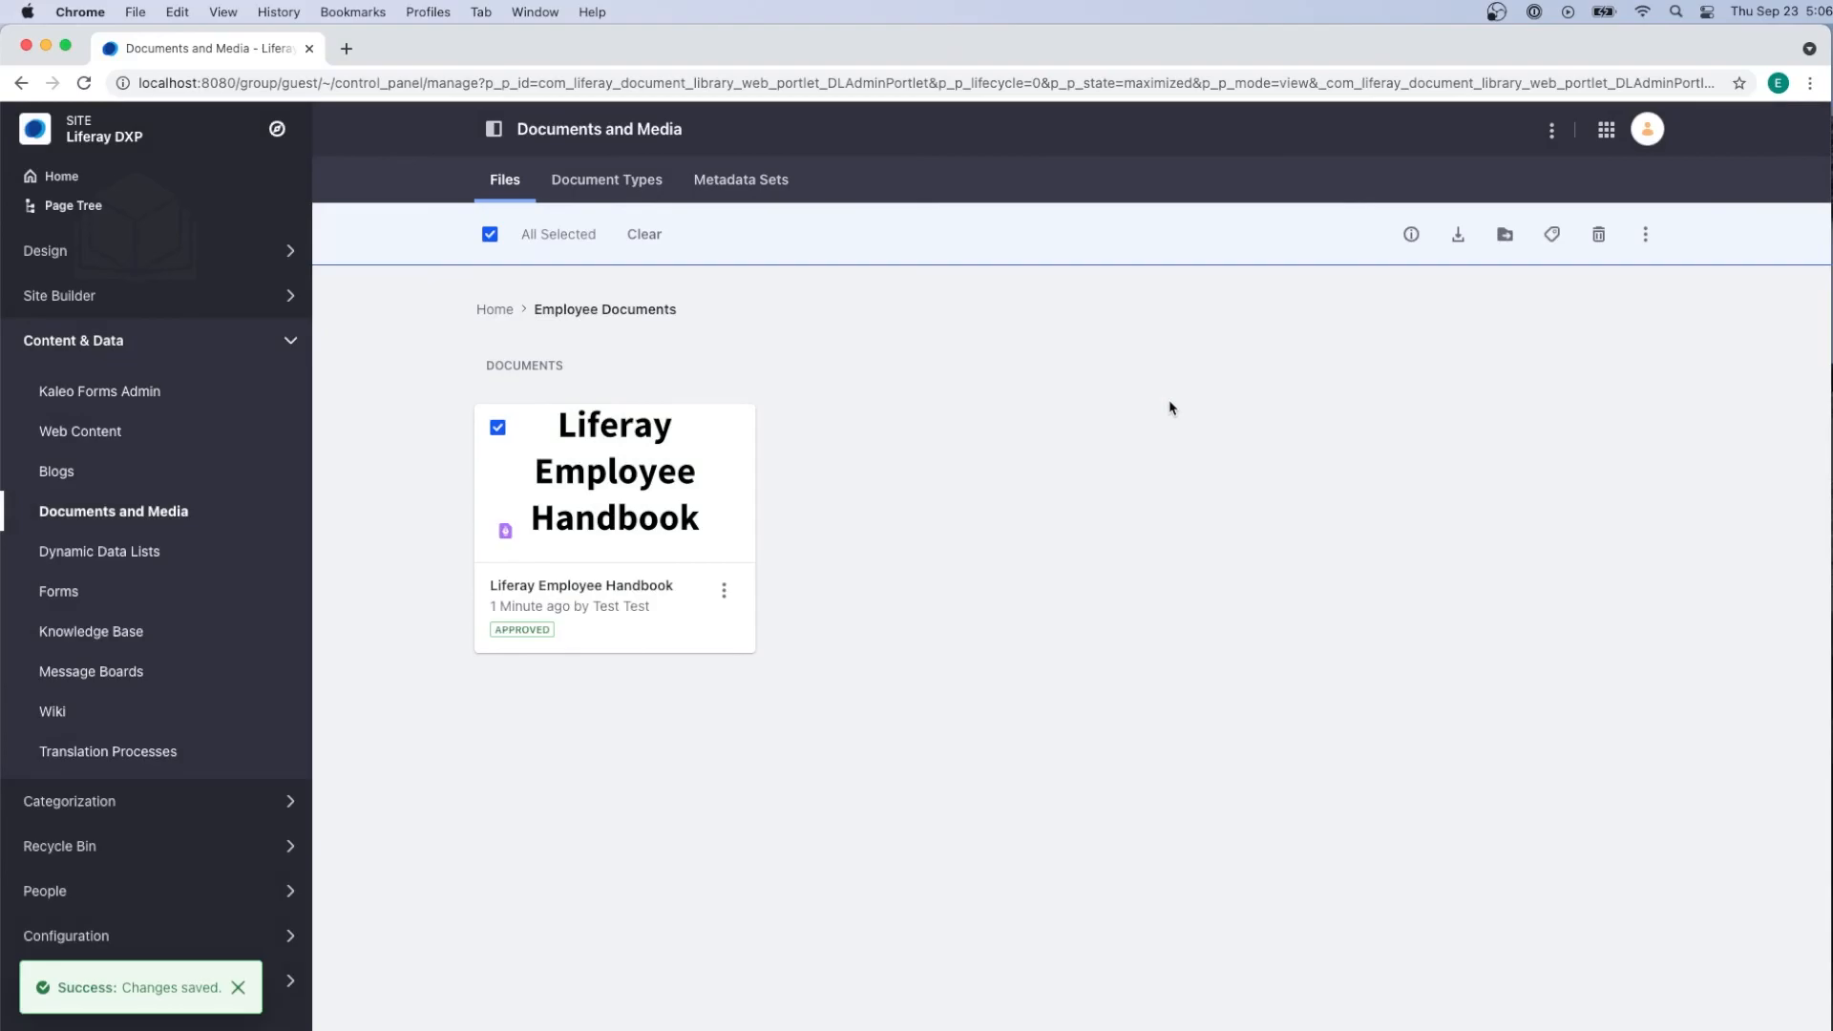